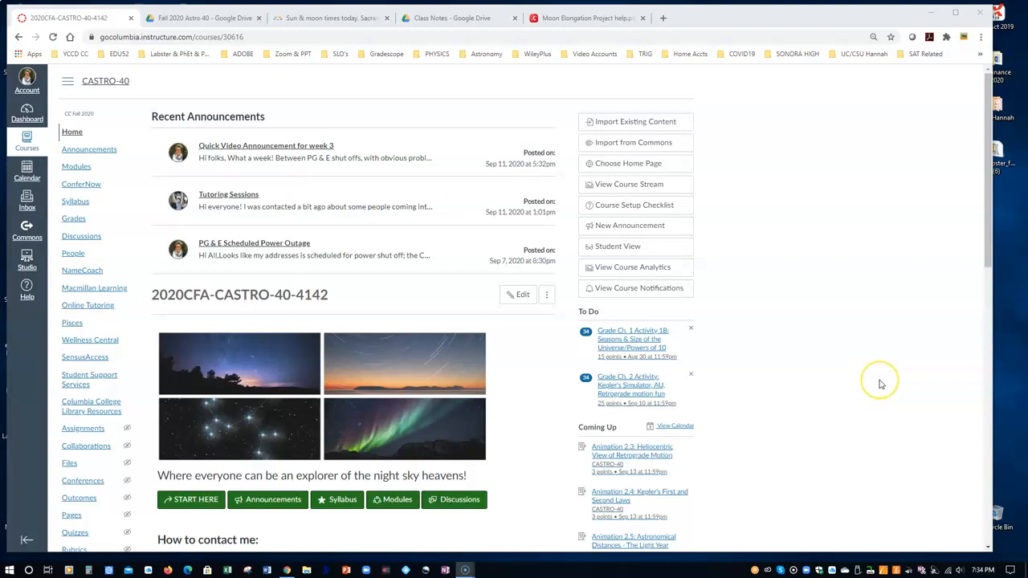
mouse_move(784, 438)
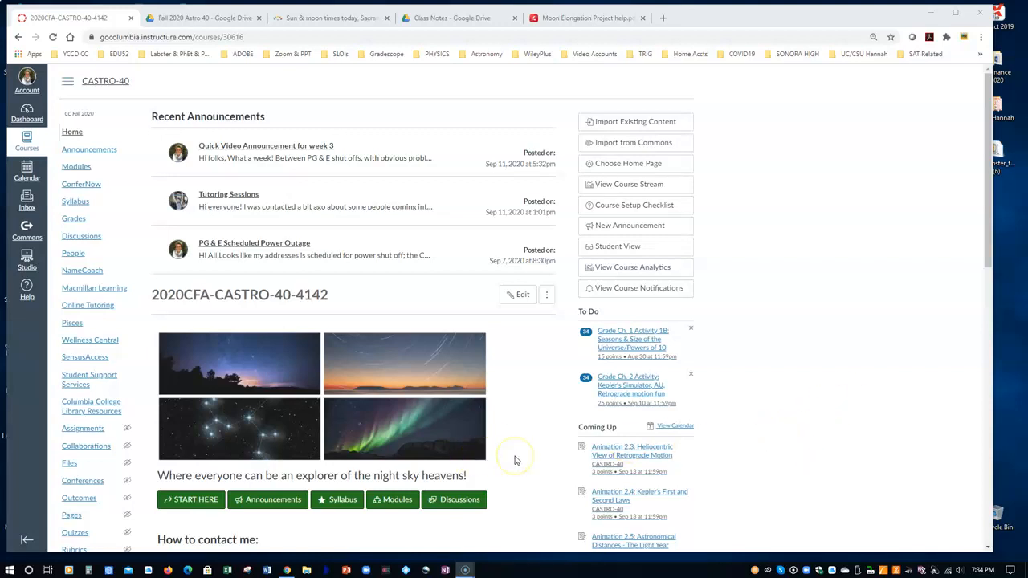
Open Project #1: Moon Phase Measurement & Elongation Angle from the Projects module section.
scroll("down", 3)
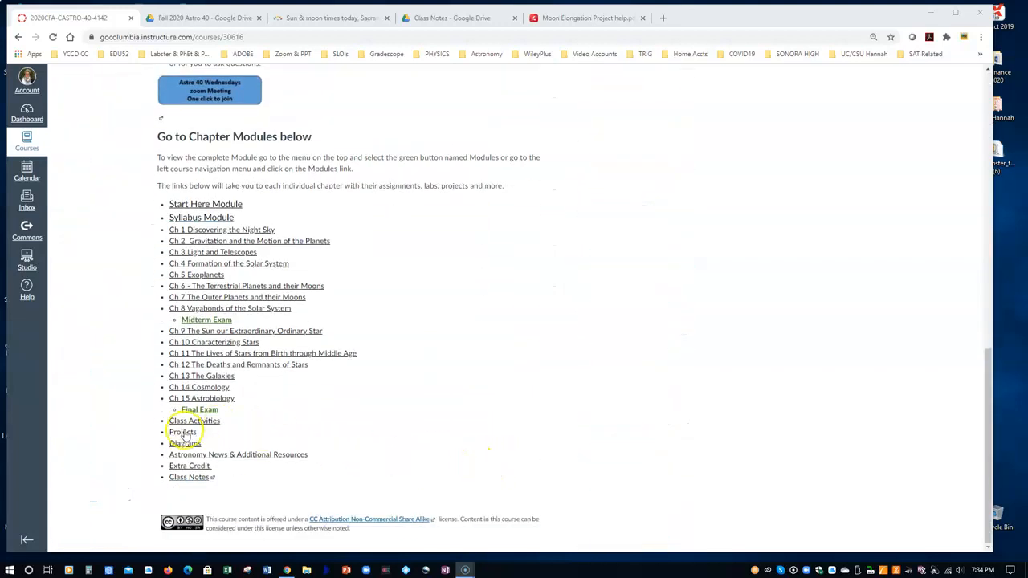
left_click(182, 433)
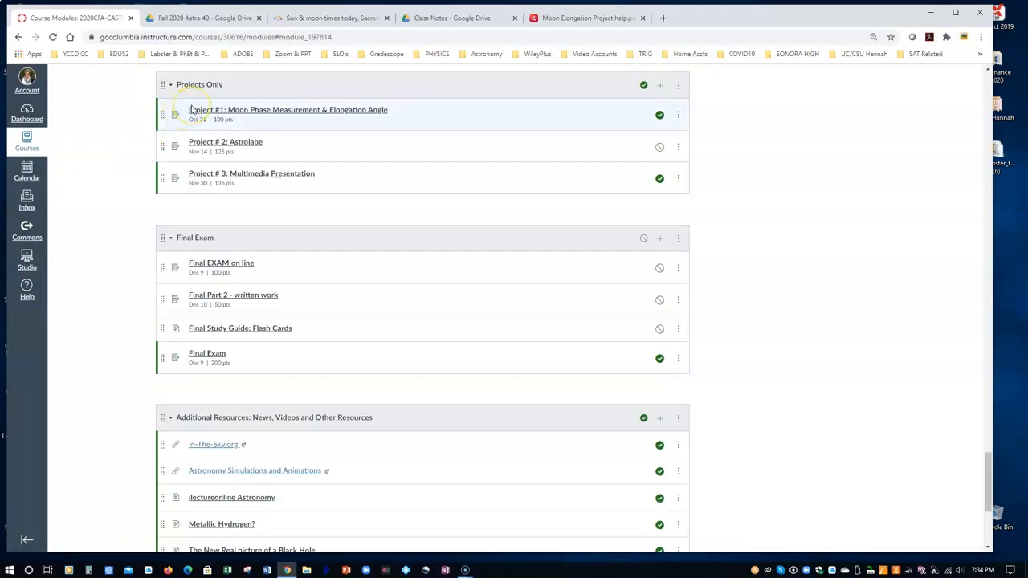
mouse_move(402, 219)
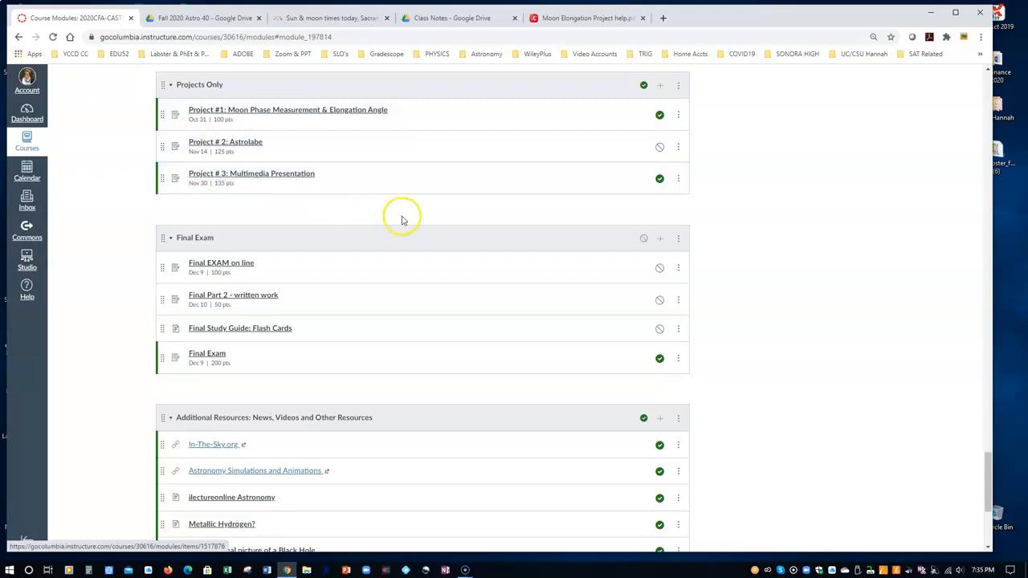
mouse_move(801, 388)
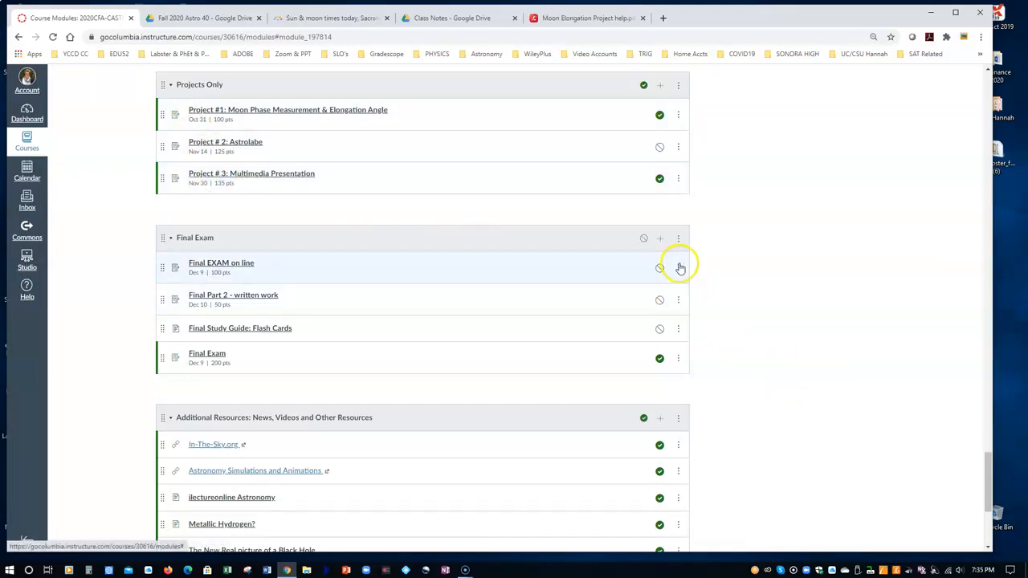
left_click(288, 110)
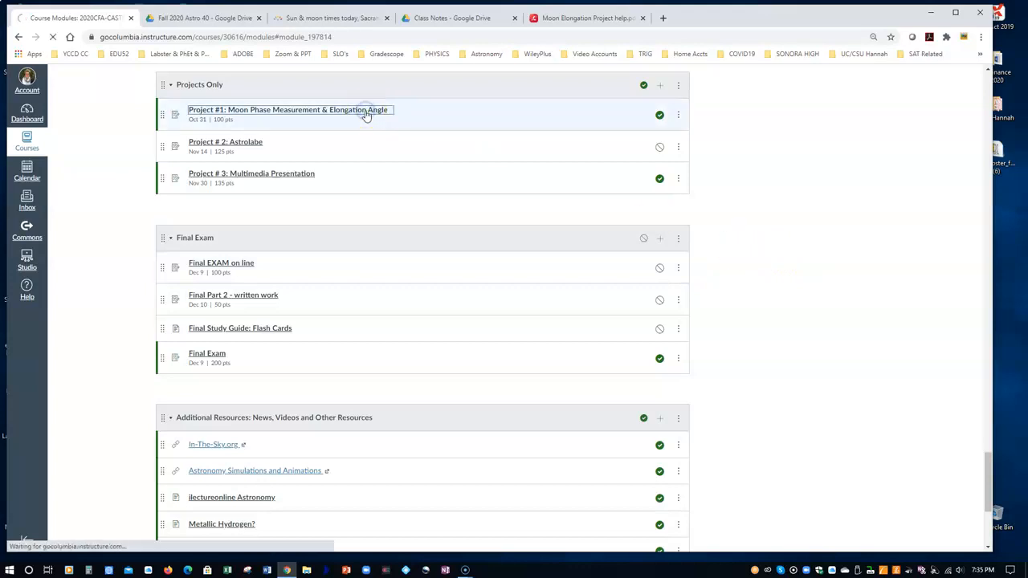
Open the Project #1 assignment and its Moon Phase Measurement instruction PDF.
left_click(288, 109)
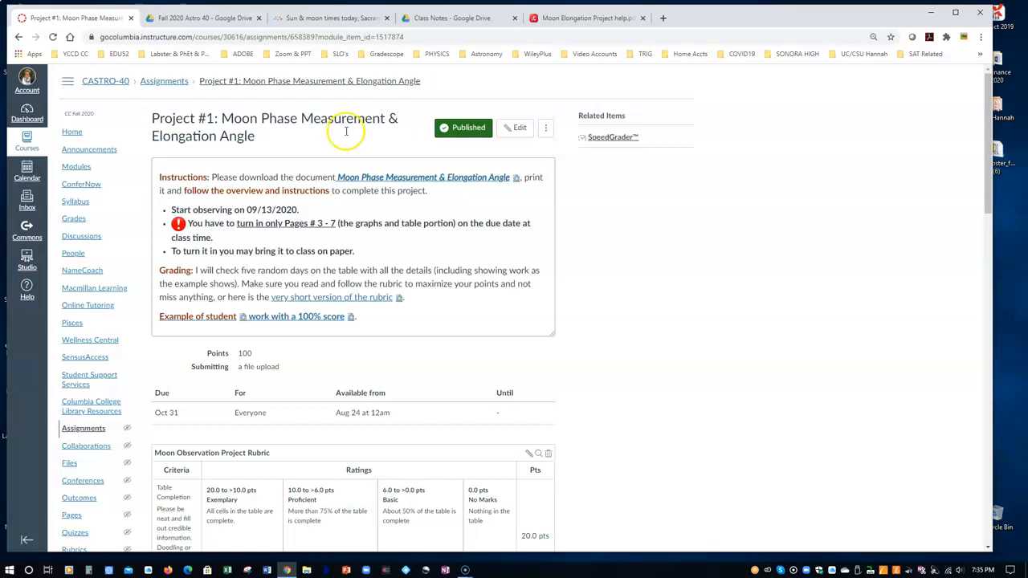
mouse_move(306, 219)
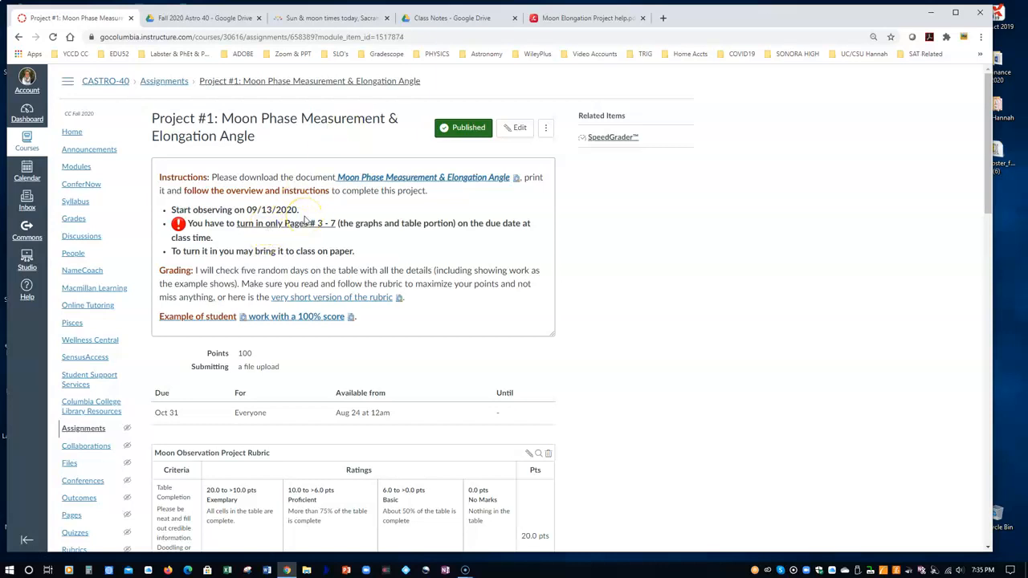
mouse_move(295, 223)
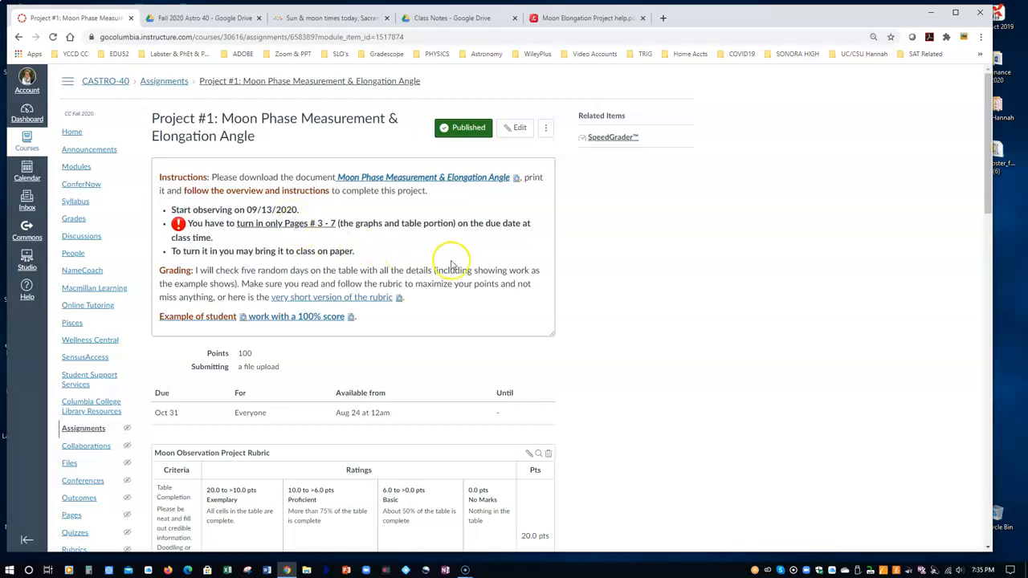
mouse_move(164, 424)
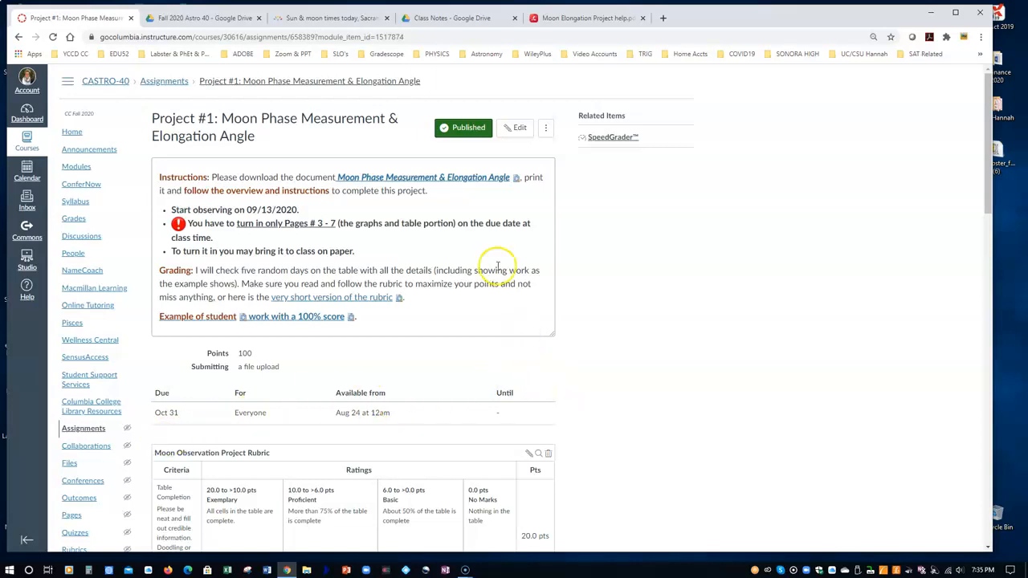
mouse_move(415, 177)
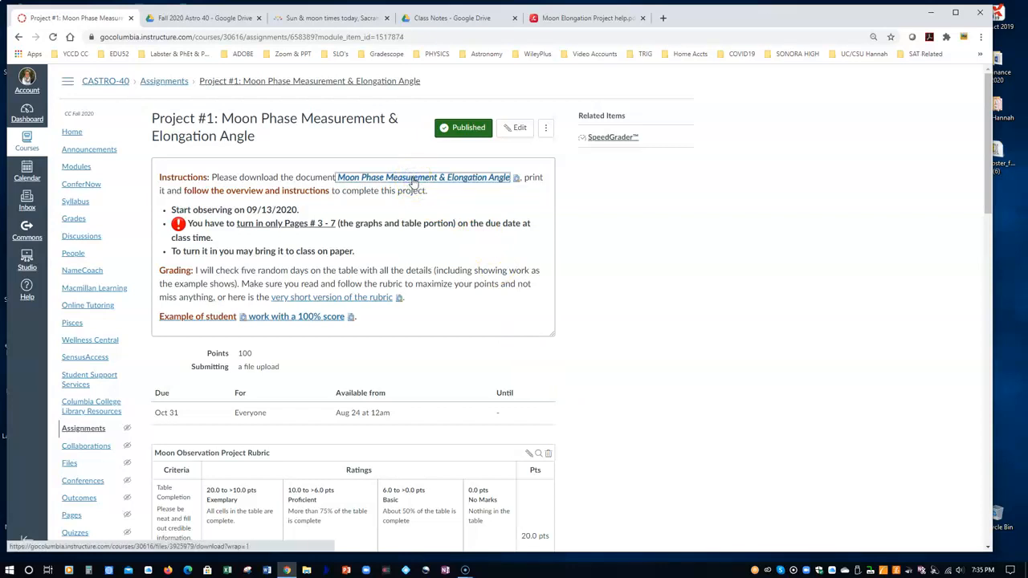
left_click(422, 177)
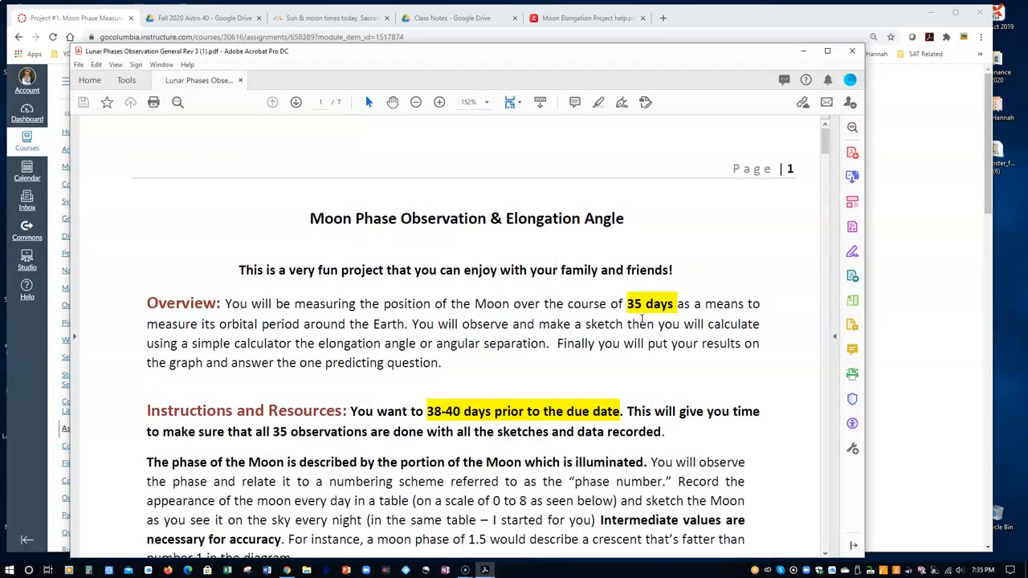
Read pages 1–2 of the instructions PDF and follow the timeanddate.com Sacramento link.
scroll("down", 3)
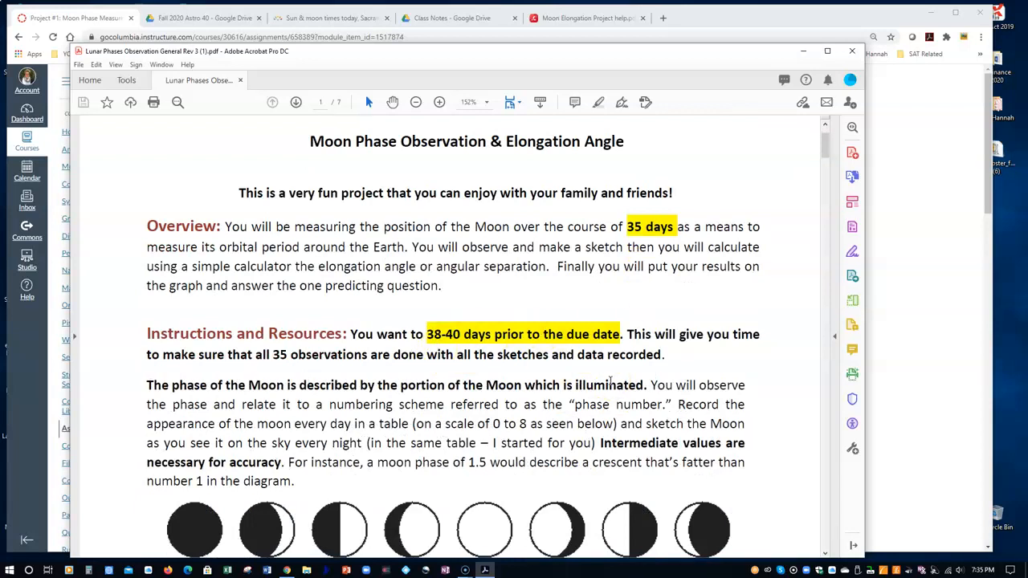
scroll("down", 3)
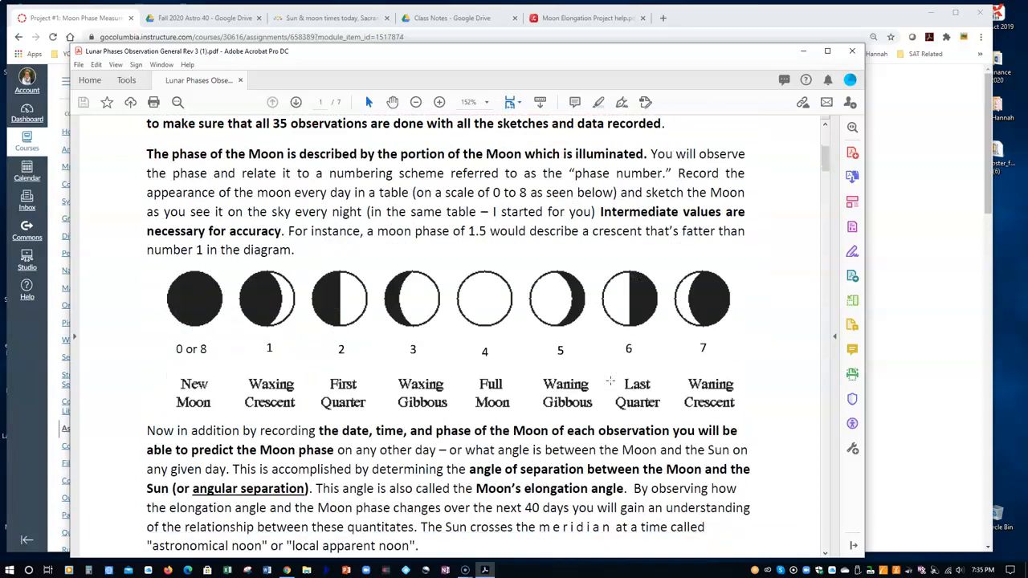
scroll("down", 3)
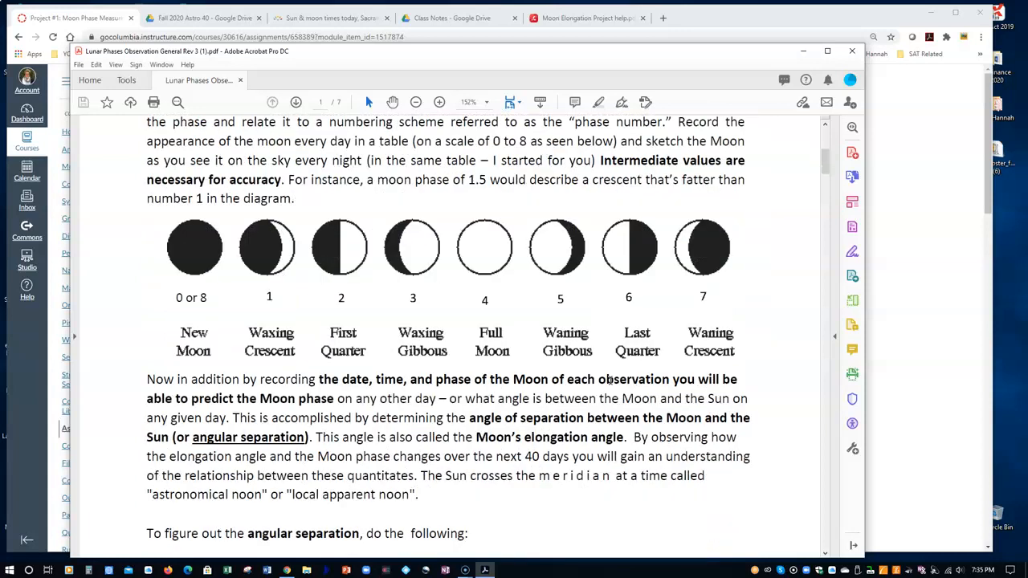
scroll("down", 3)
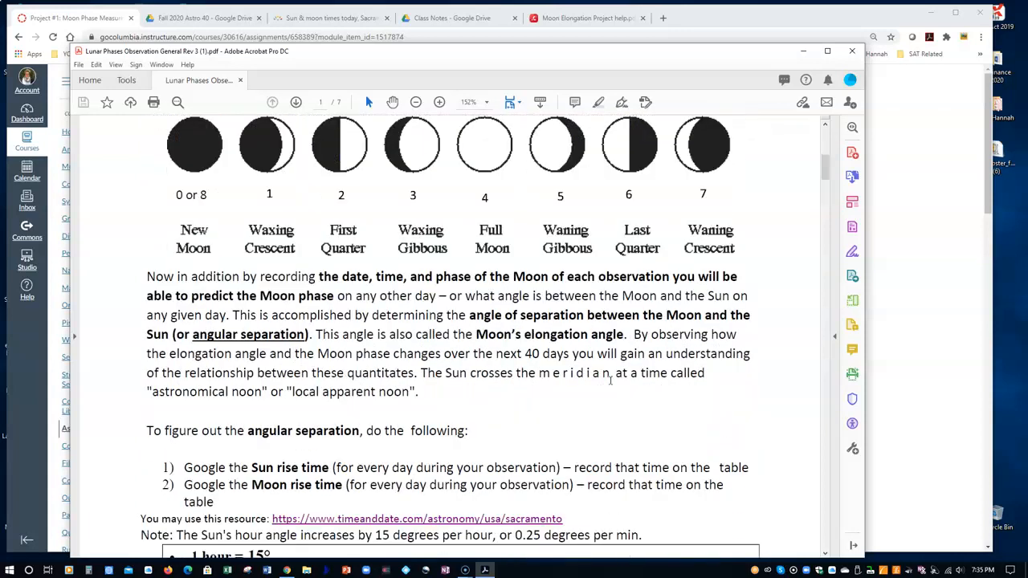
scroll("down", 3)
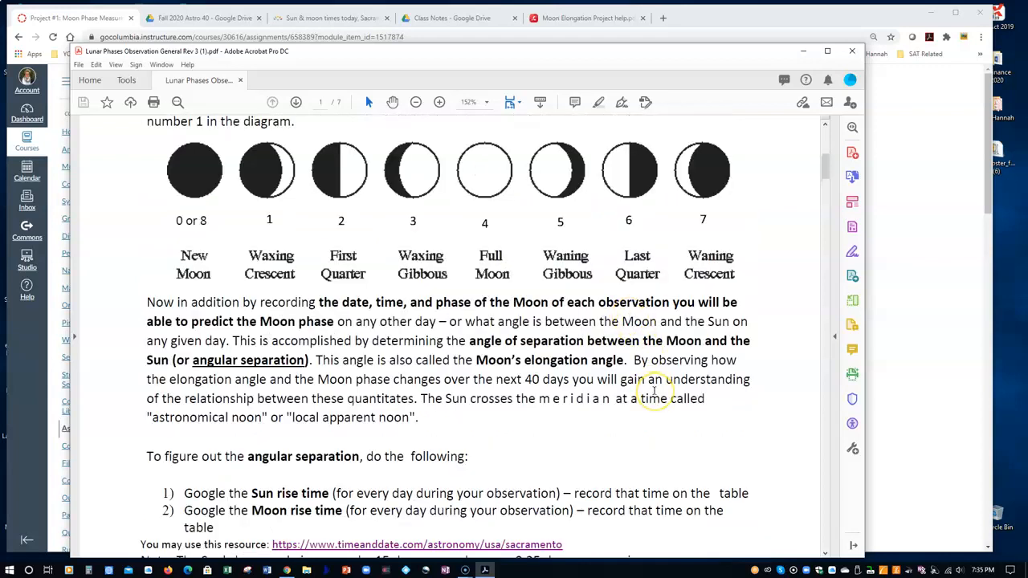
scroll("down", 3)
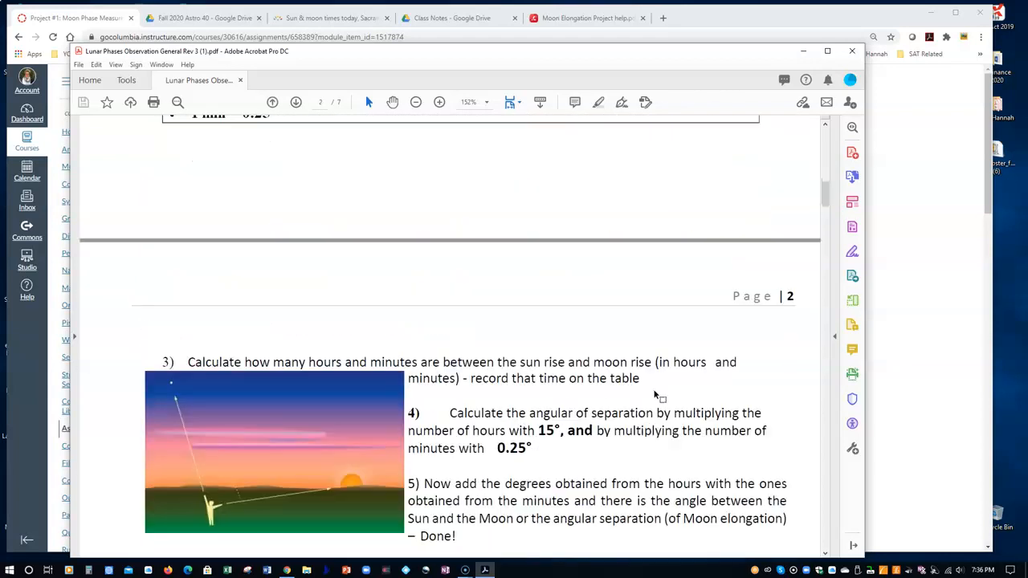
scroll("down", 3)
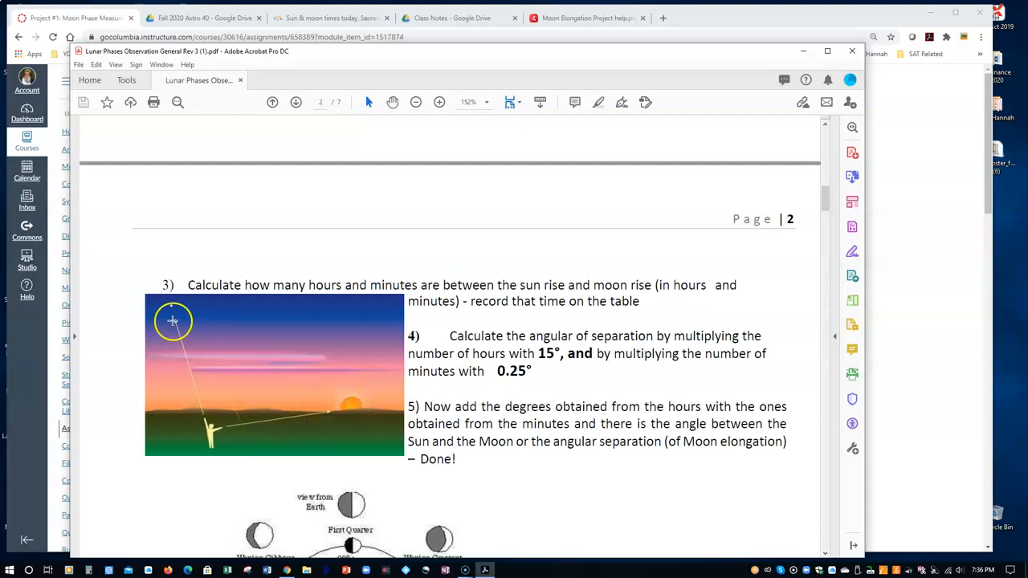
scroll("down", 3)
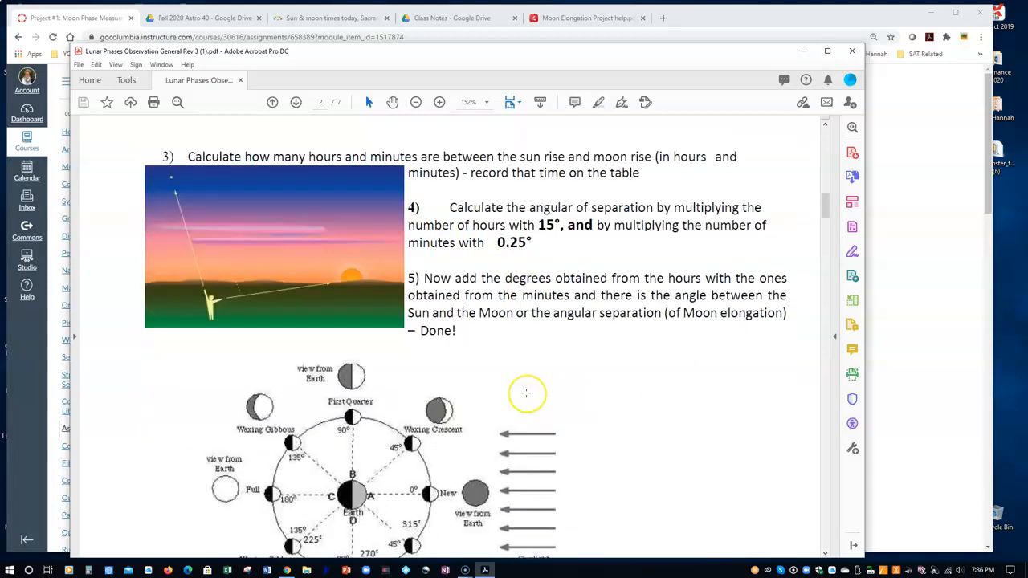
scroll("down", 3)
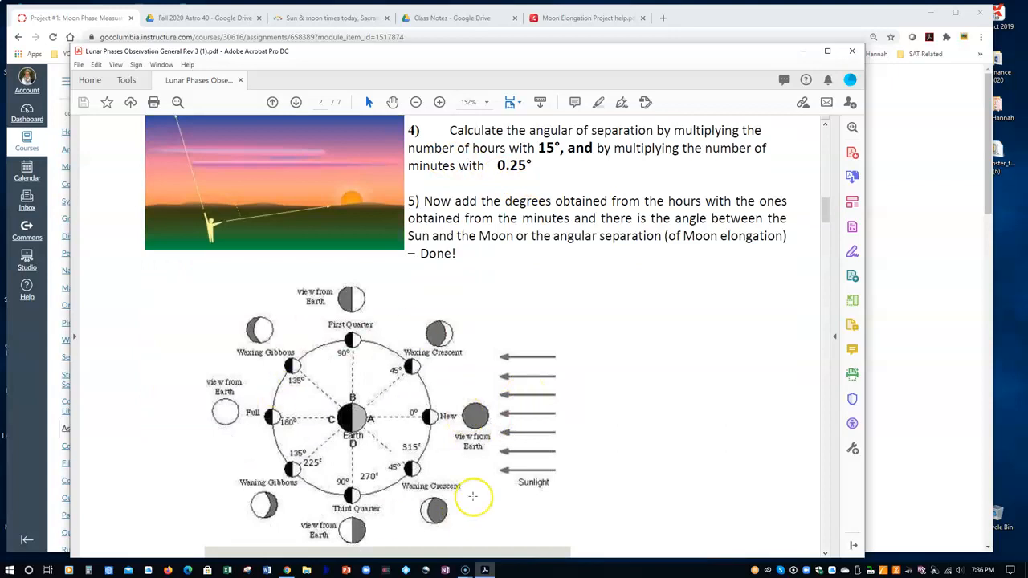
mouse_move(562, 395)
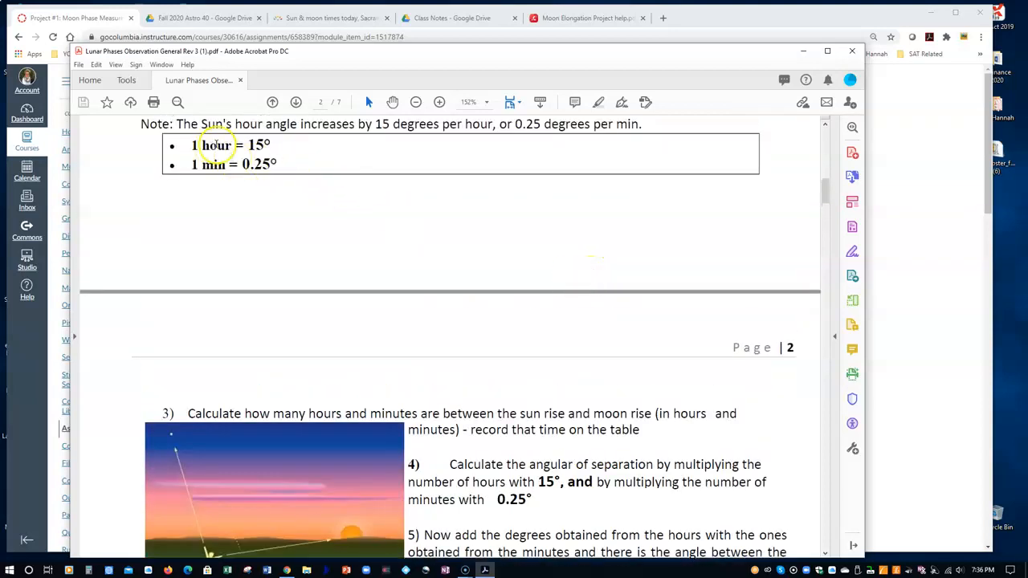
mouse_move(291, 152)
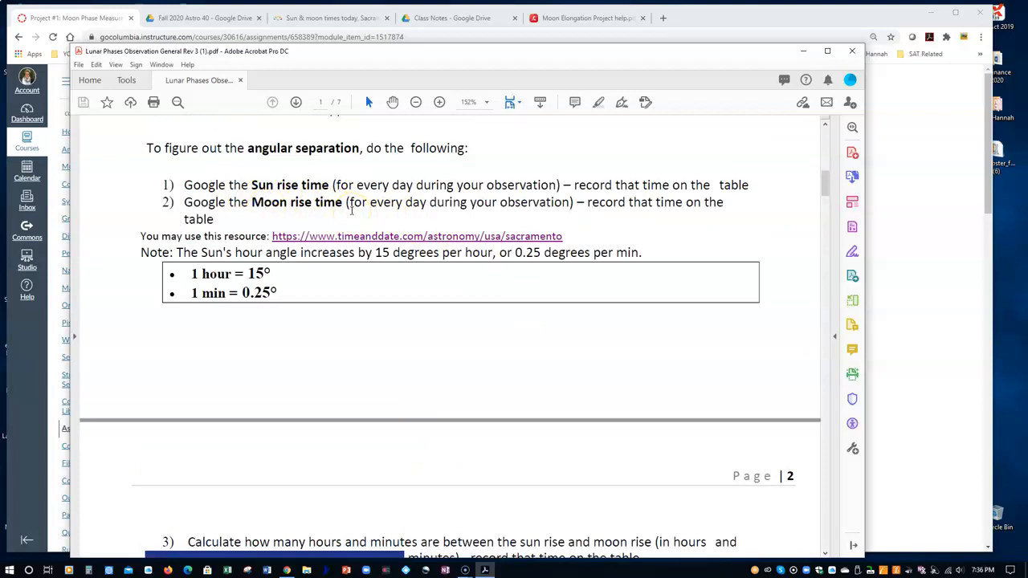
mouse_move(355, 242)
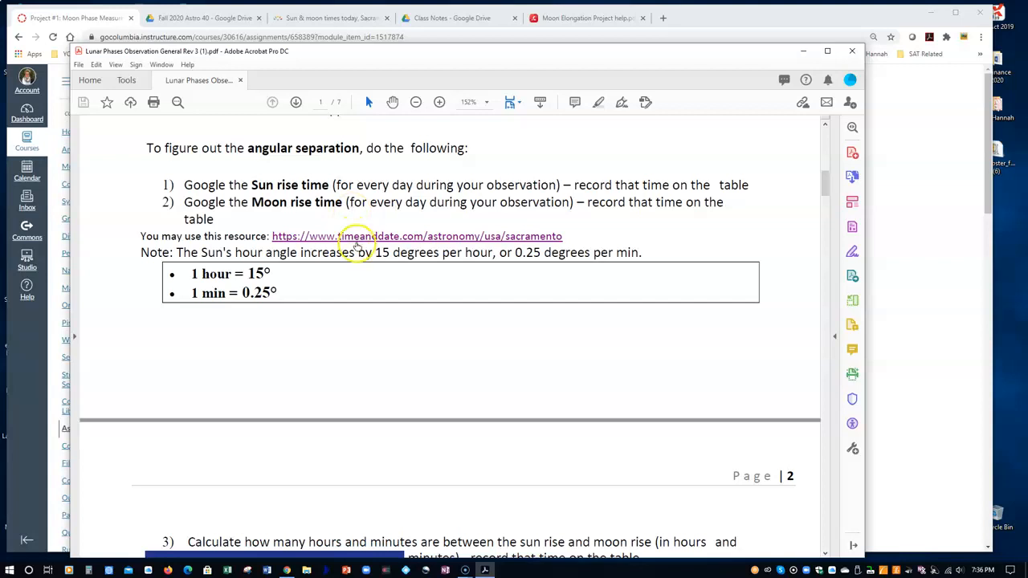
mouse_move(358, 241)
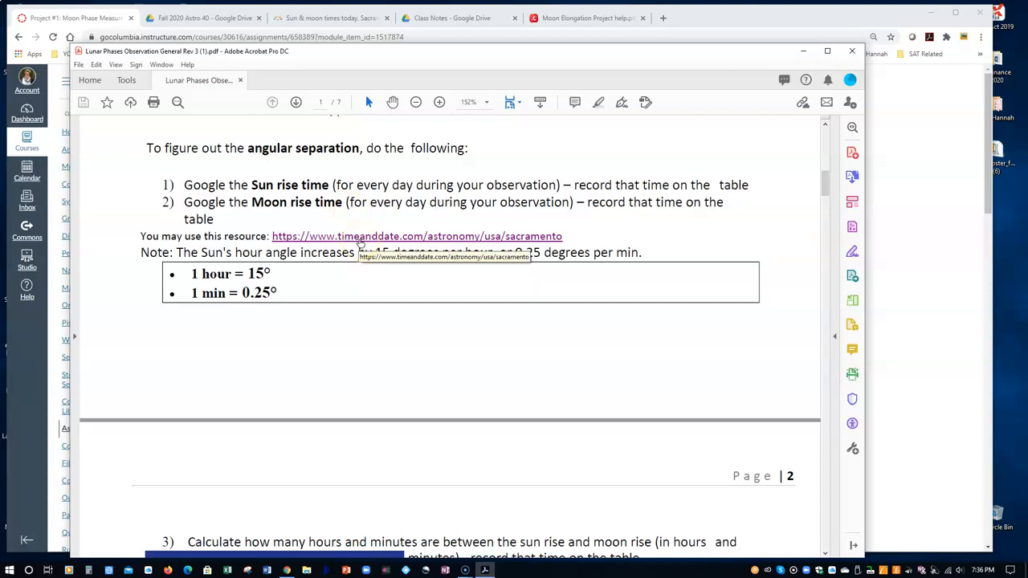
left_click(329, 18)
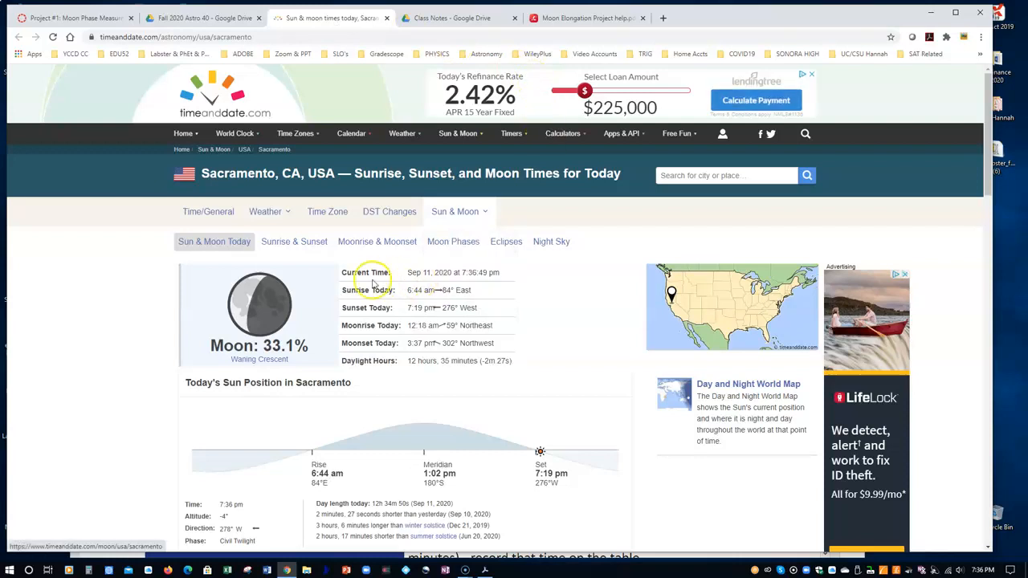
mouse_move(273, 362)
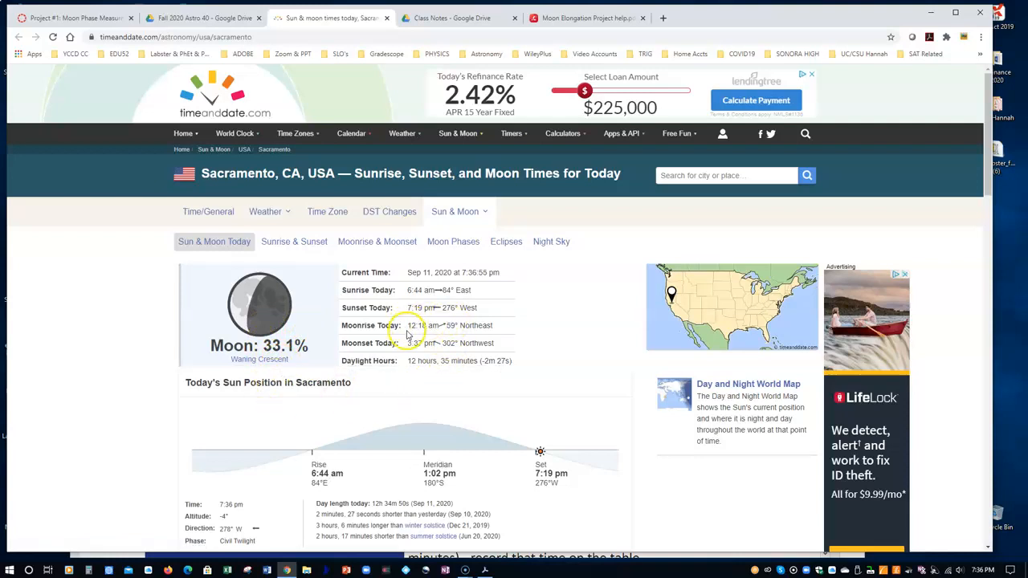
mouse_move(444, 332)
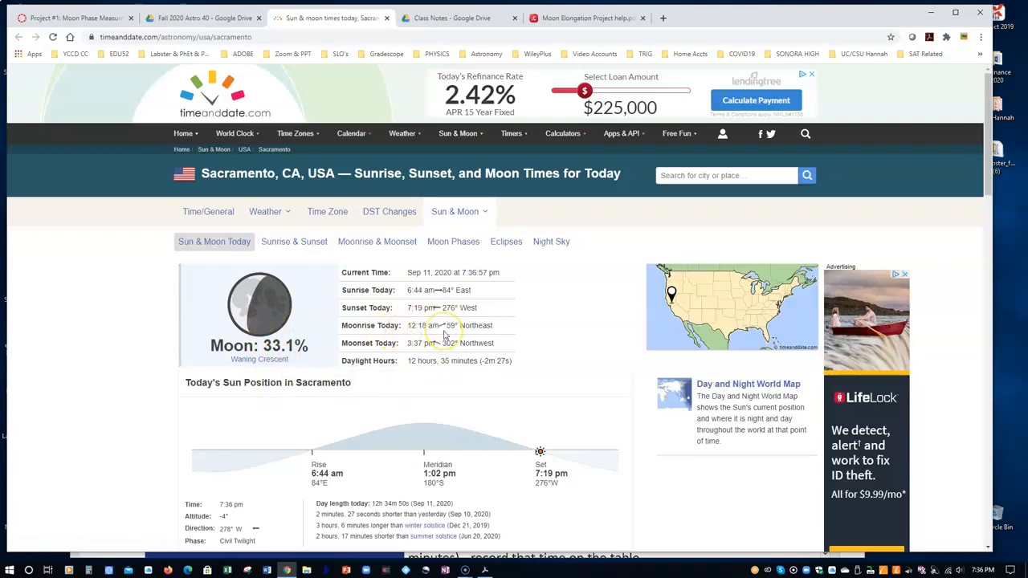
mouse_move(432, 334)
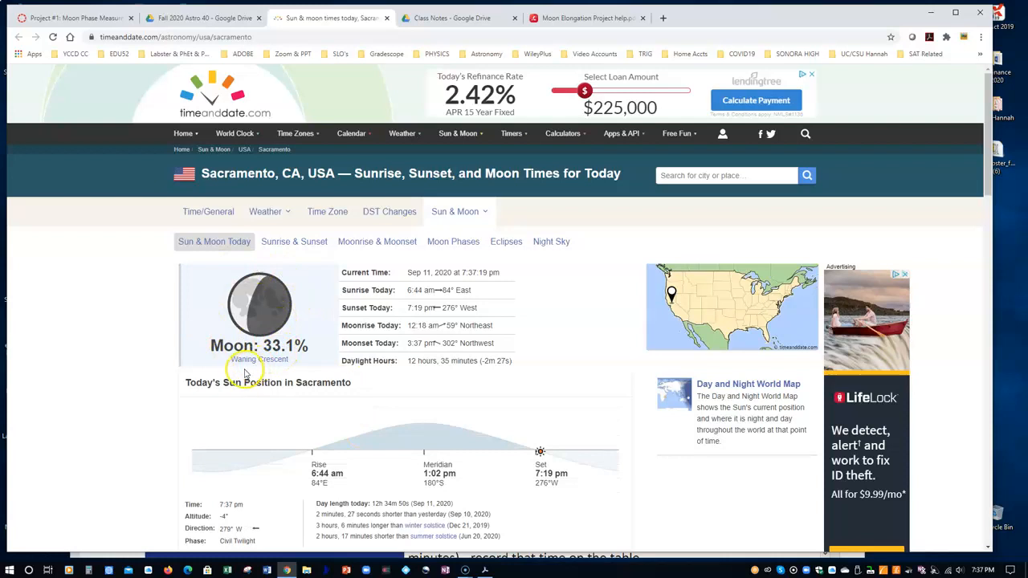
mouse_move(282, 369)
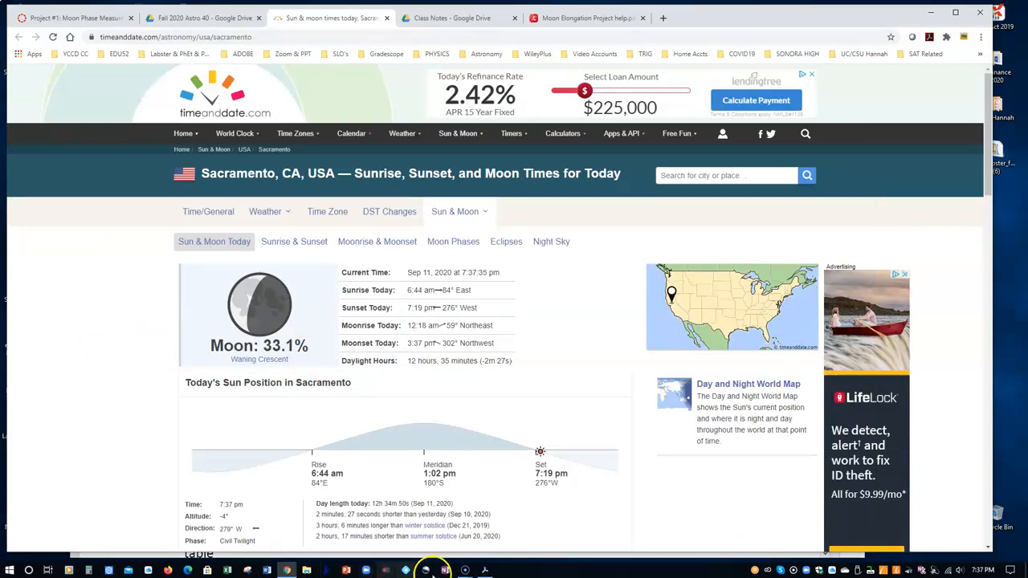
Return to the lunar phases instructions PDF after reading Sacramento's sun and moon times.
left_click(436, 568)
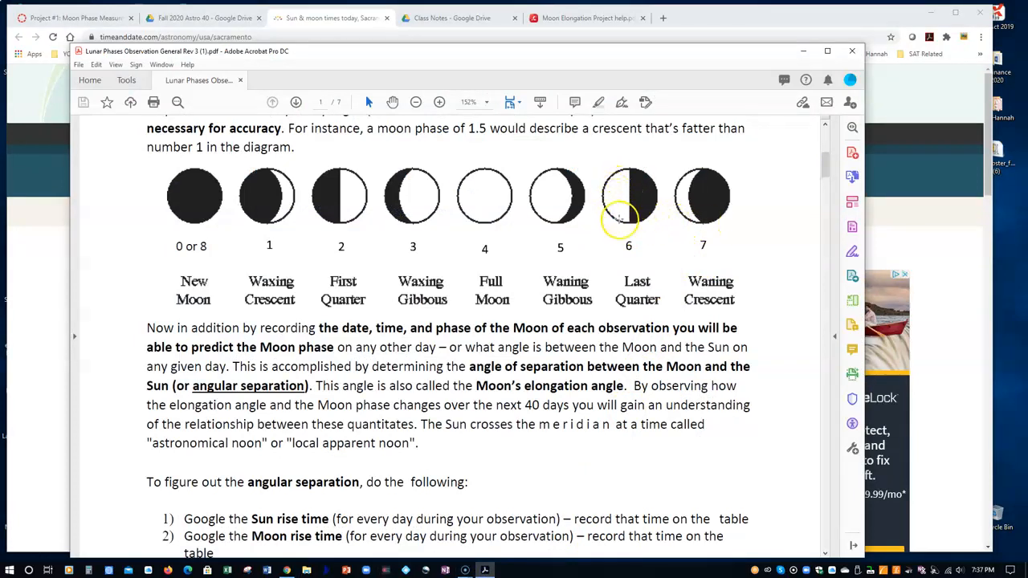
mouse_move(675, 185)
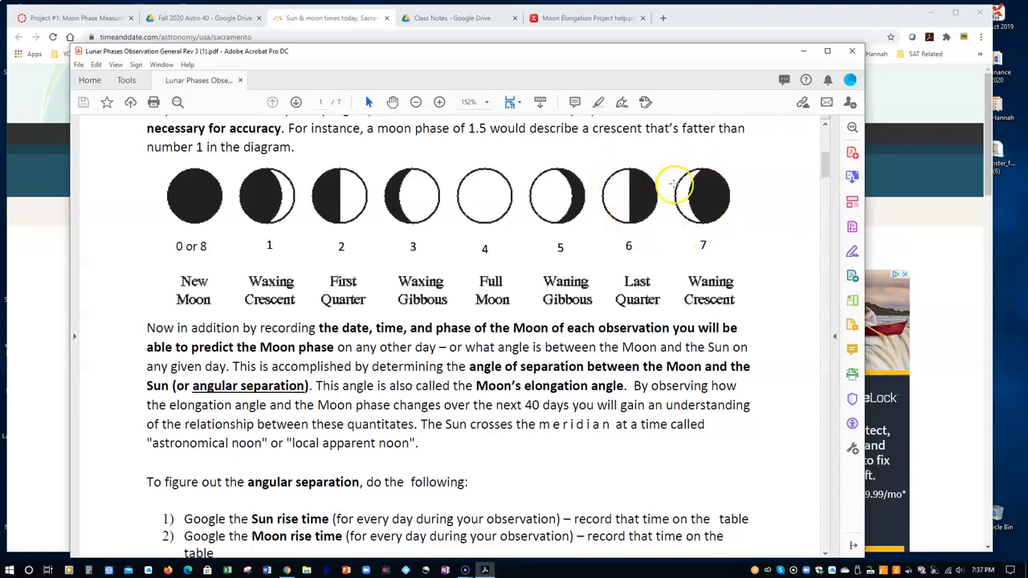
mouse_move(697, 228)
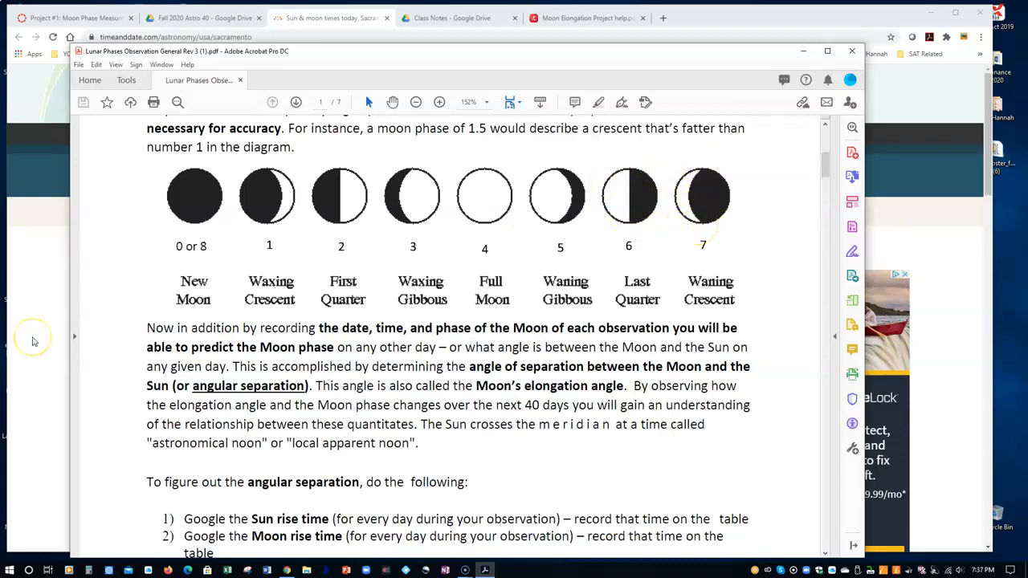
mouse_move(716, 243)
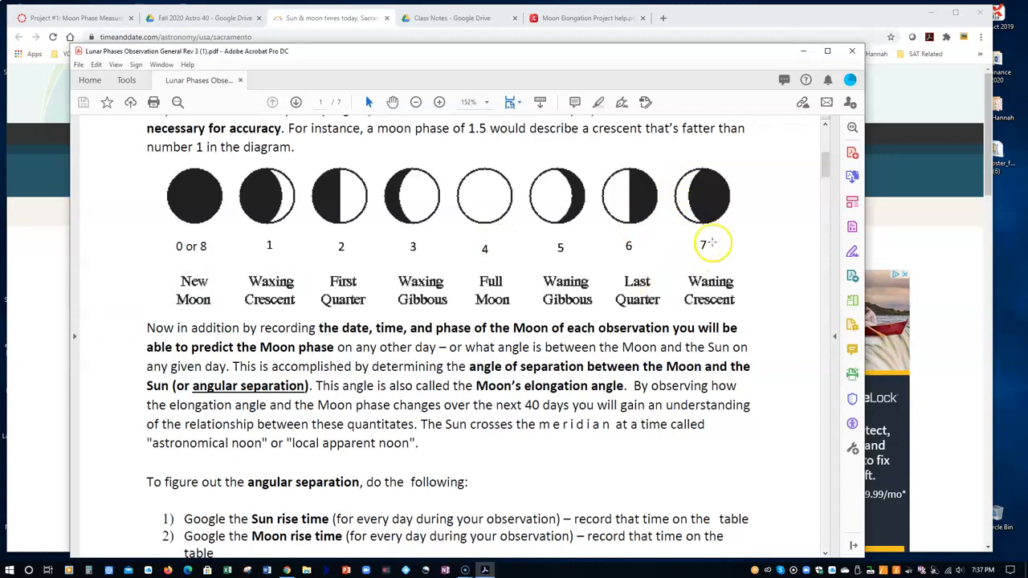
mouse_move(675, 253)
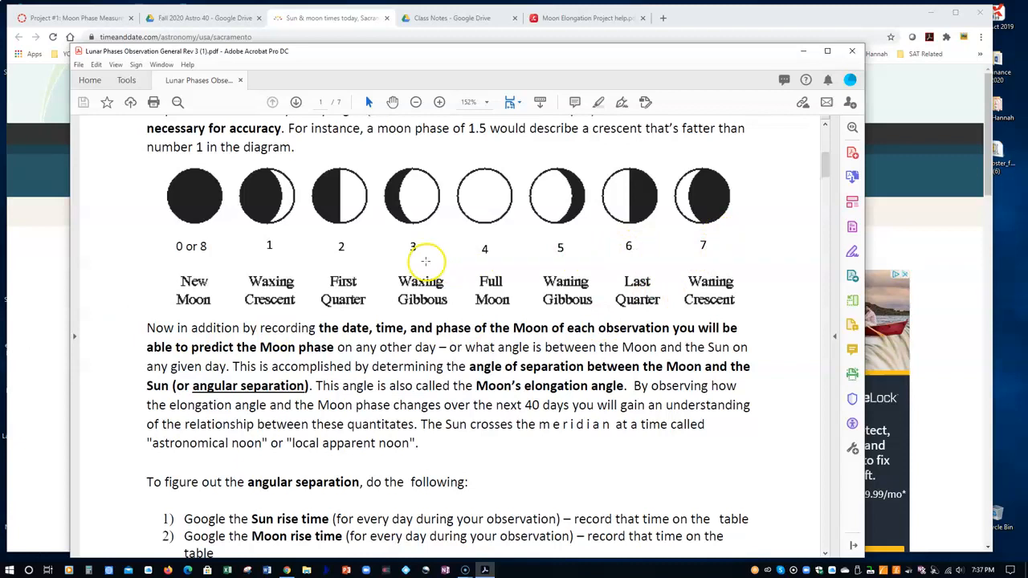
mouse_move(582, 253)
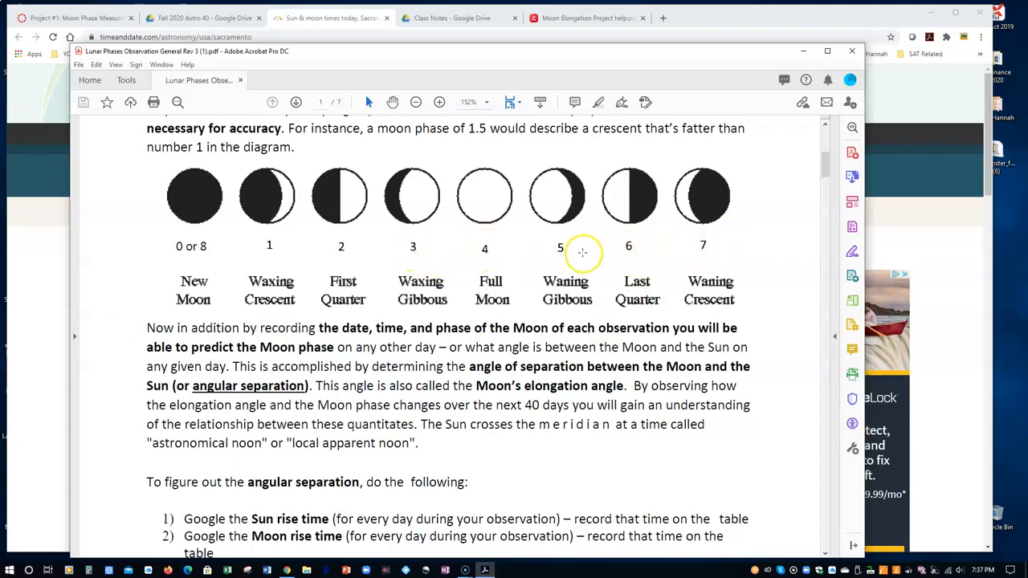
mouse_move(596, 207)
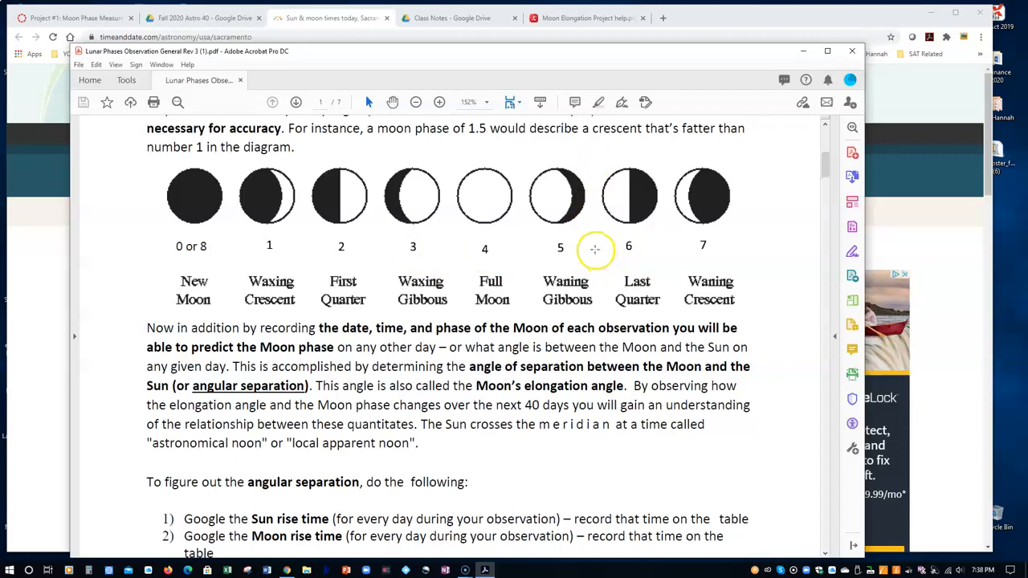
mouse_move(591, 425)
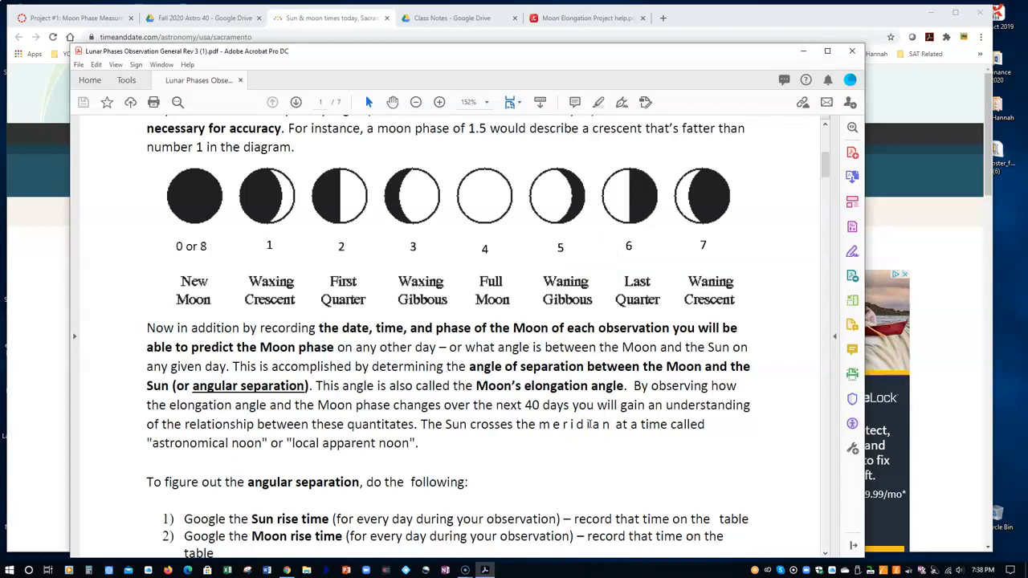
scroll("down", 3)
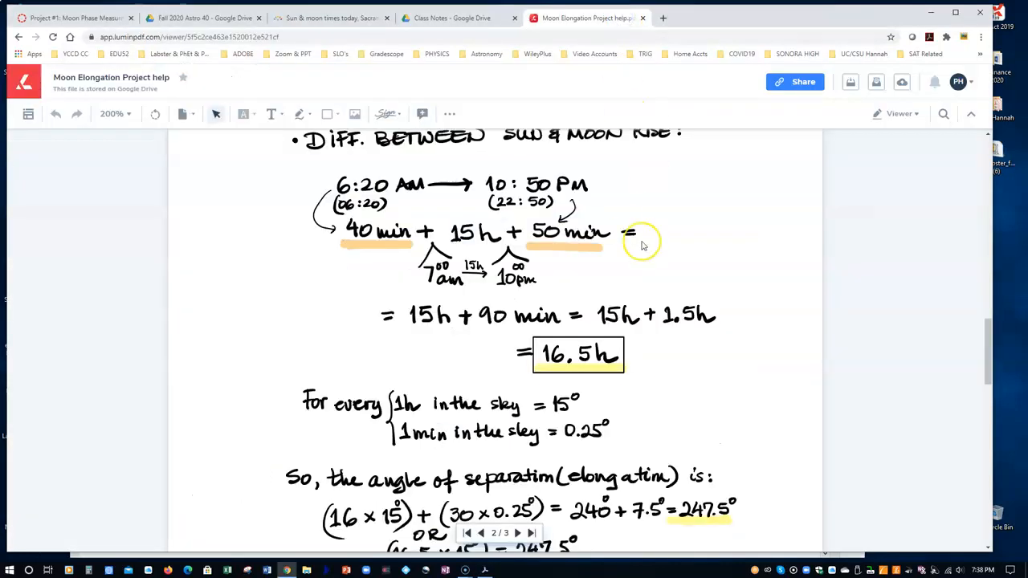
Scroll the help notes from the 16.5 h rise difference to the 247.5° elongation.
scroll("down", 3)
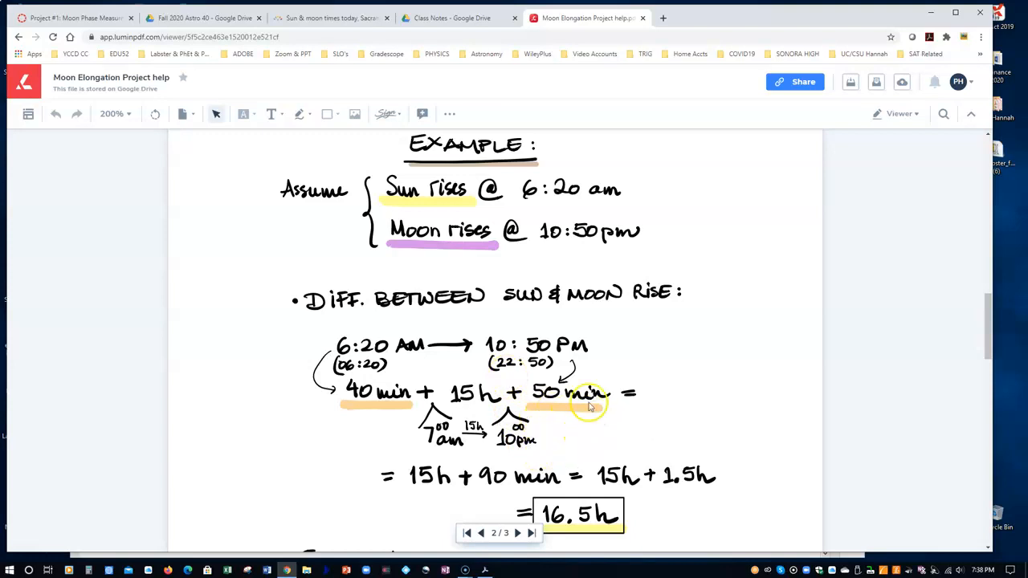
scroll("down", 3)
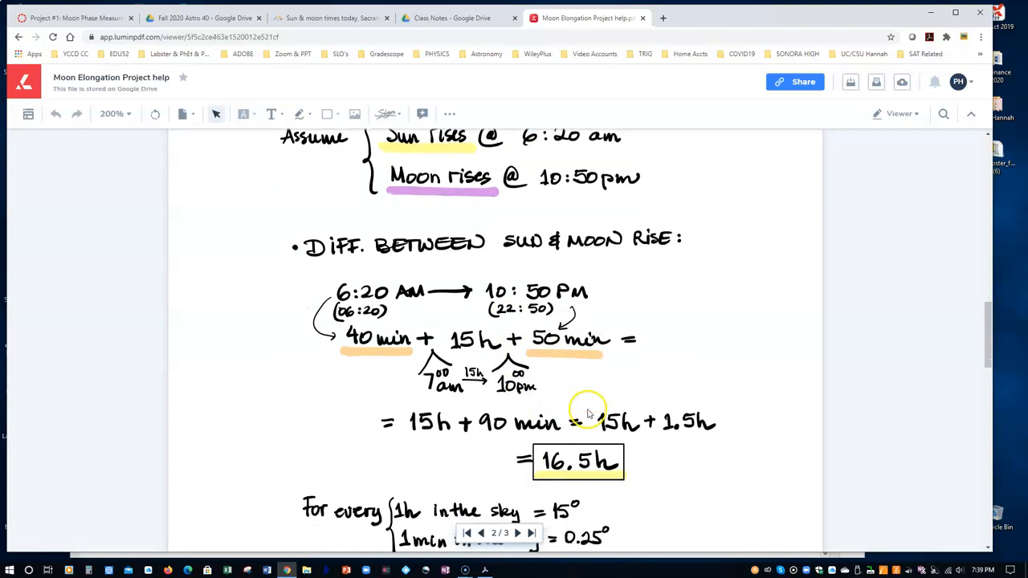
scroll("down", 3)
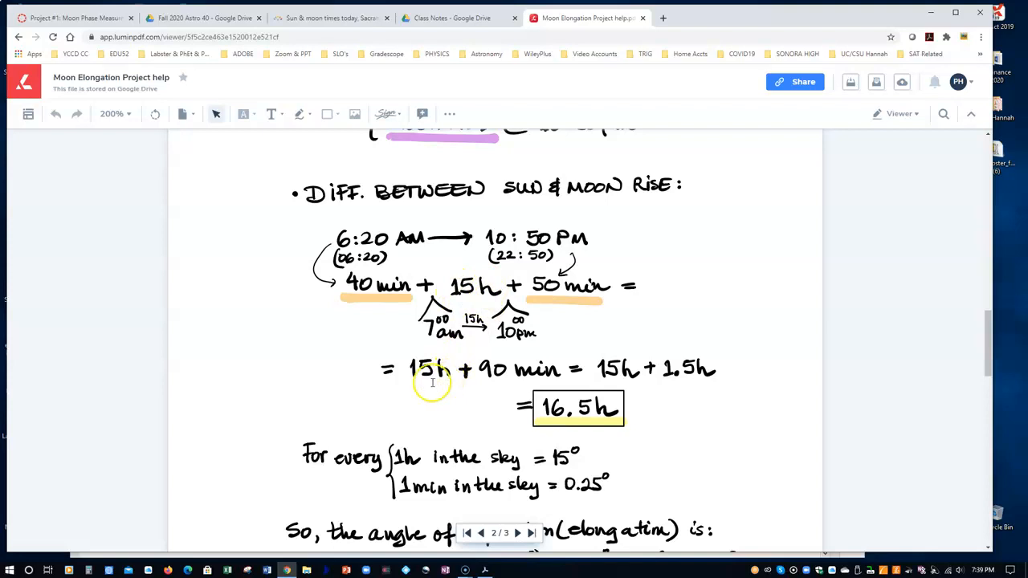
mouse_move(524, 372)
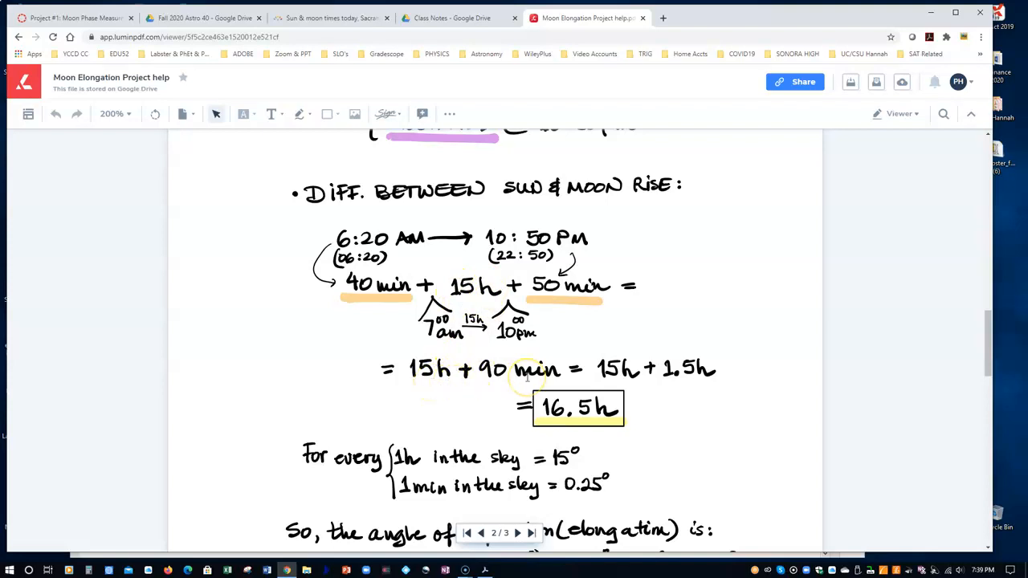
mouse_move(671, 390)
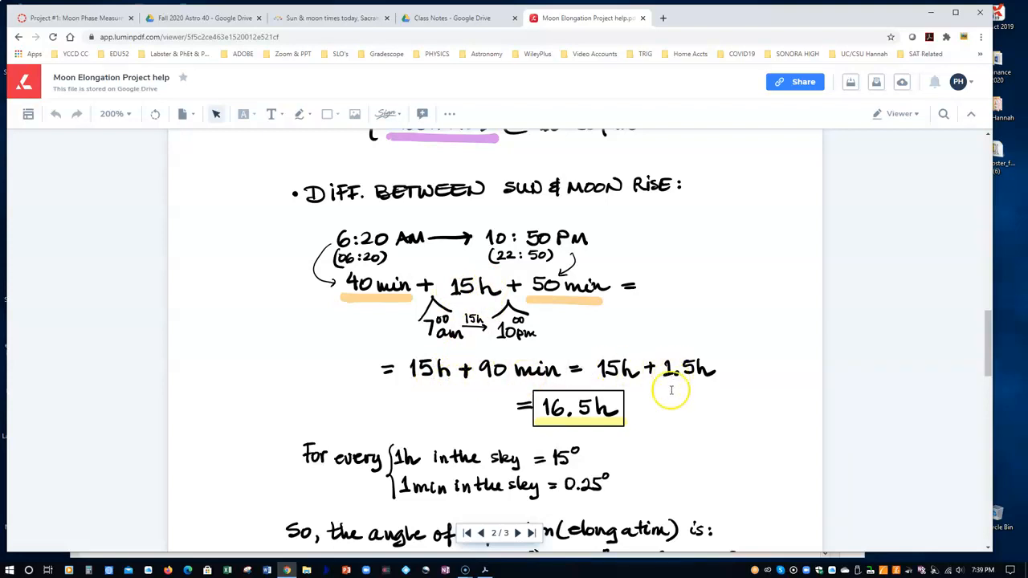
mouse_move(620, 429)
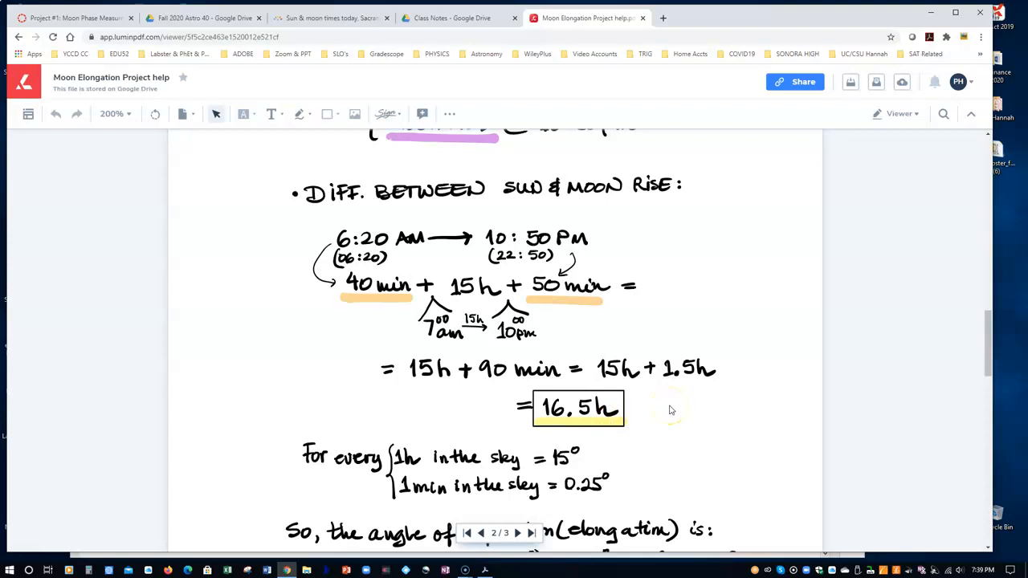
scroll("down", 3)
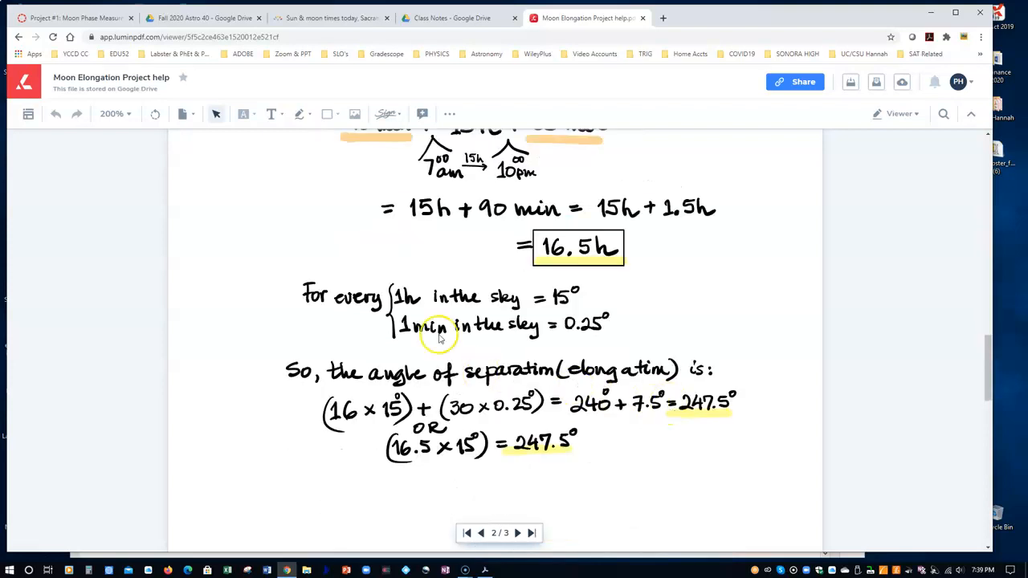
mouse_move(570, 301)
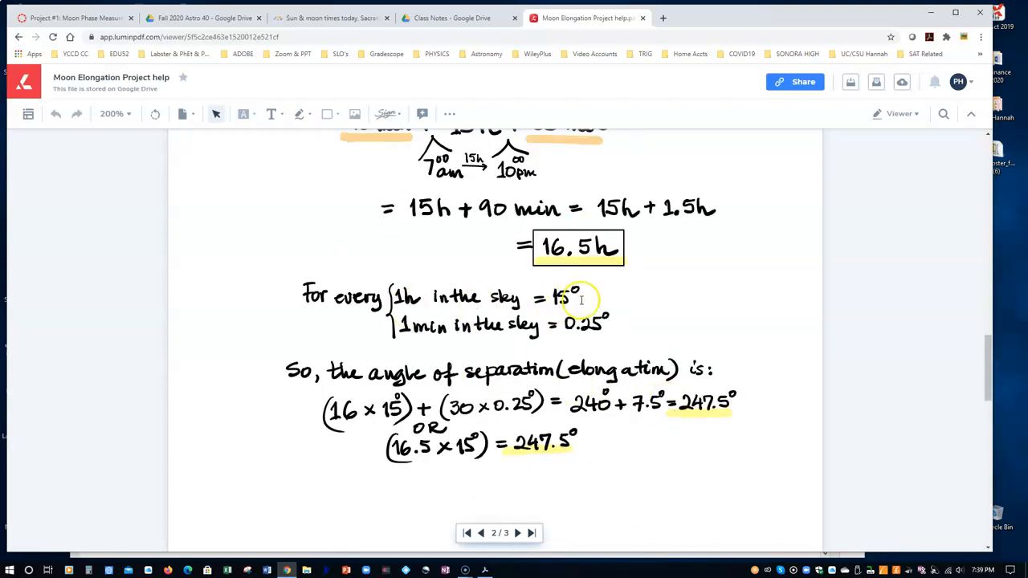
mouse_move(621, 341)
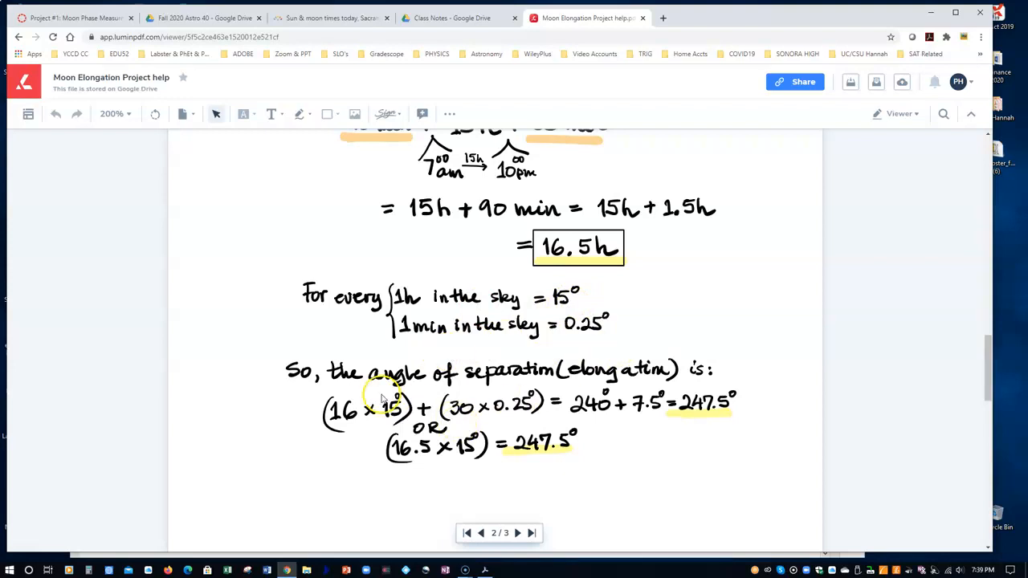
mouse_move(564, 255)
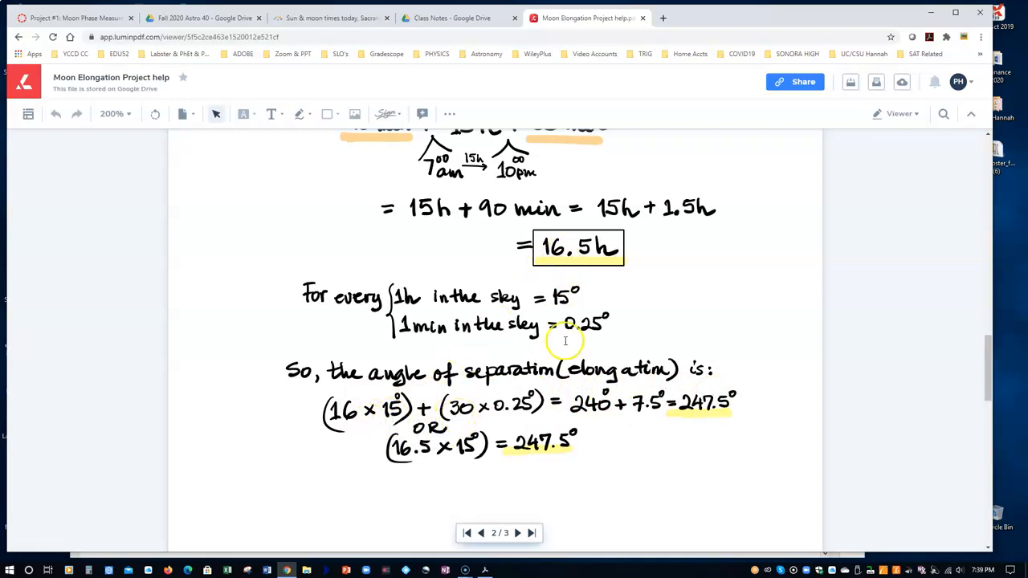
mouse_move(519, 417)
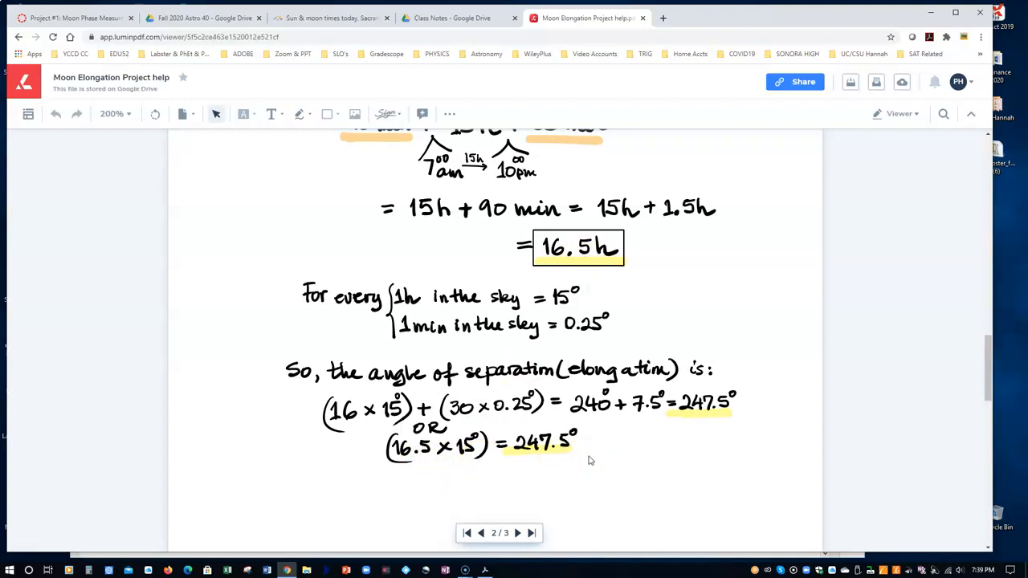
mouse_move(592, 458)
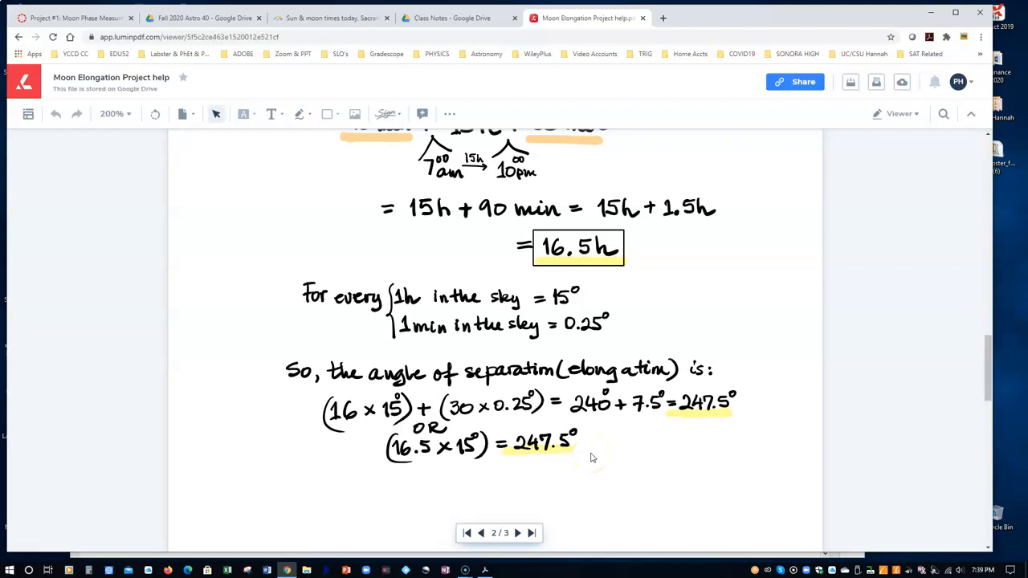
mouse_move(593, 458)
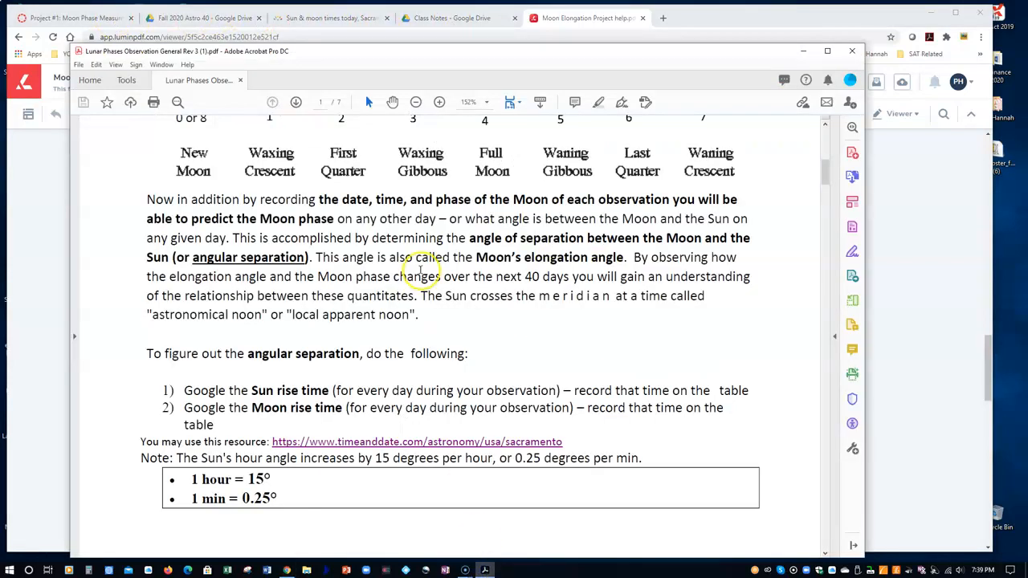
Scroll the Acrobat instructions PDF to page 2's Moon phase diagram with elongation angles.
scroll("down", 3)
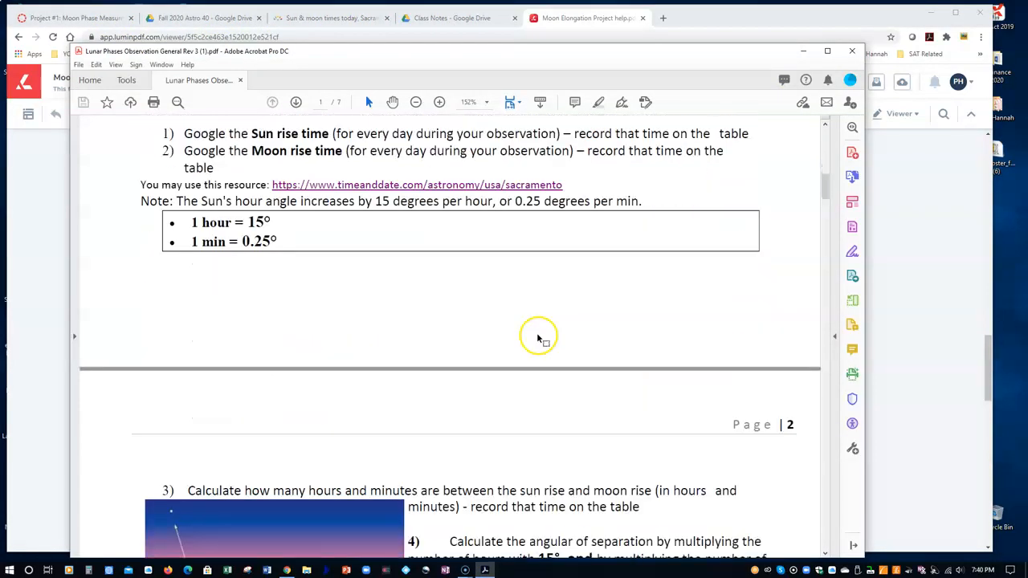
scroll("down", 3)
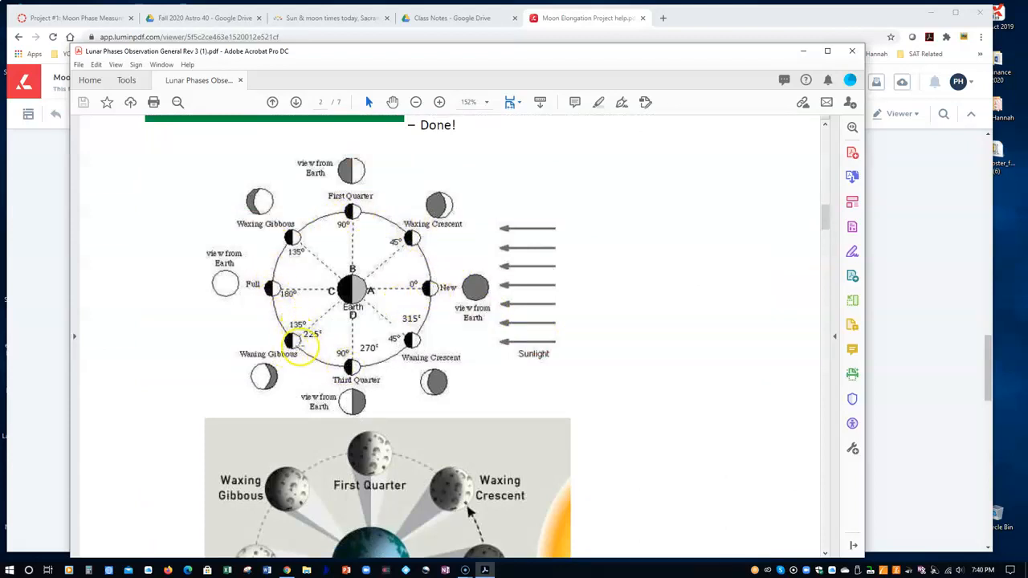
mouse_move(345, 367)
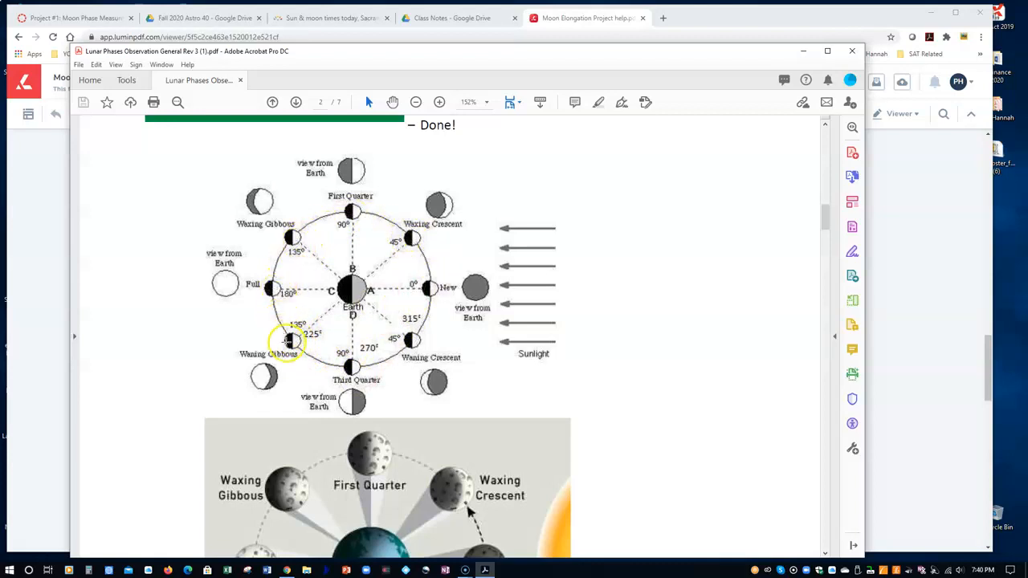
mouse_move(351, 367)
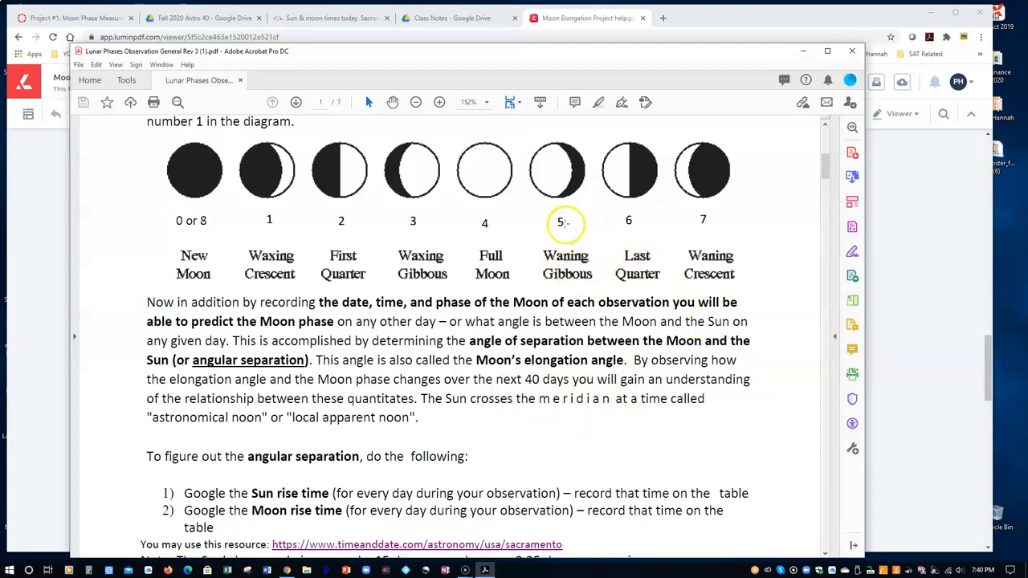
mouse_move(614, 309)
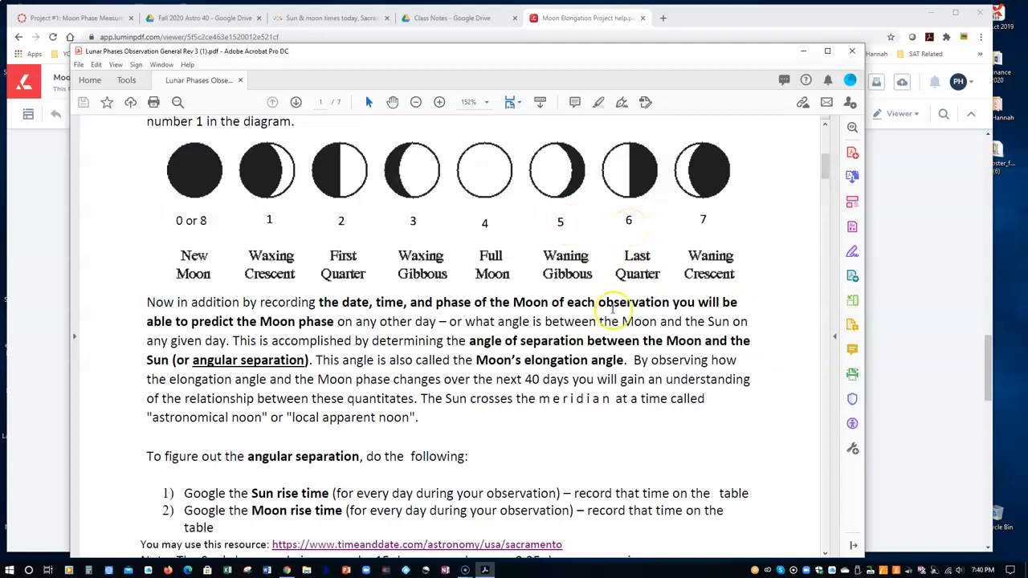
mouse_move(615, 302)
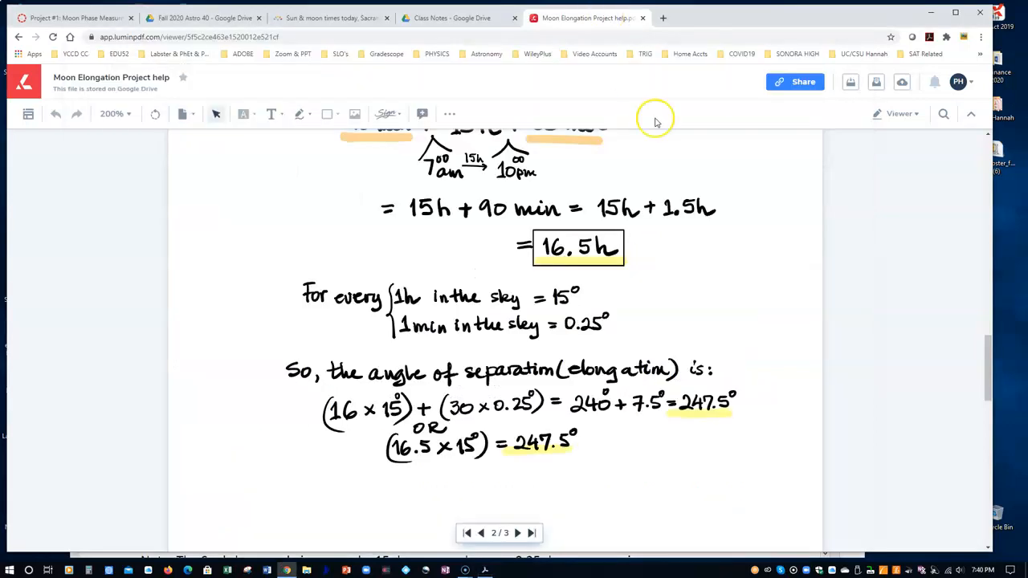
Show the help file's page 3 graph plotting 247.5° against Moon phase number 7.
left_click(518, 534)
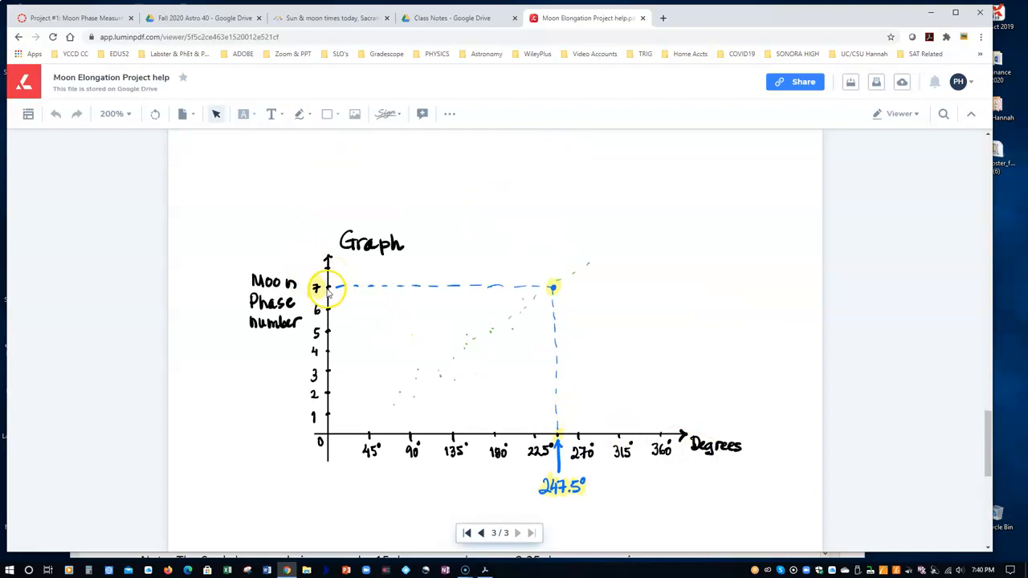
mouse_move(335, 338)
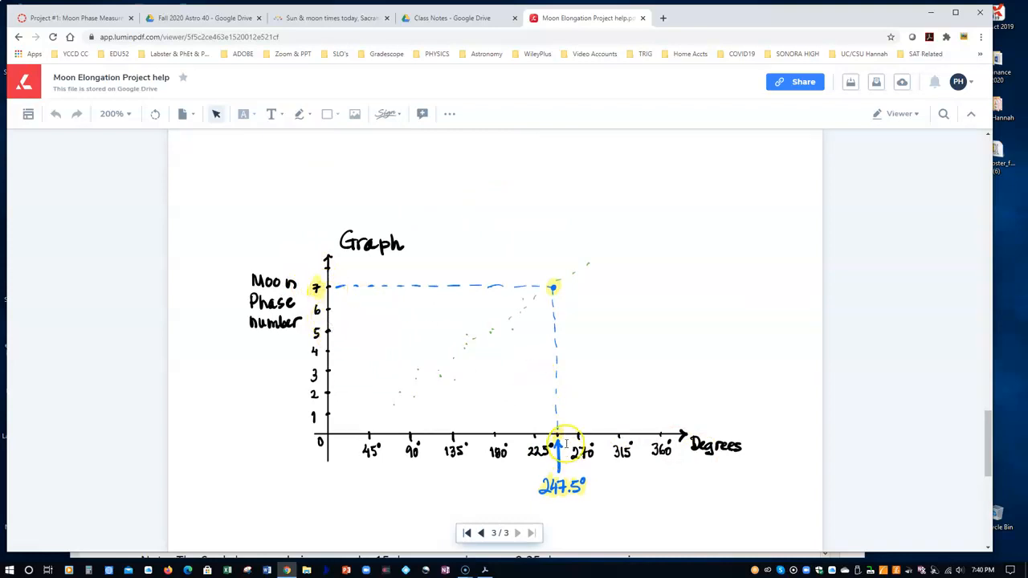
mouse_move(569, 336)
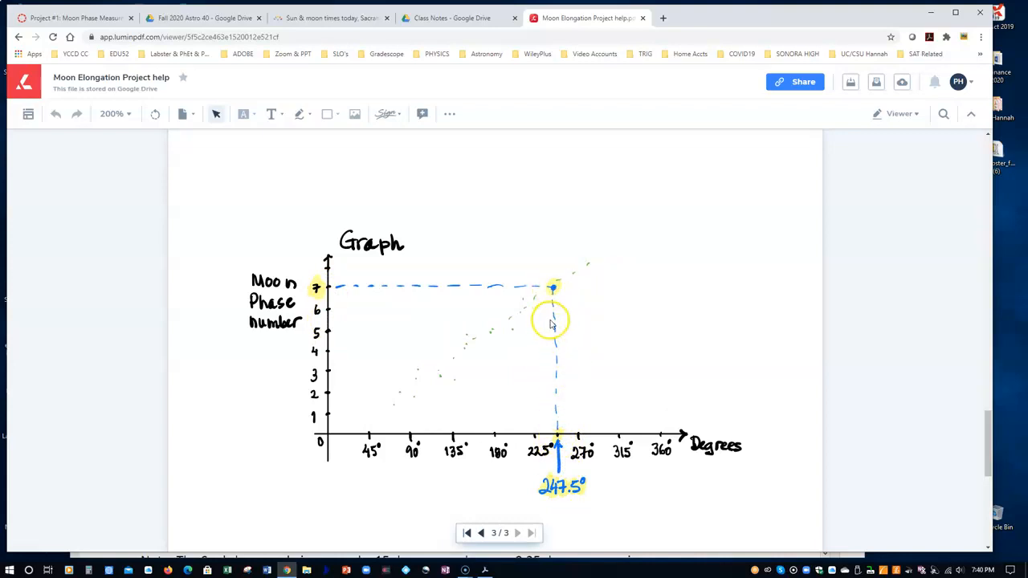
mouse_move(663, 368)
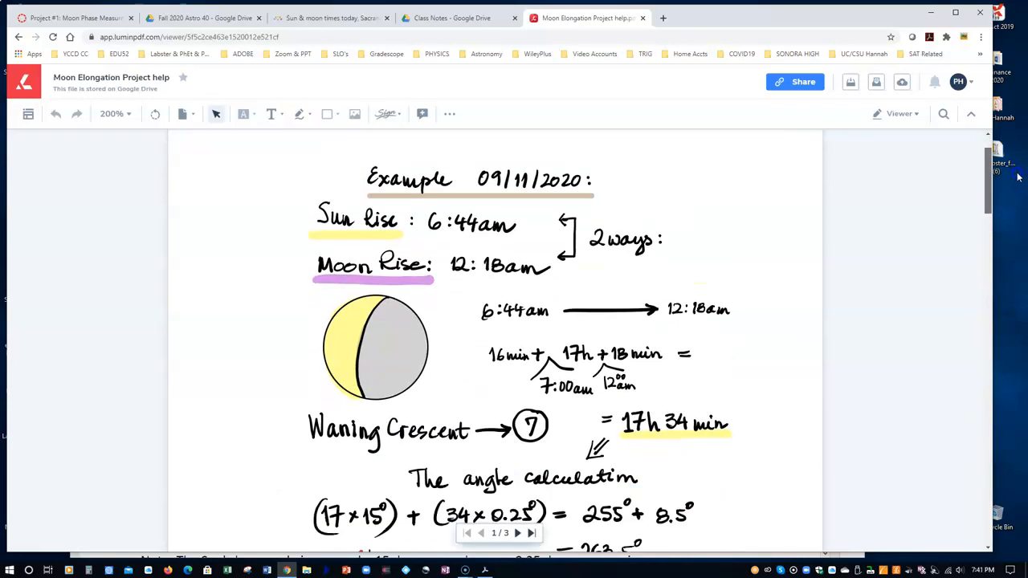
mouse_move(875, 239)
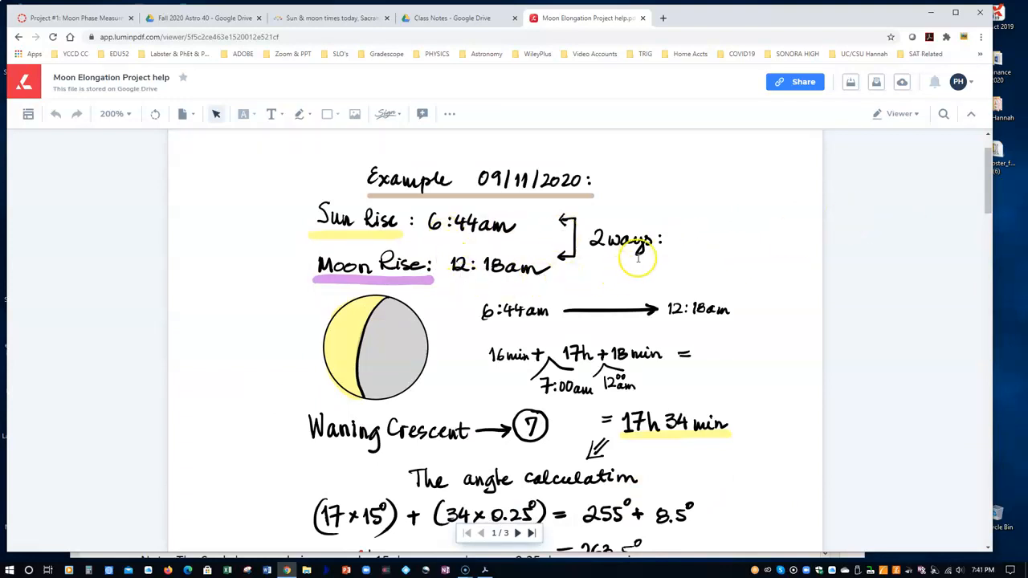
Scroll through the 09/11/2020 example to its 17h 34min, 263.5° elongation calculation.
scroll("down", 3)
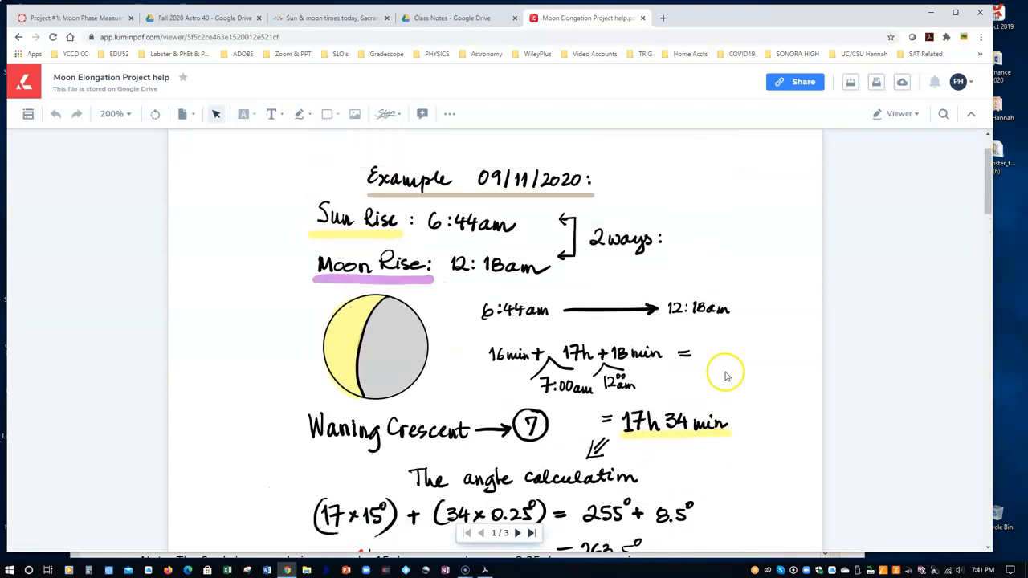
mouse_move(721, 362)
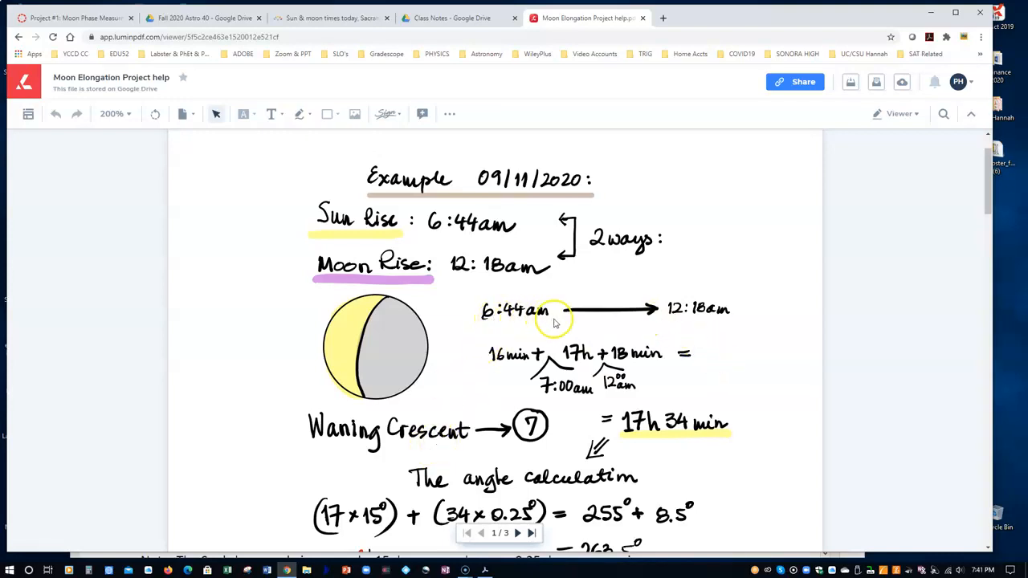
mouse_move(520, 374)
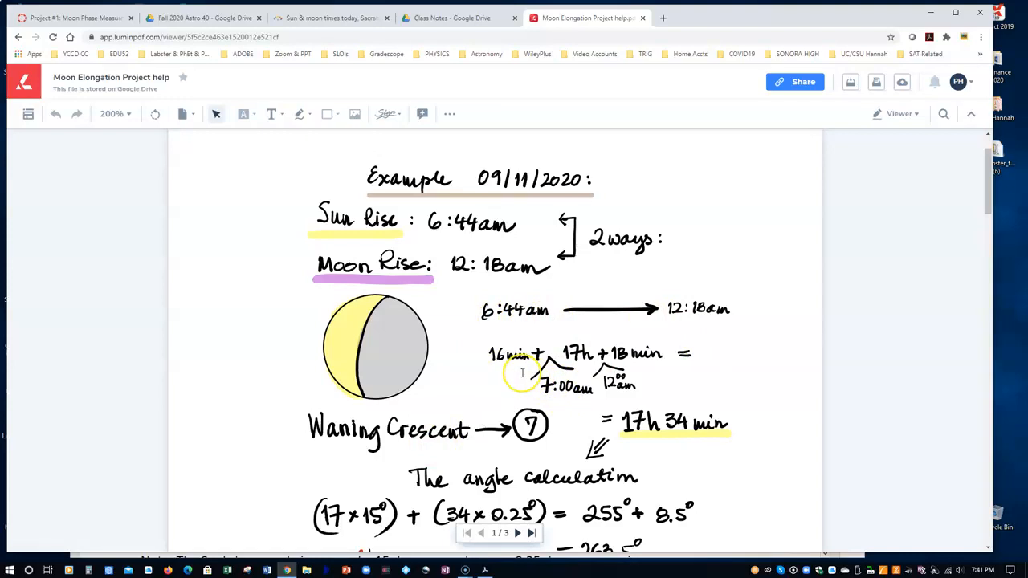
mouse_move(565, 390)
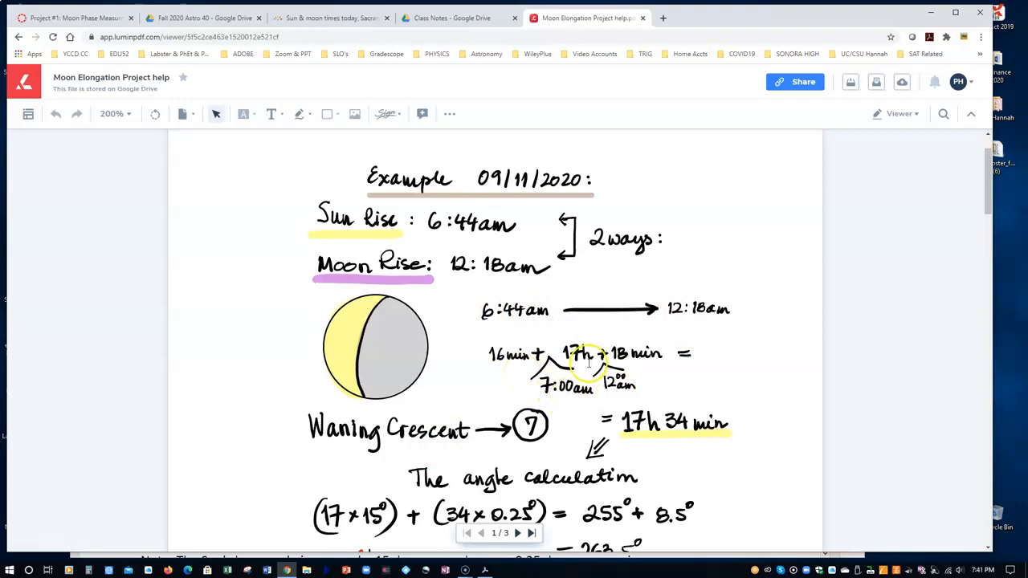
mouse_move(588, 370)
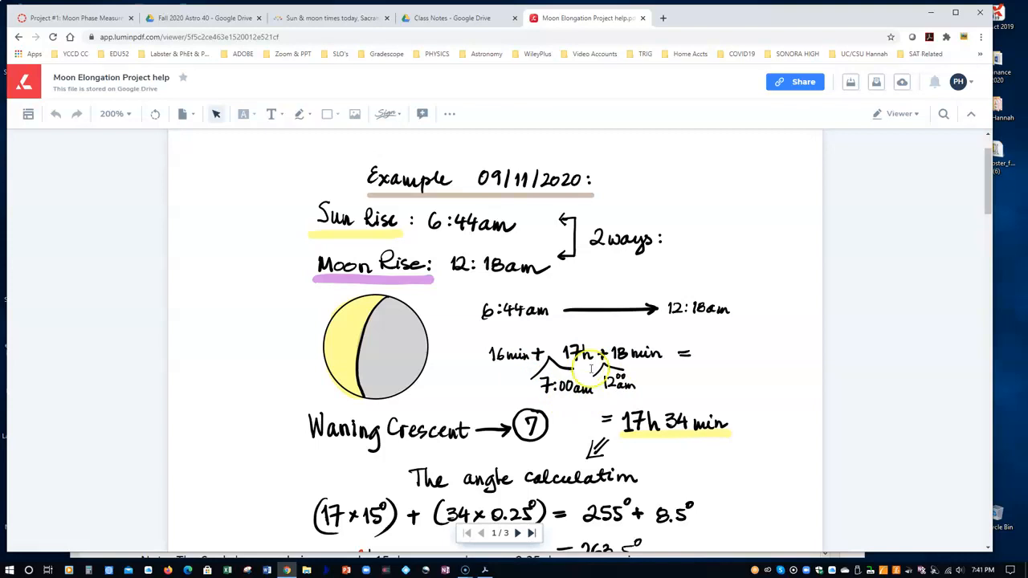
mouse_move(699, 327)
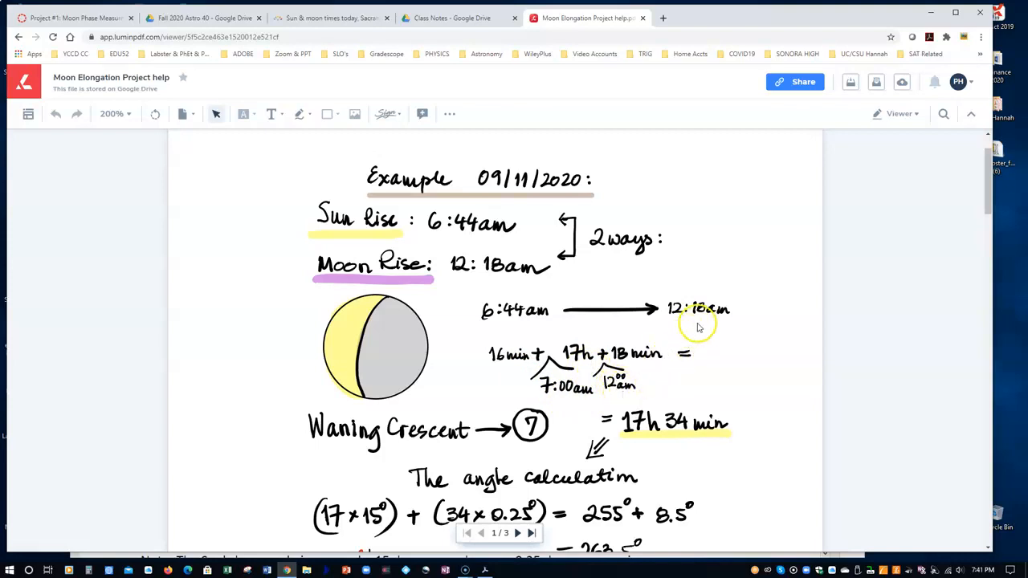
mouse_move(678, 434)
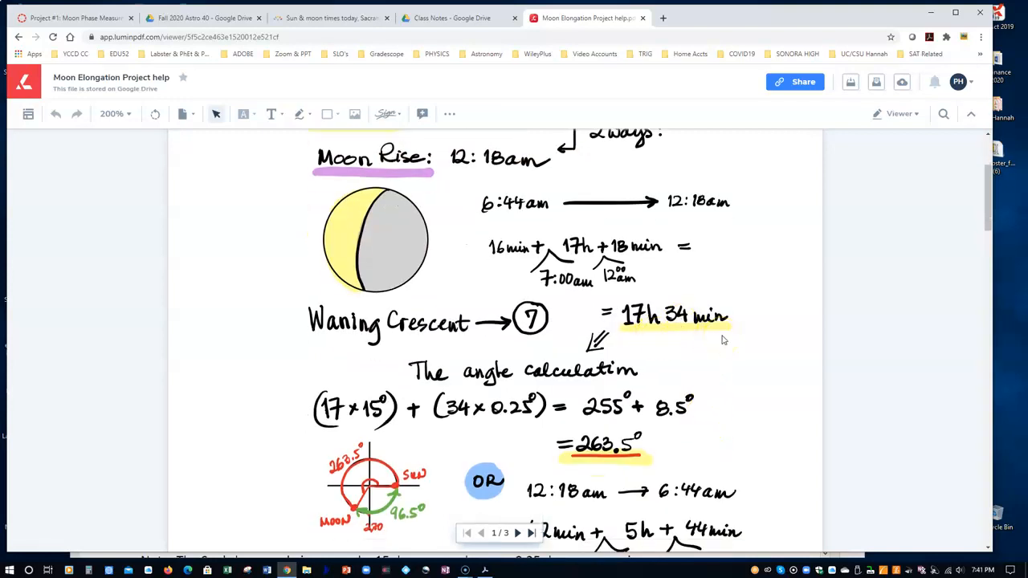
scroll("down", 3)
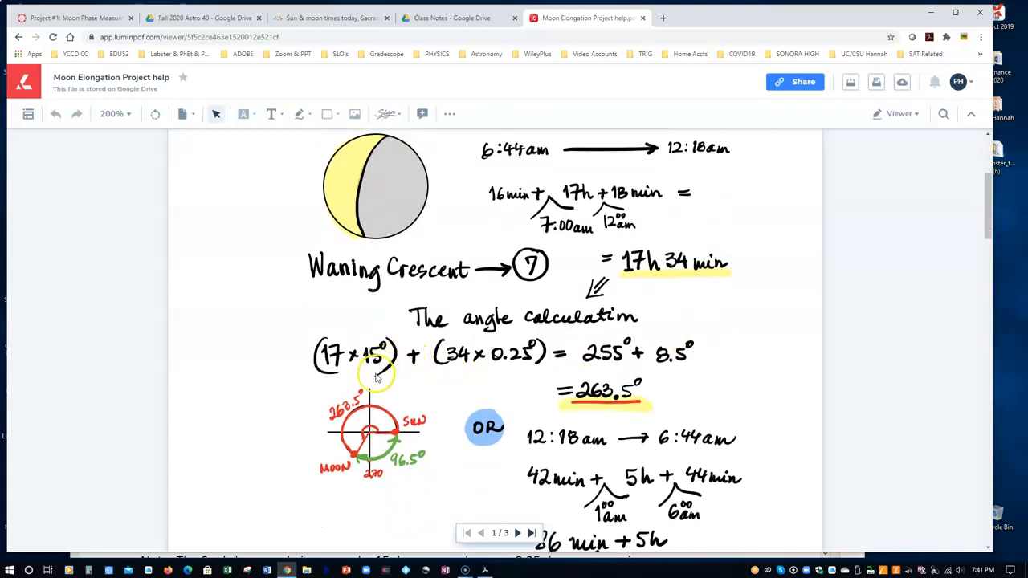
mouse_move(363, 378)
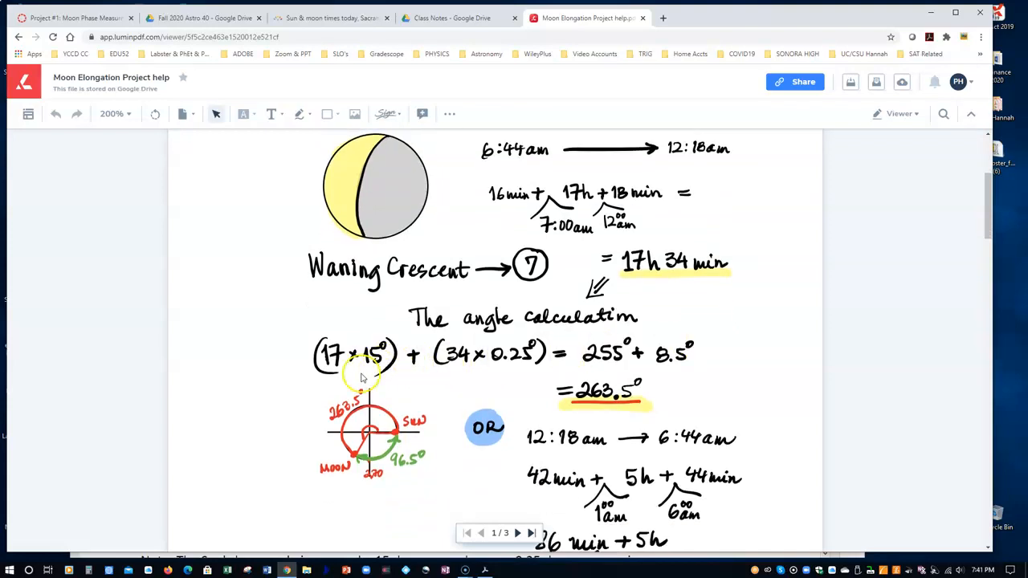
mouse_move(422, 371)
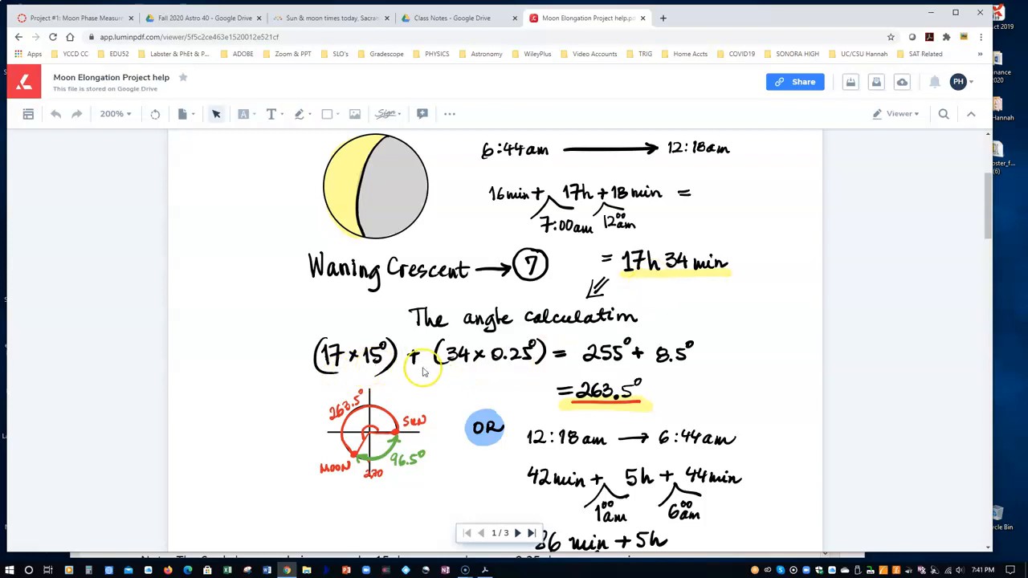
mouse_move(699, 277)
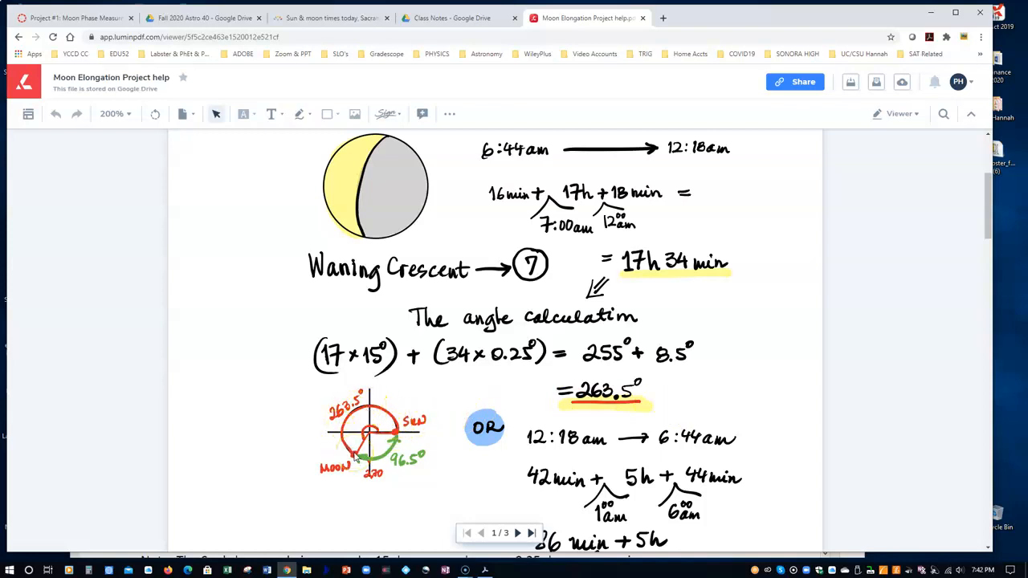
scroll("down", 3)
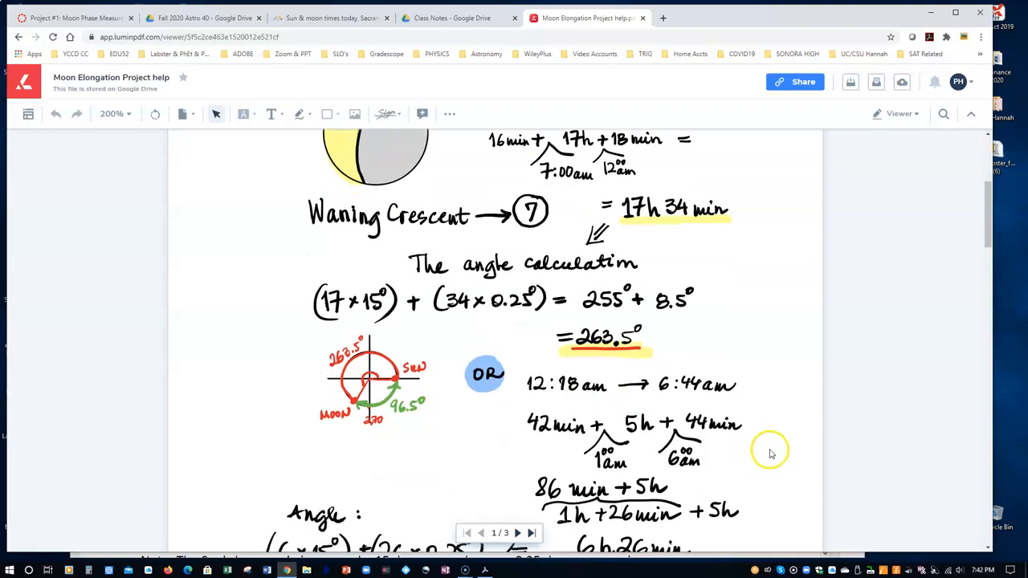
scroll("down", 3)
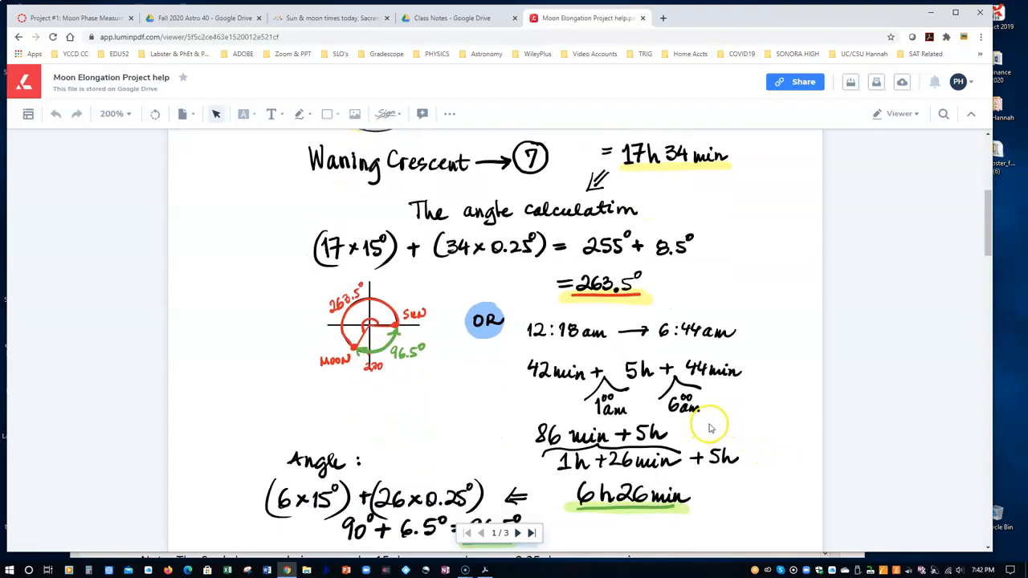
mouse_move(749, 165)
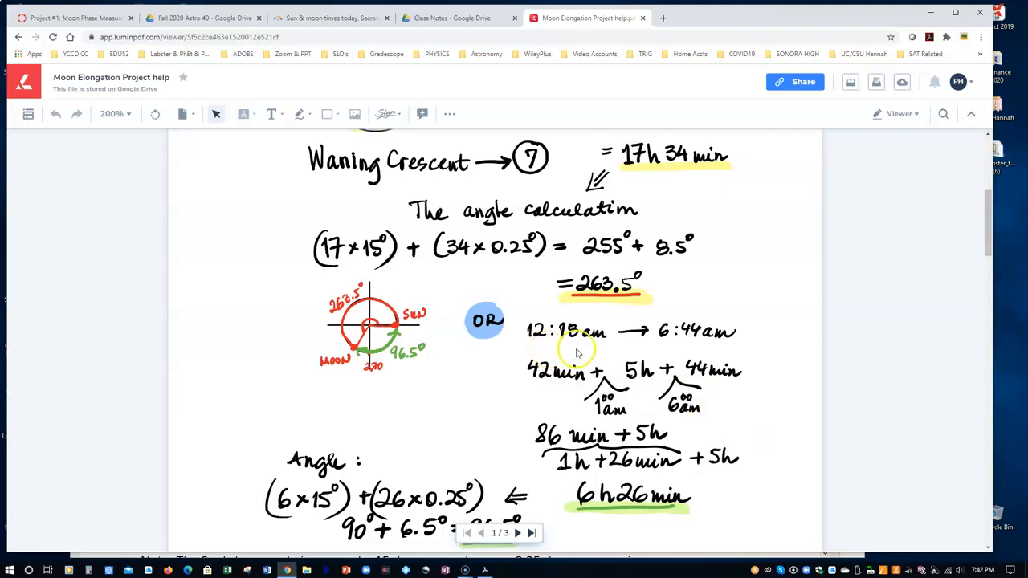
mouse_move(613, 371)
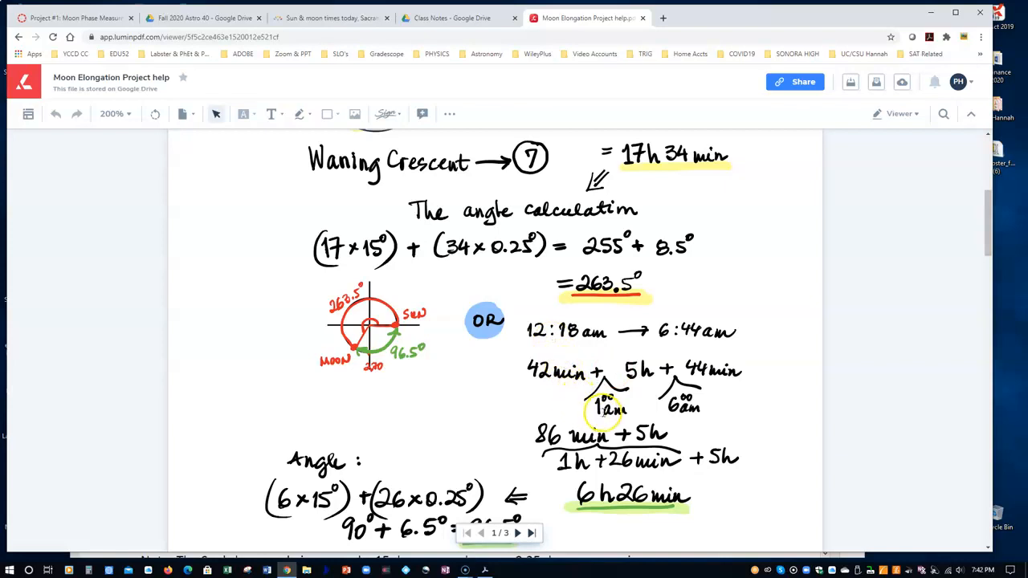
mouse_move(573, 390)
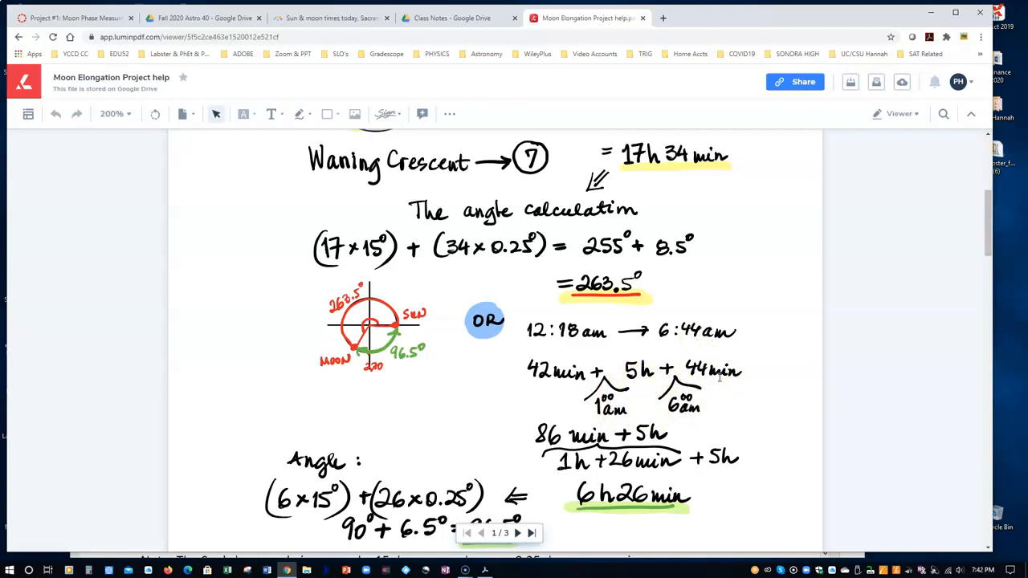
scroll("down", 3)
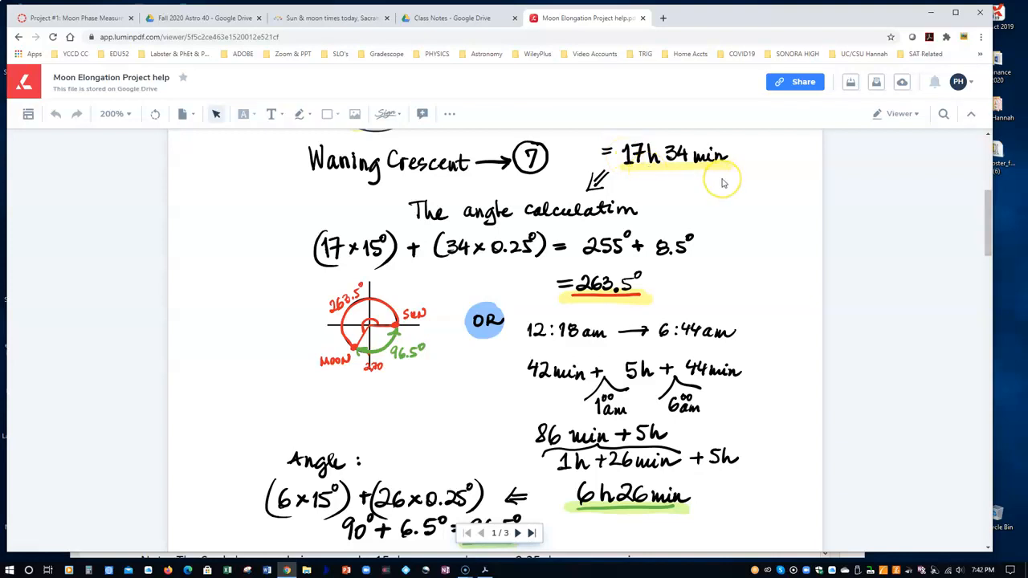
scroll("down", 3)
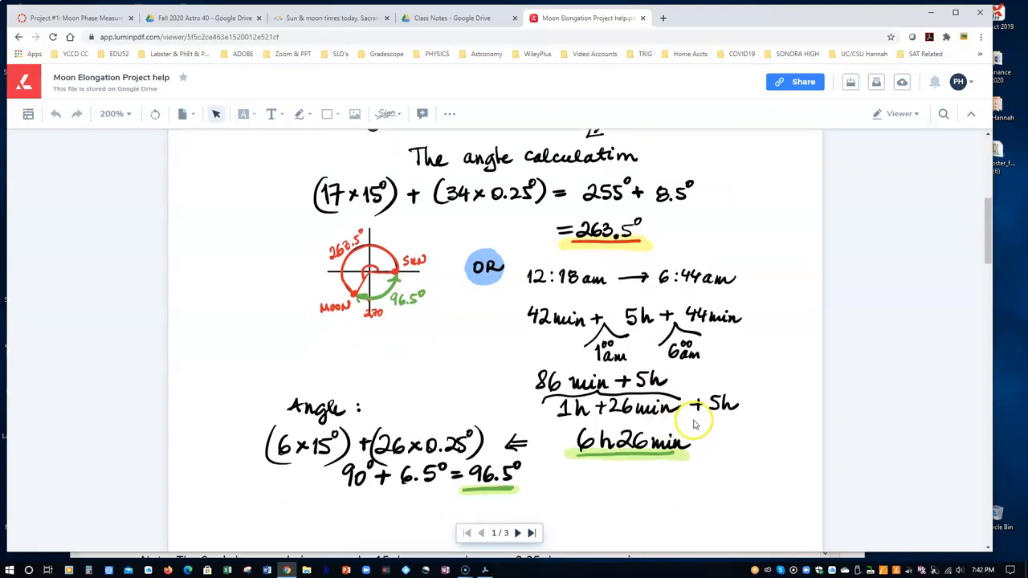
mouse_move(399, 461)
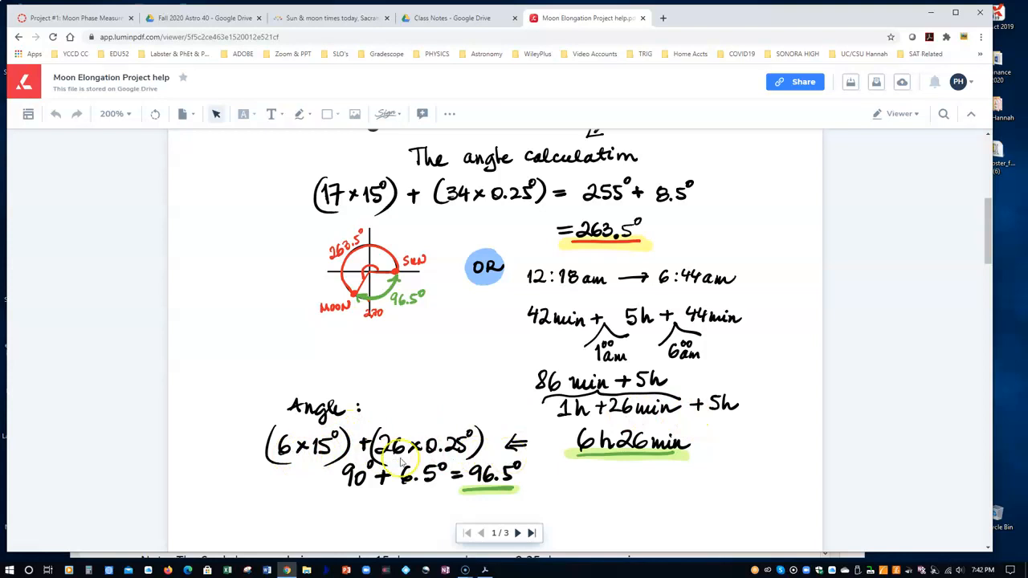
mouse_move(515, 491)
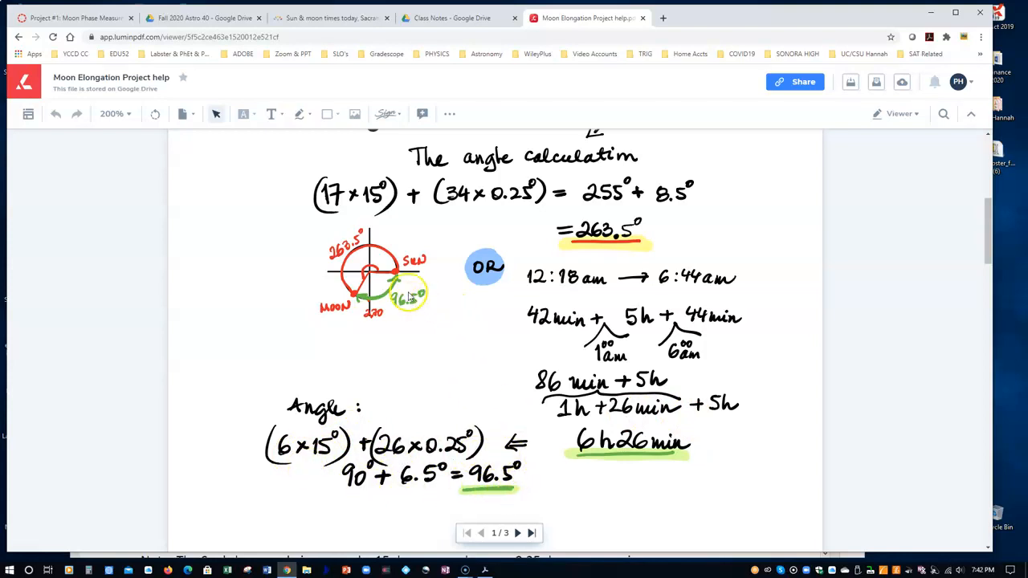
left_click(404, 299)
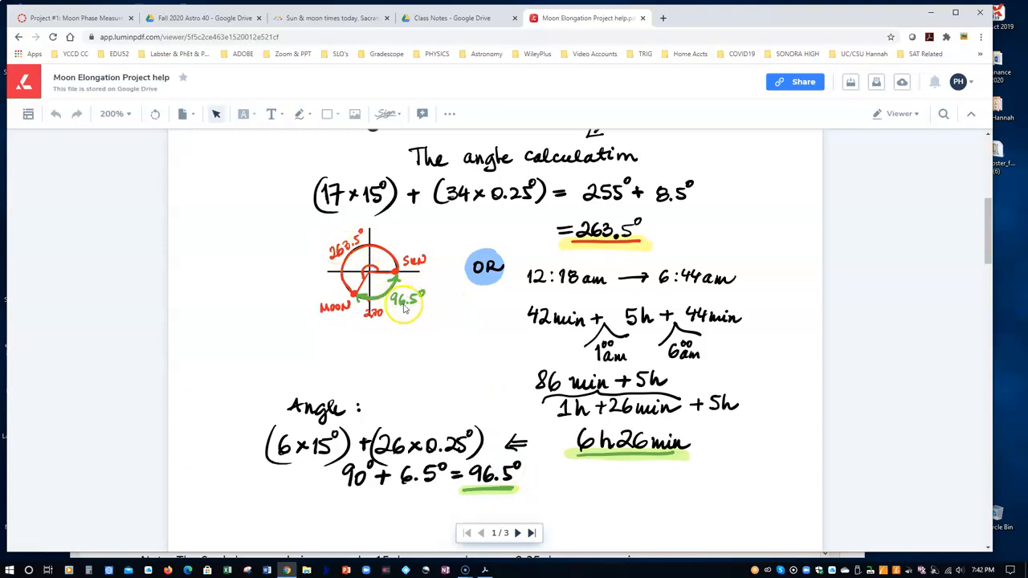
mouse_move(676, 372)
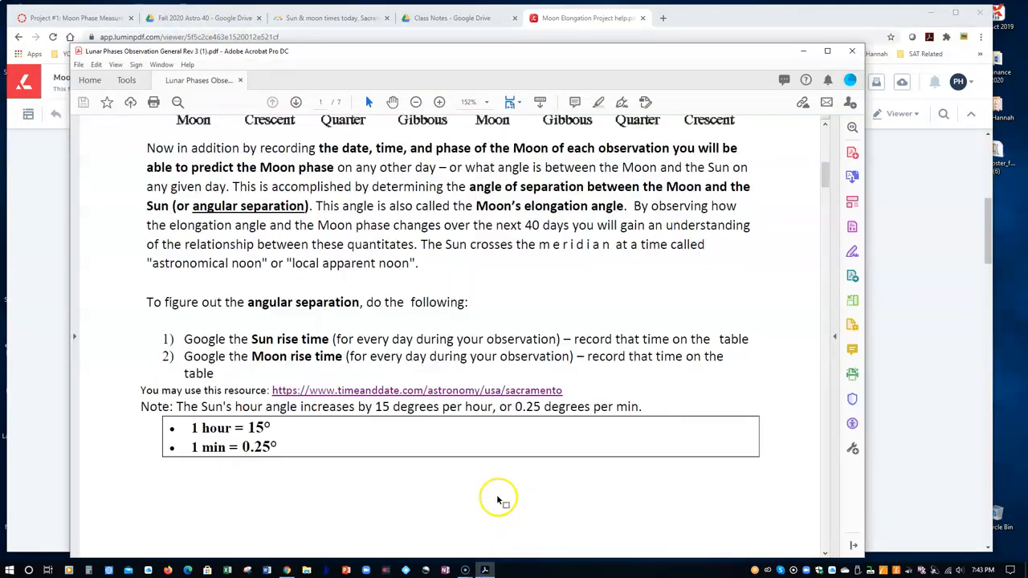
Scroll past the Elongation vs. Moon Phase graph and prediction to page 4's observation table.
scroll("down", 3)
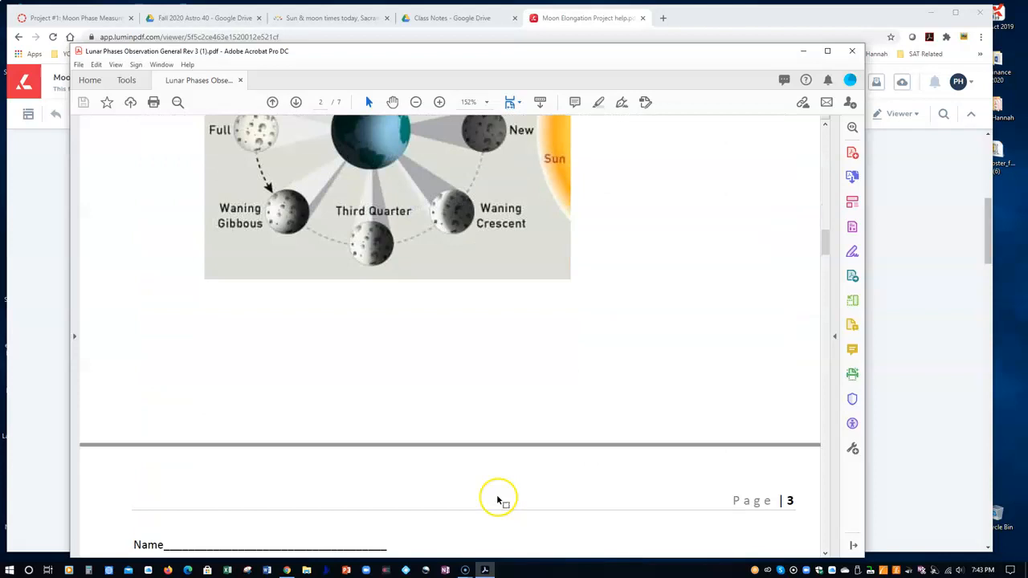
scroll("down", 3)
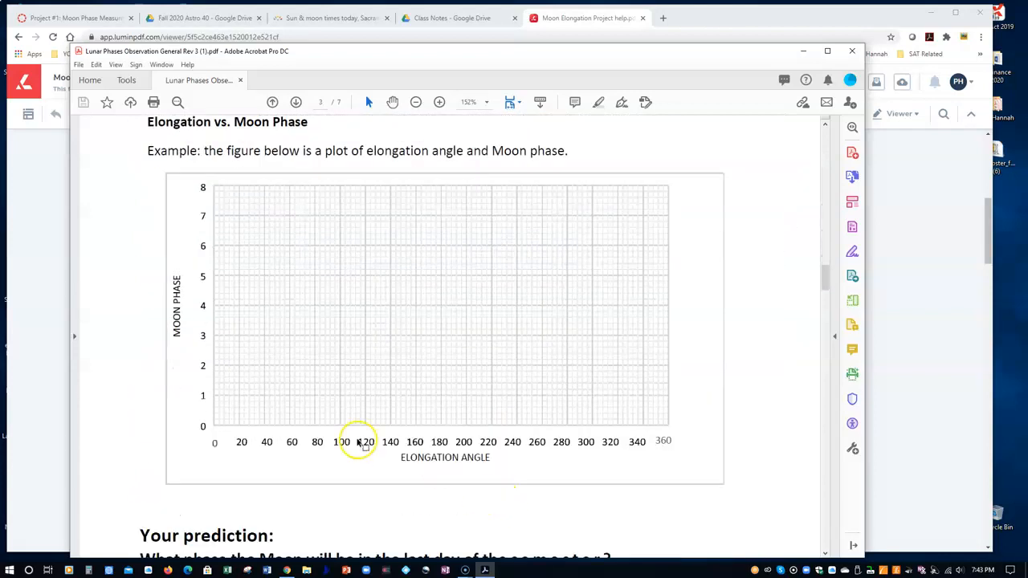
mouse_move(468, 319)
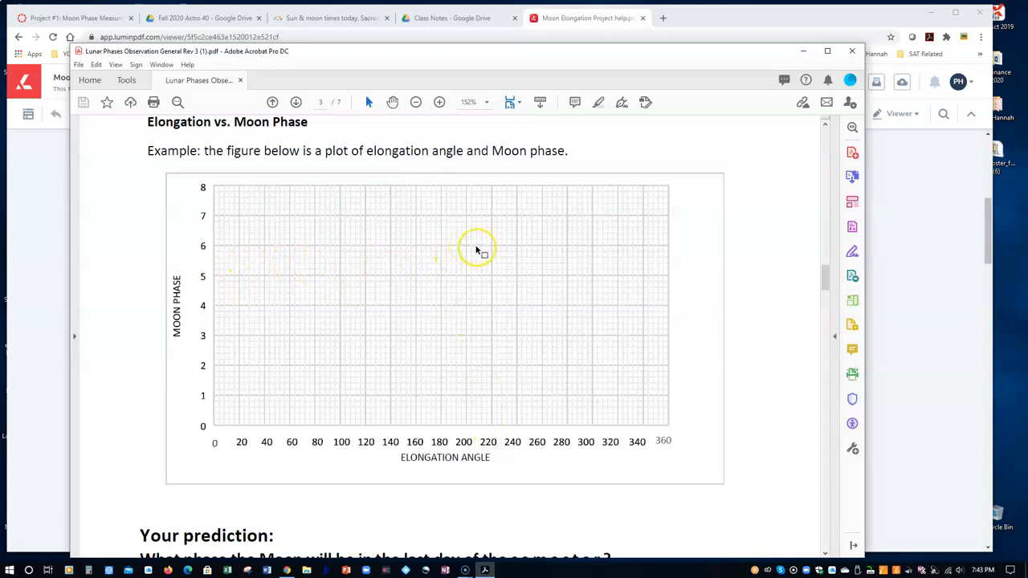
mouse_move(315, 345)
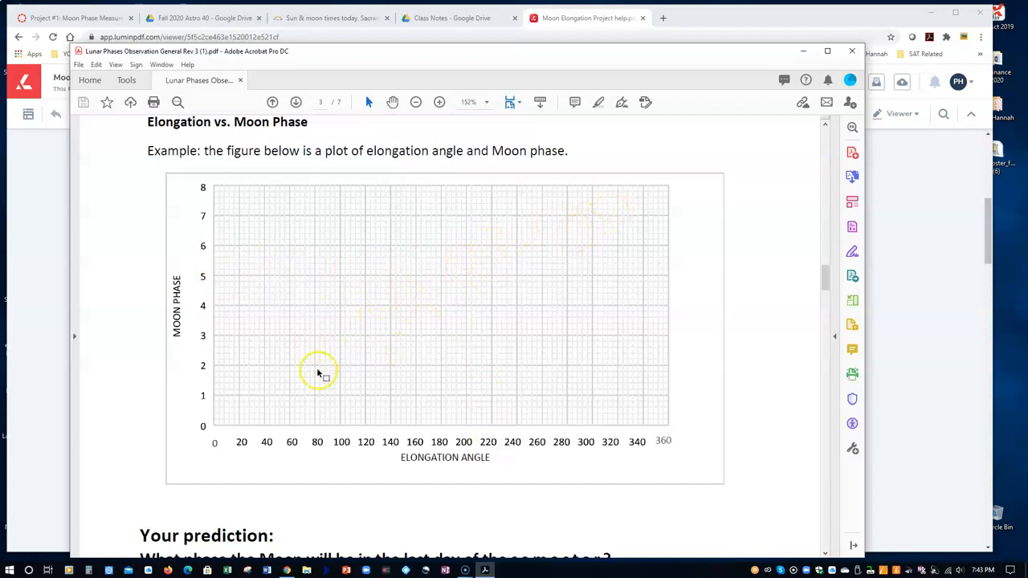
mouse_move(639, 225)
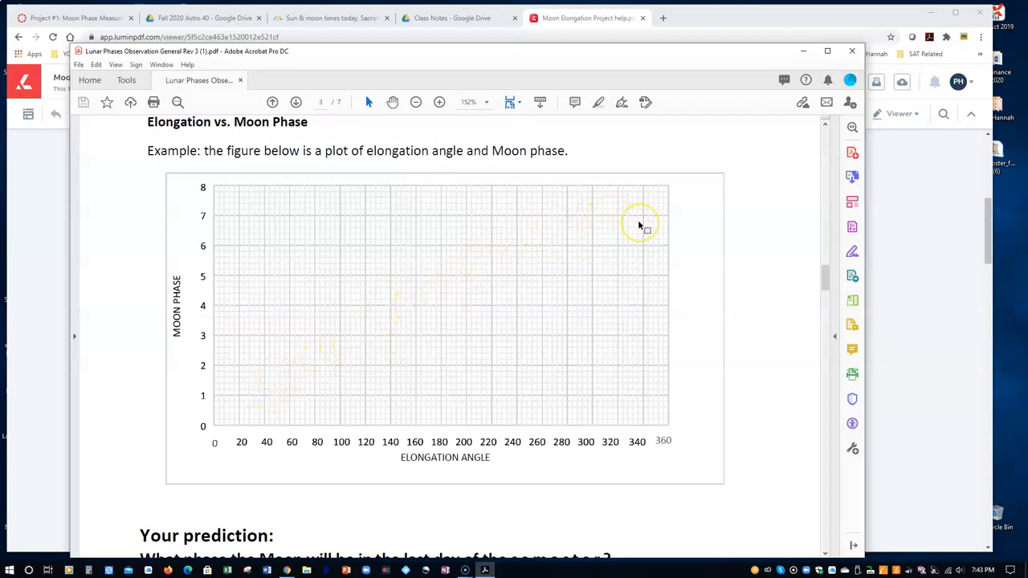
mouse_move(390, 392)
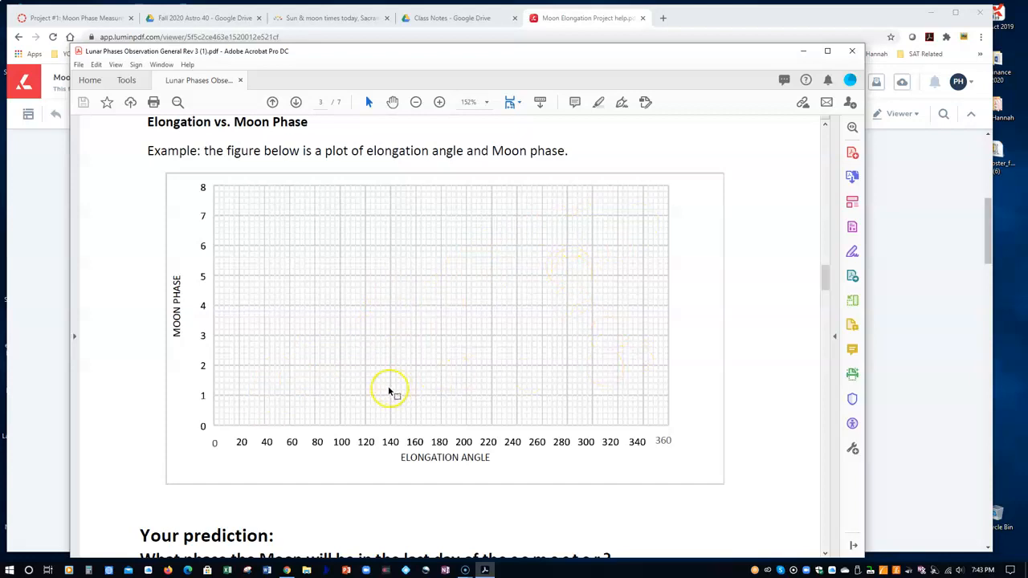
mouse_move(304, 385)
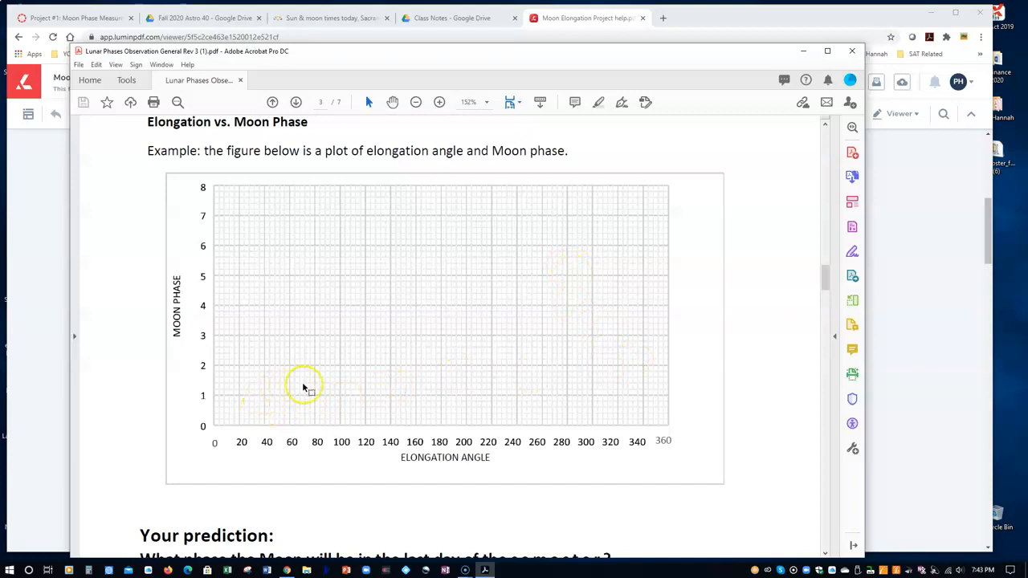
mouse_move(581, 219)
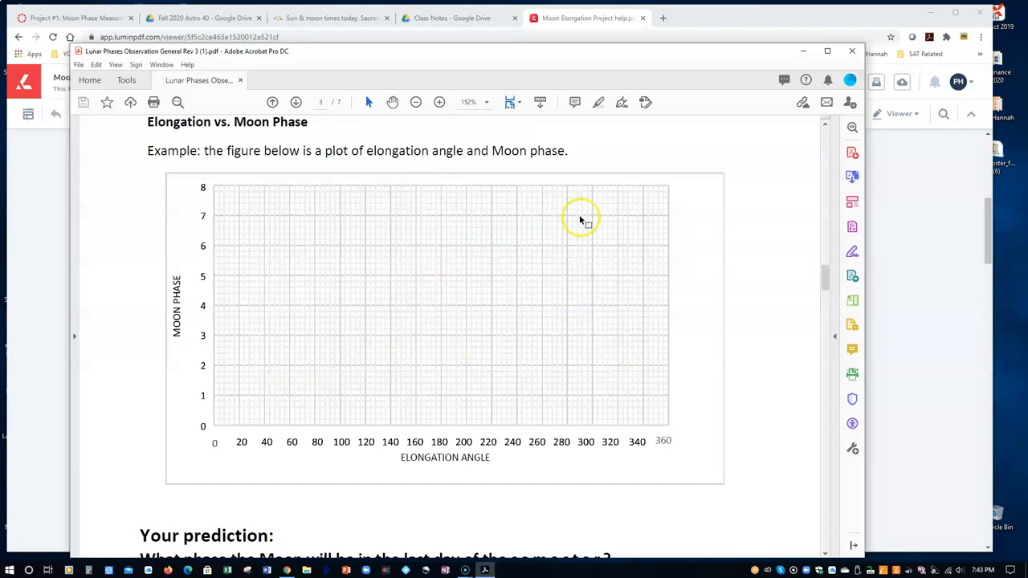
scroll("down", 3)
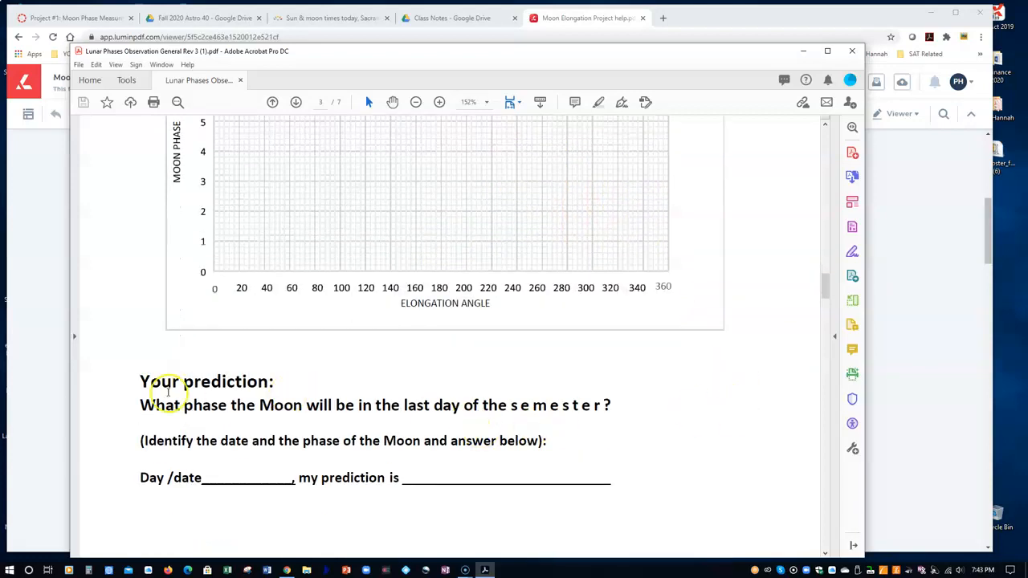
mouse_move(206, 423)
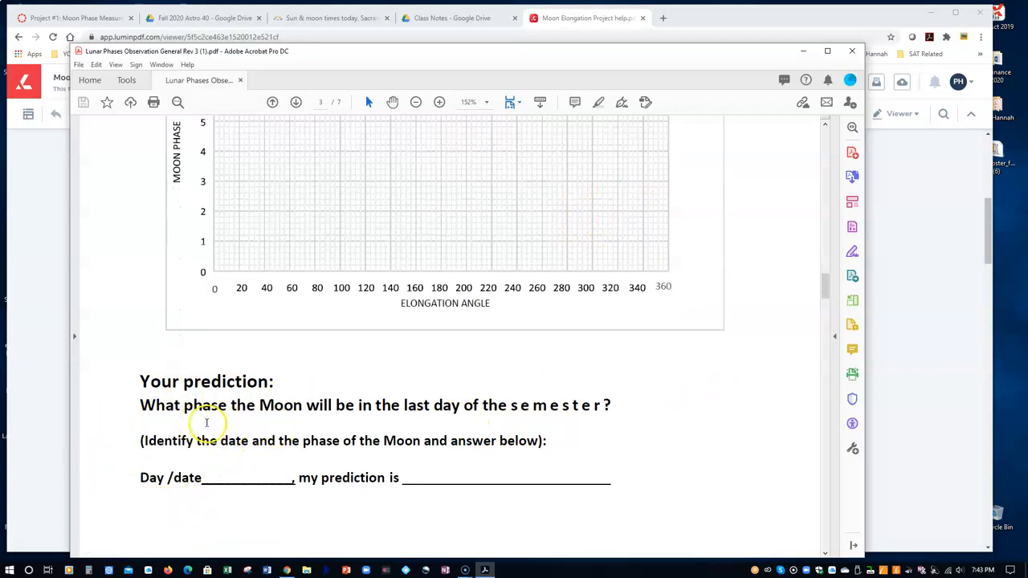
mouse_move(523, 427)
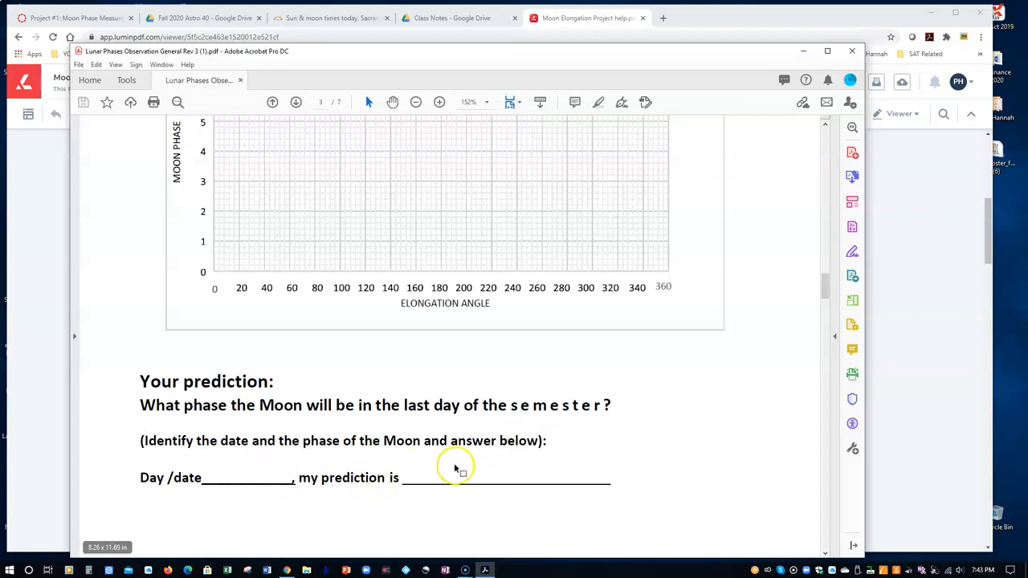
mouse_move(466, 477)
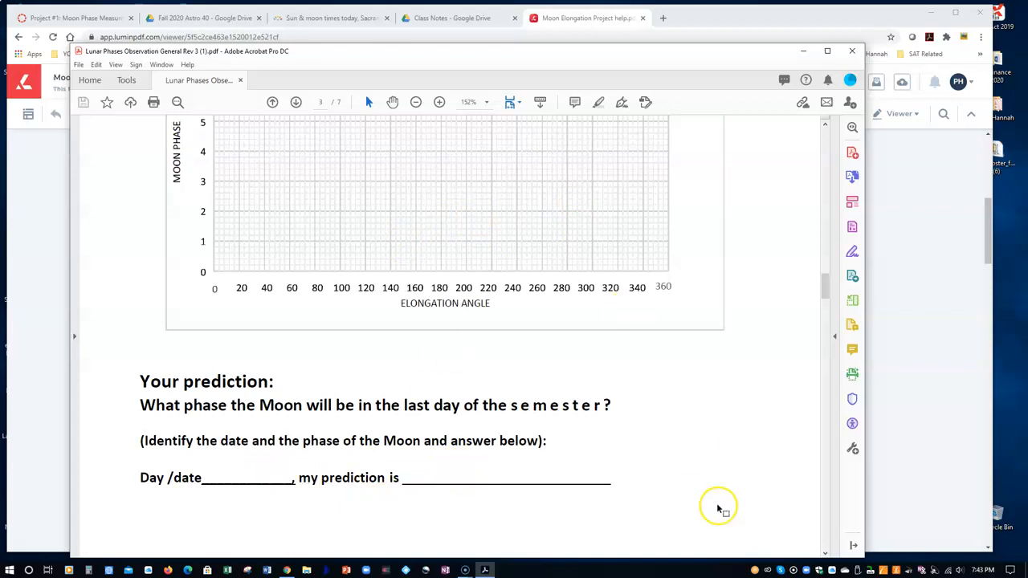
mouse_move(719, 487)
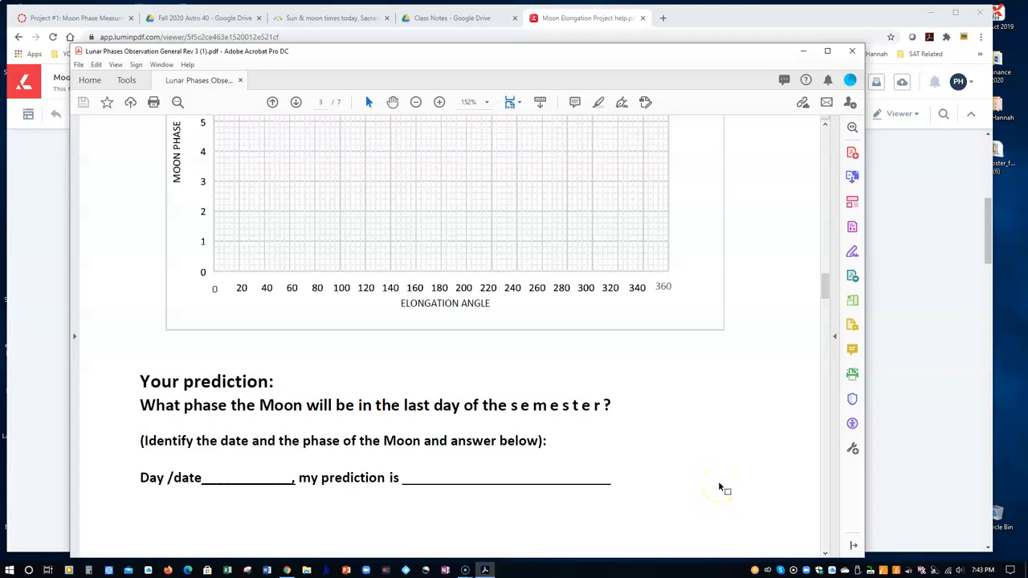
scroll("down", 3)
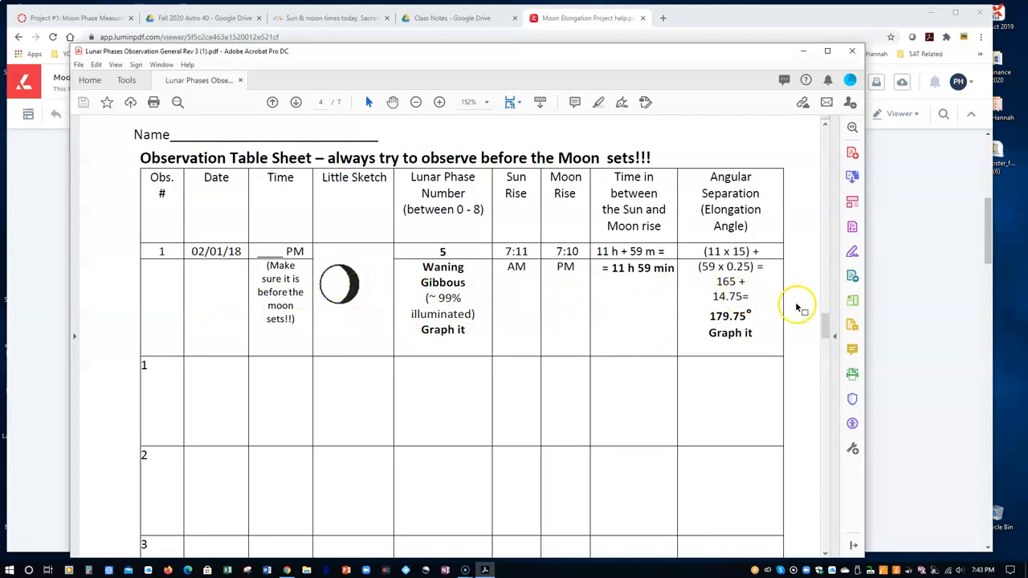
mouse_move(778, 345)
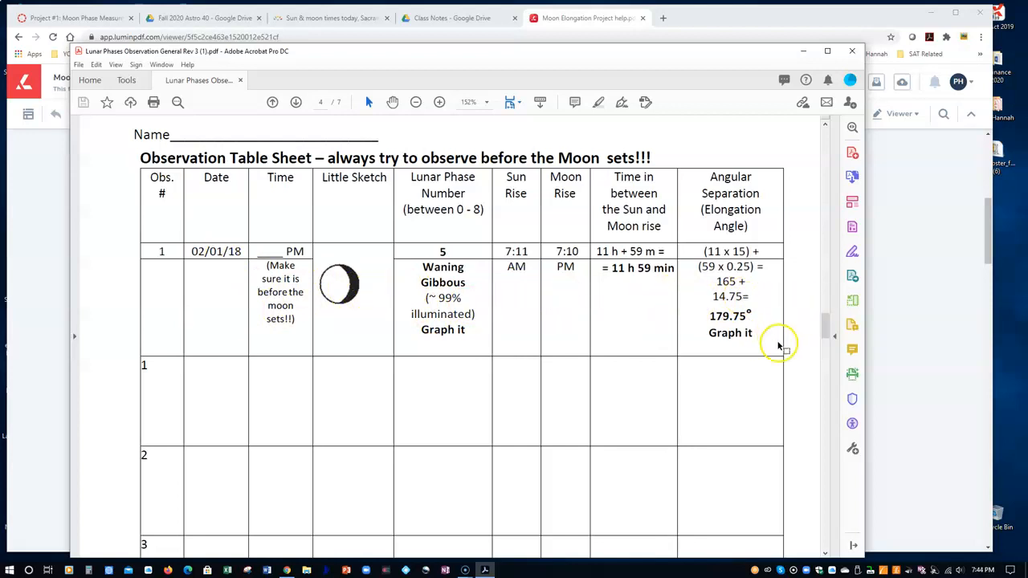
Return to the Canvas Project #1 assignment page with its instructions and grading rubric.
left_click(77, 16)
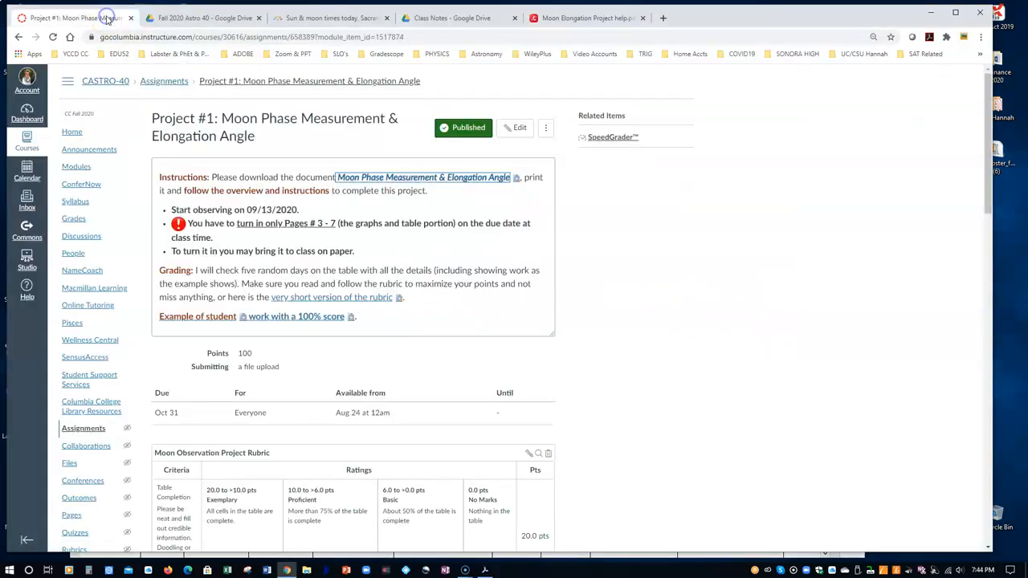
mouse_move(221, 316)
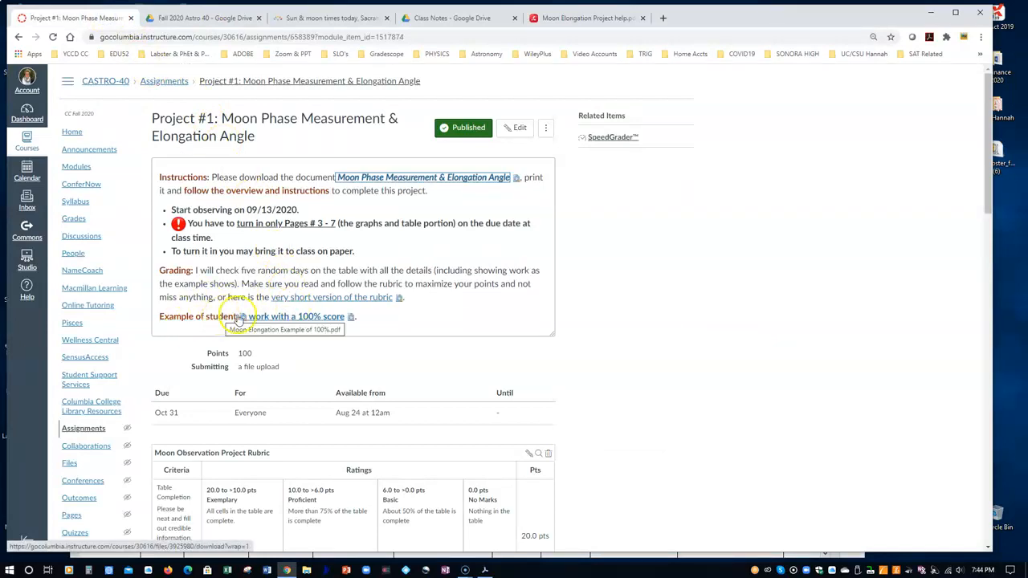
Open the 'work with a 100% score' example PDF from the assignment page.
left_click(297, 316)
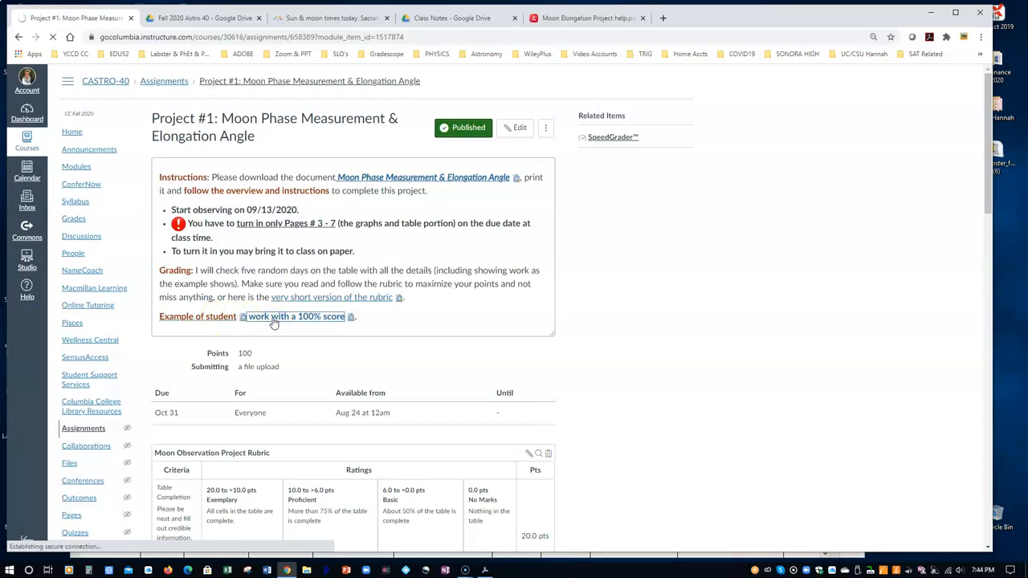
left_click(296, 316)
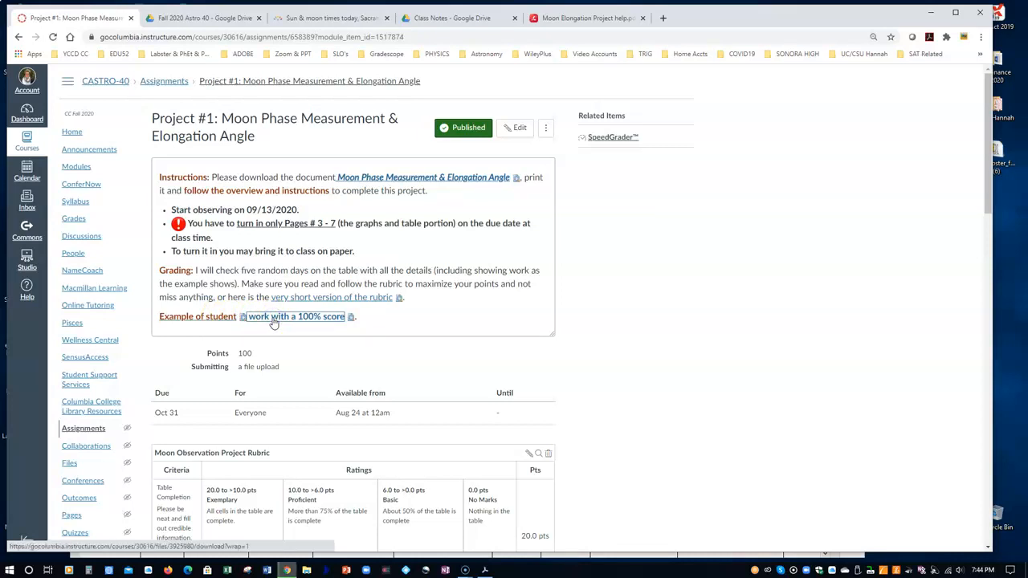
left_click(295, 317)
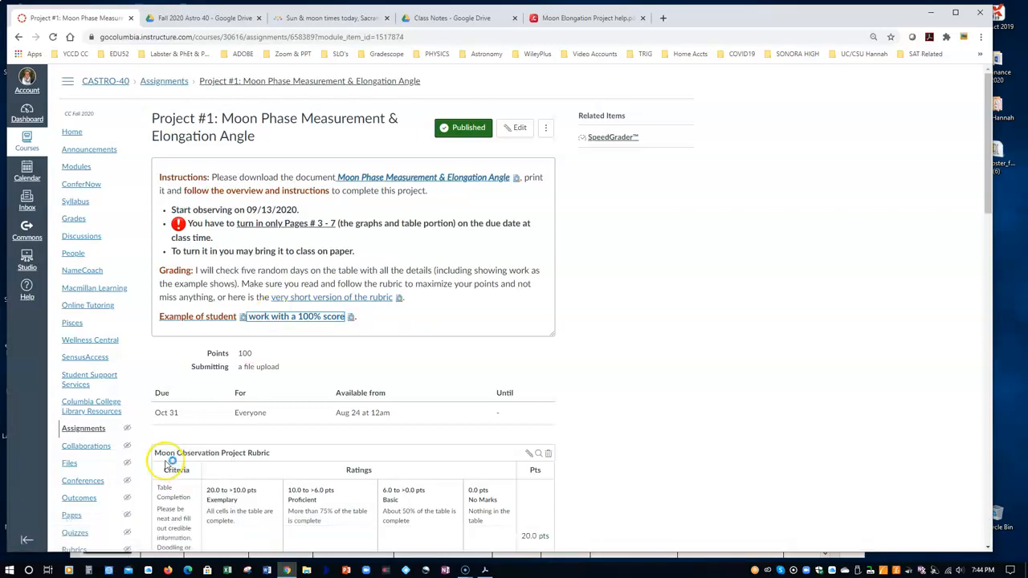
left_click(293, 317)
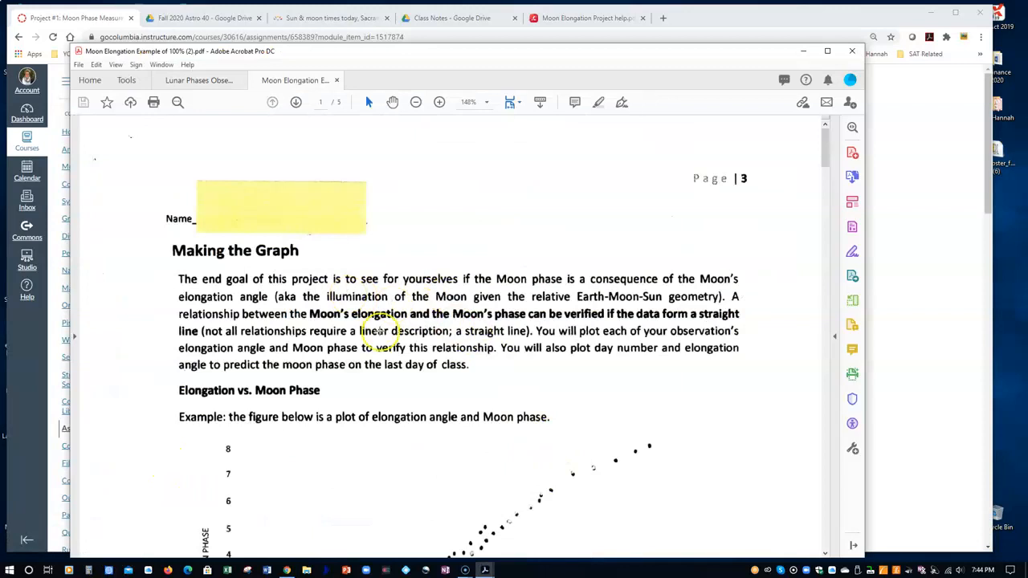
Scroll through the example's graph, Moon phase prediction and filled observation table.
scroll("down", 3)
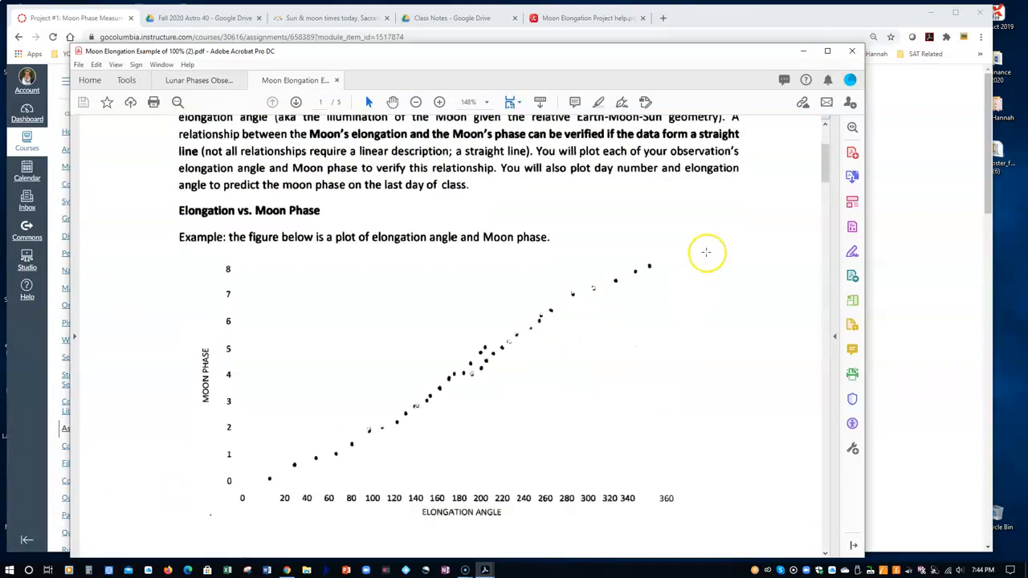
mouse_move(485, 388)
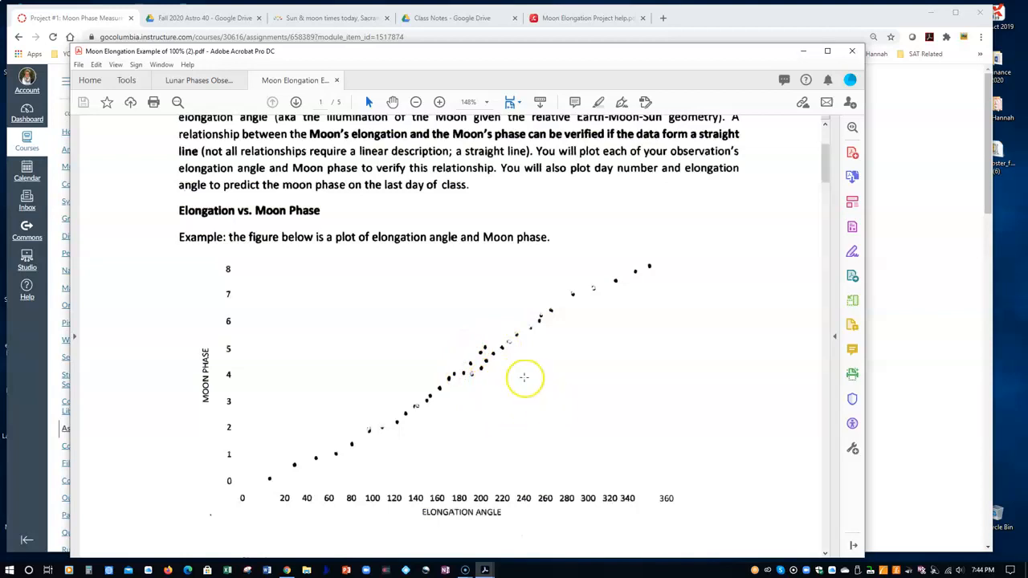
scroll("down", 3)
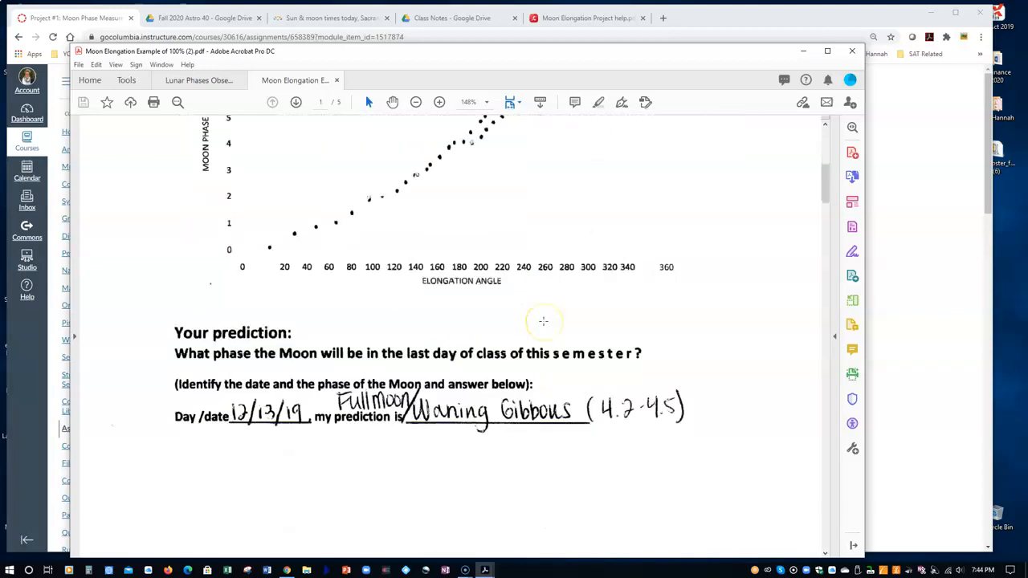
scroll("down", 3)
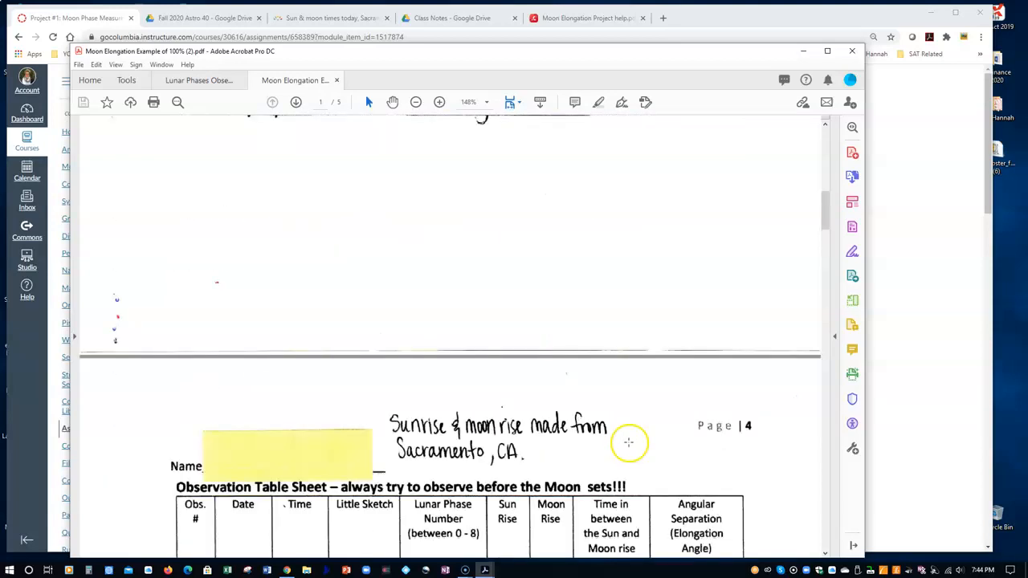
scroll("down", 3)
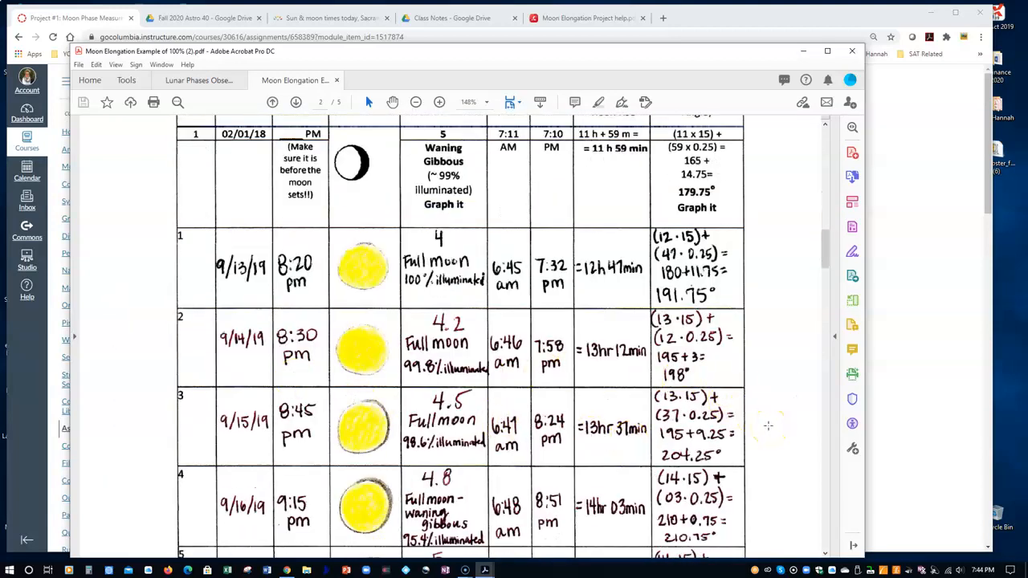
scroll("down", 3)
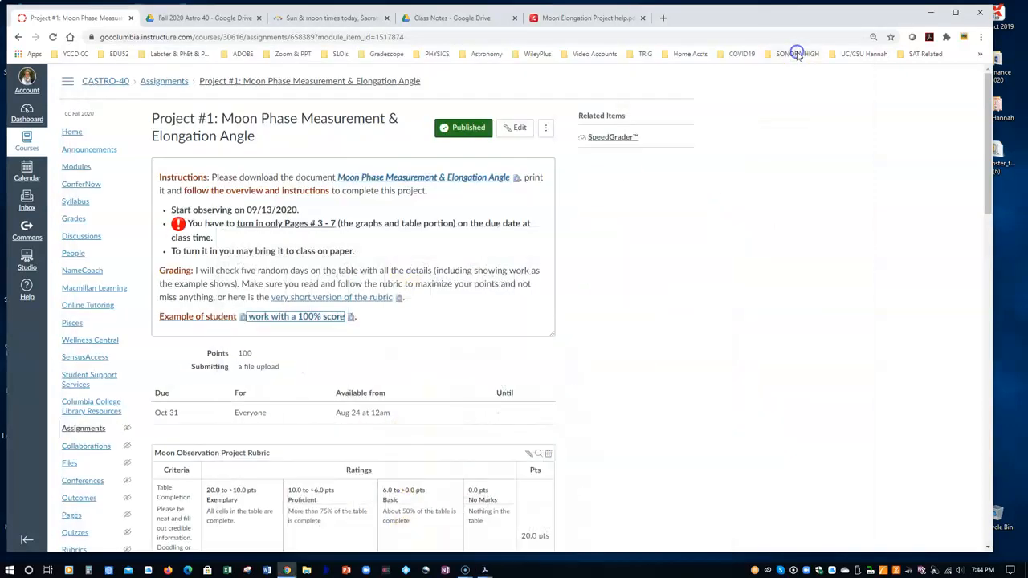
Download the 'very short version of the rubric' Word file and open it.
scroll("down", 3)
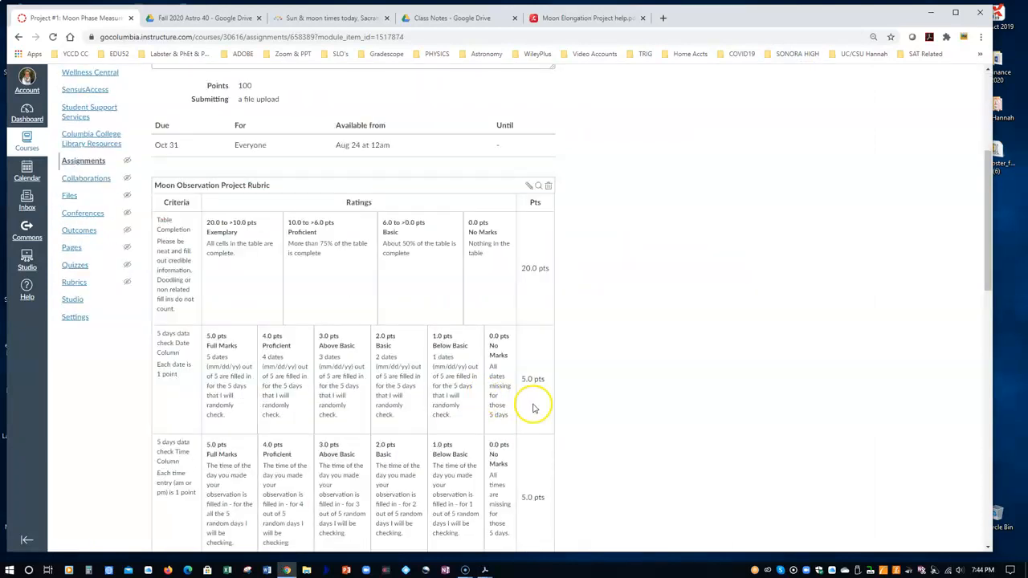
scroll("down", 3)
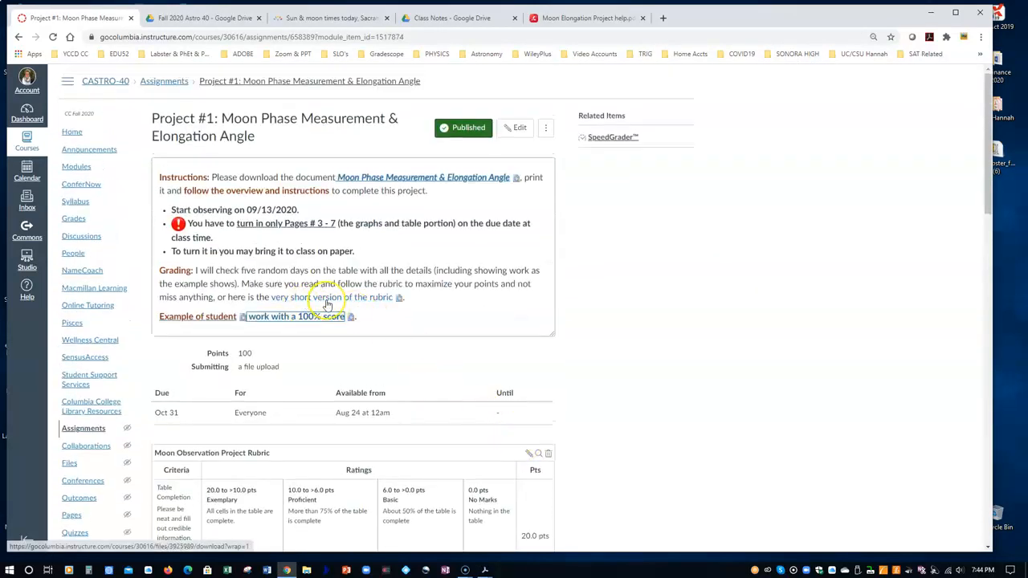
left_click(306, 316)
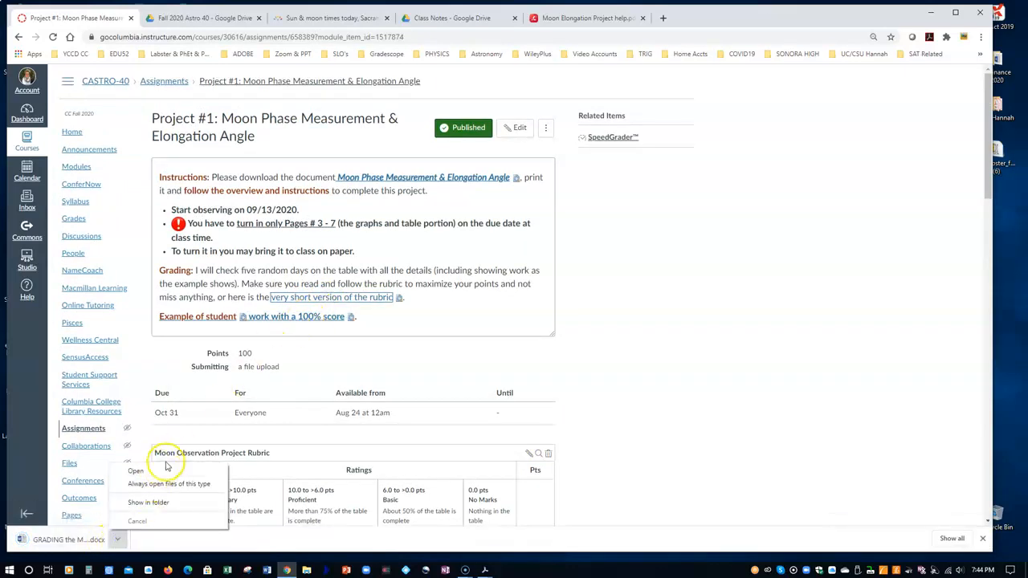
left_click(135, 471)
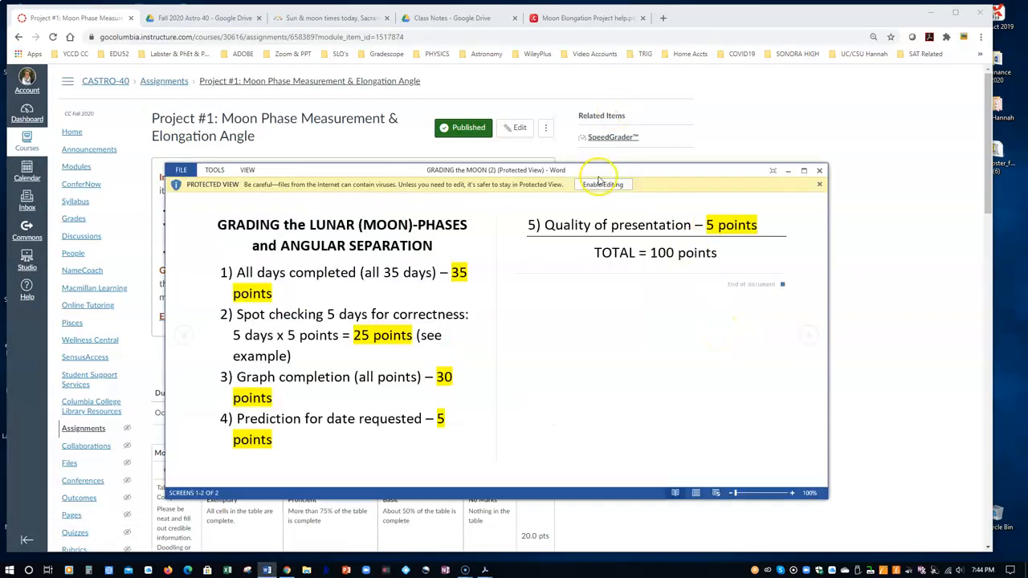
Enable editing on the rubric, review its 100-point breakdown, and close Word.
left_click(603, 184)
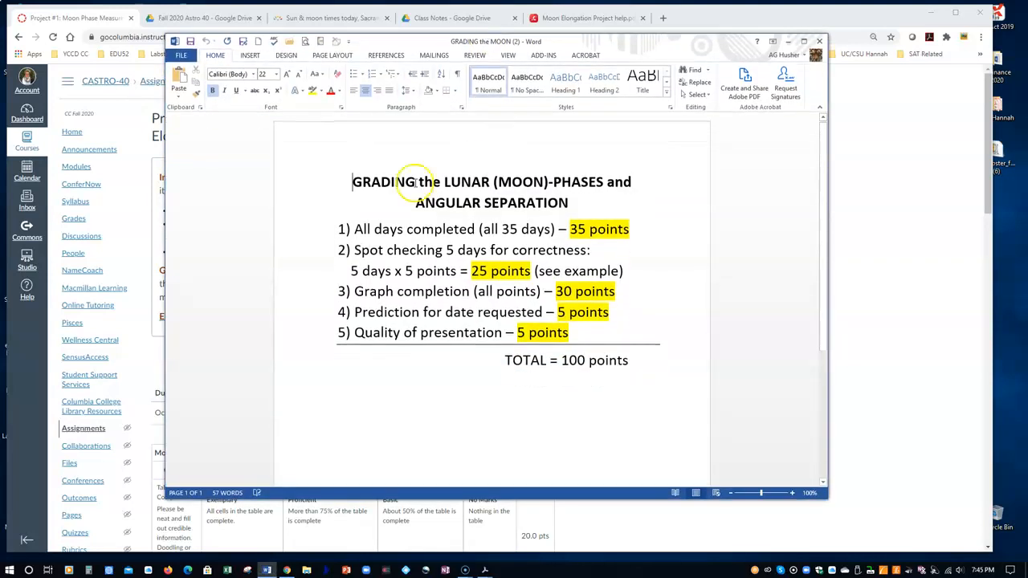
mouse_move(617, 234)
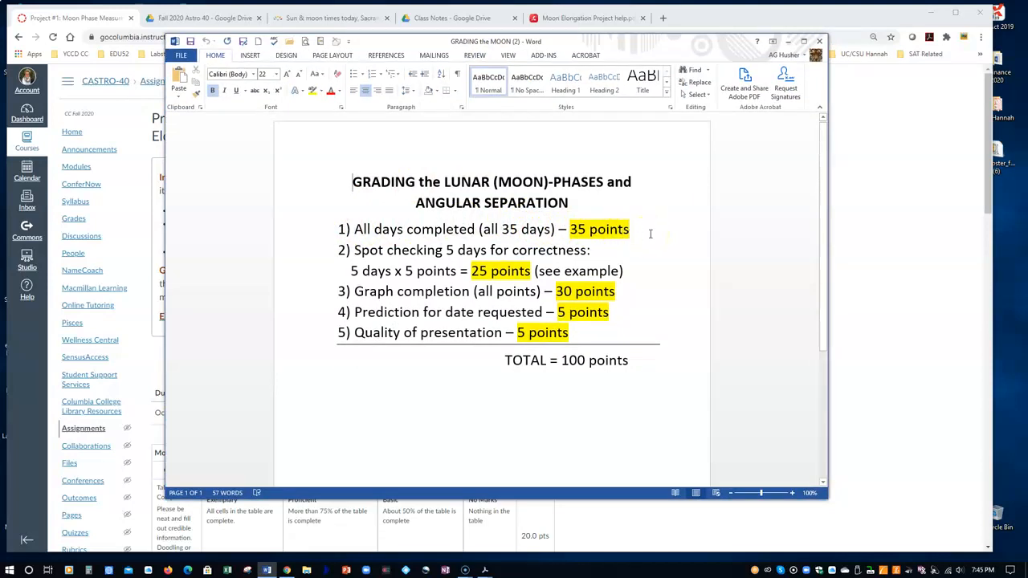
mouse_move(598, 249)
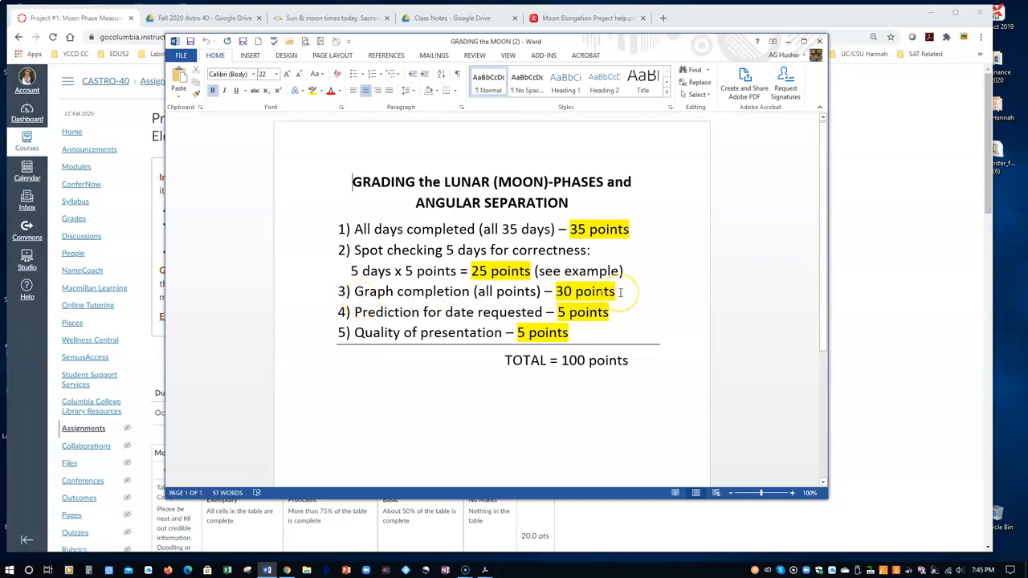
mouse_move(641, 265)
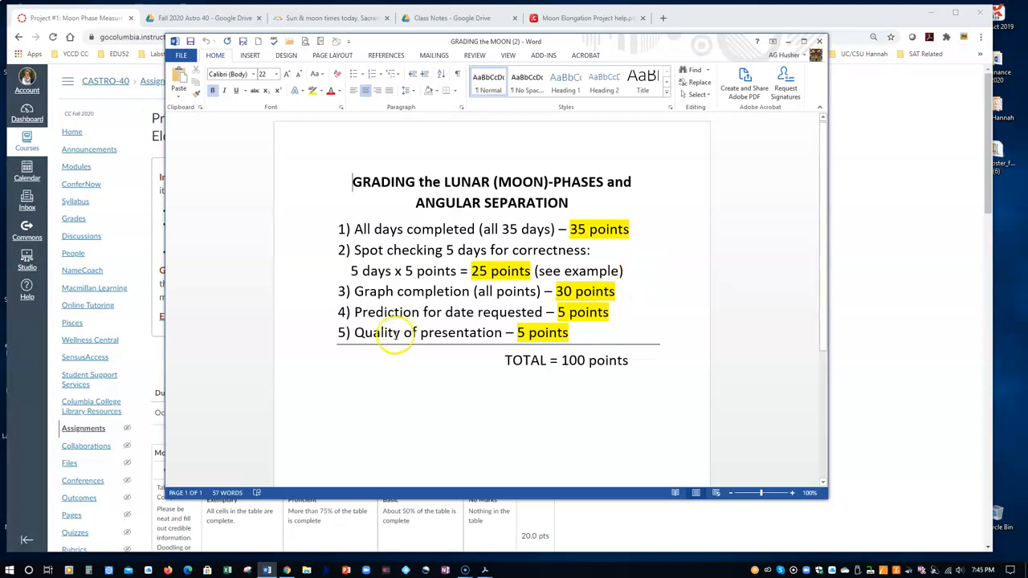
mouse_move(613, 313)
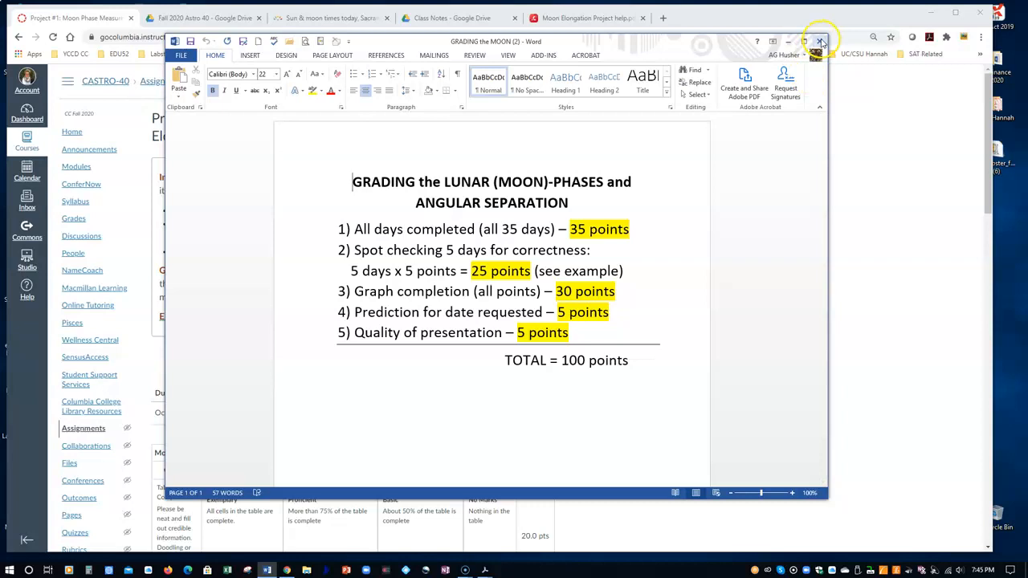
left_click(820, 40)
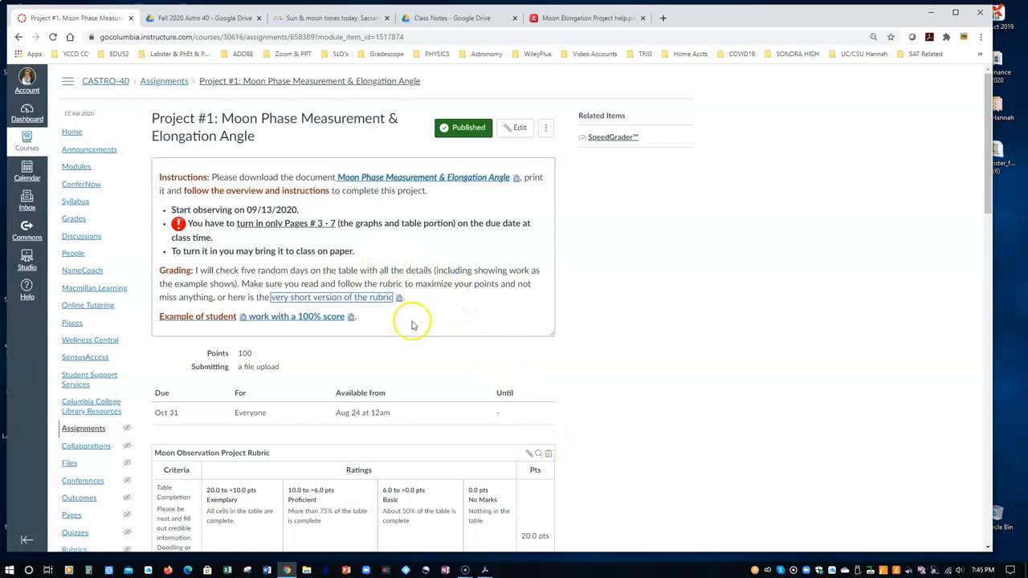
mouse_move(496, 224)
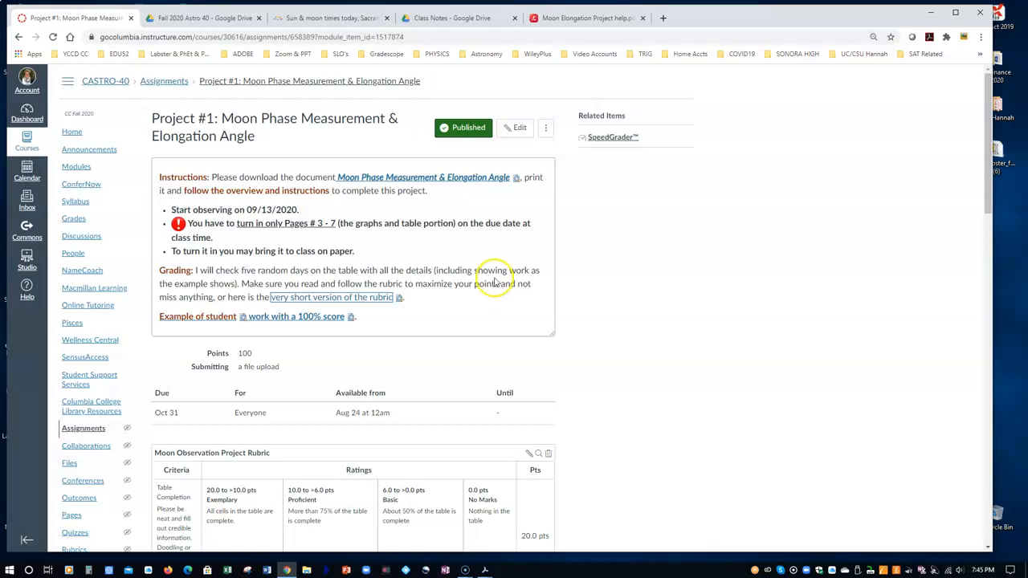
mouse_move(456, 270)
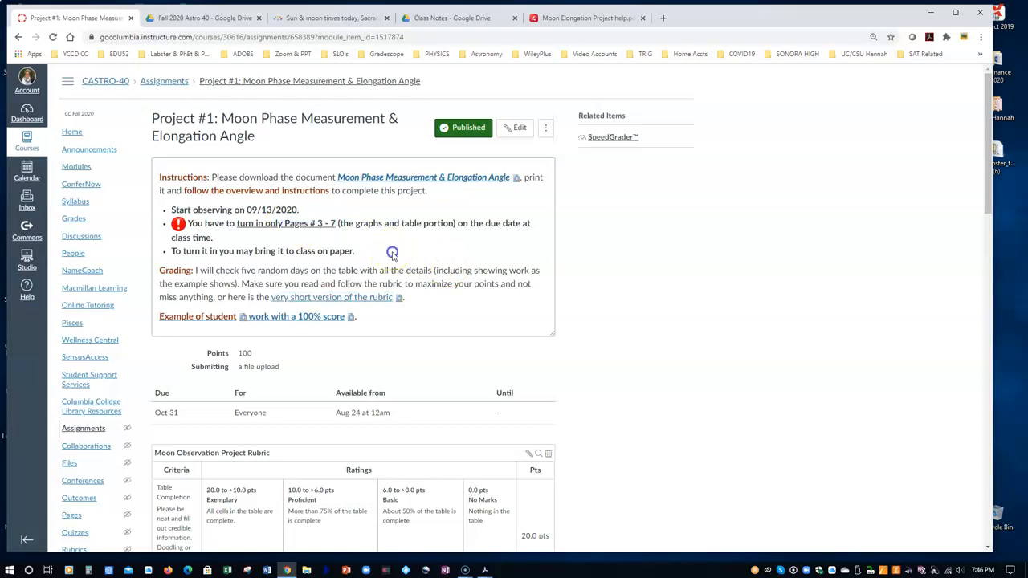
mouse_move(549, 275)
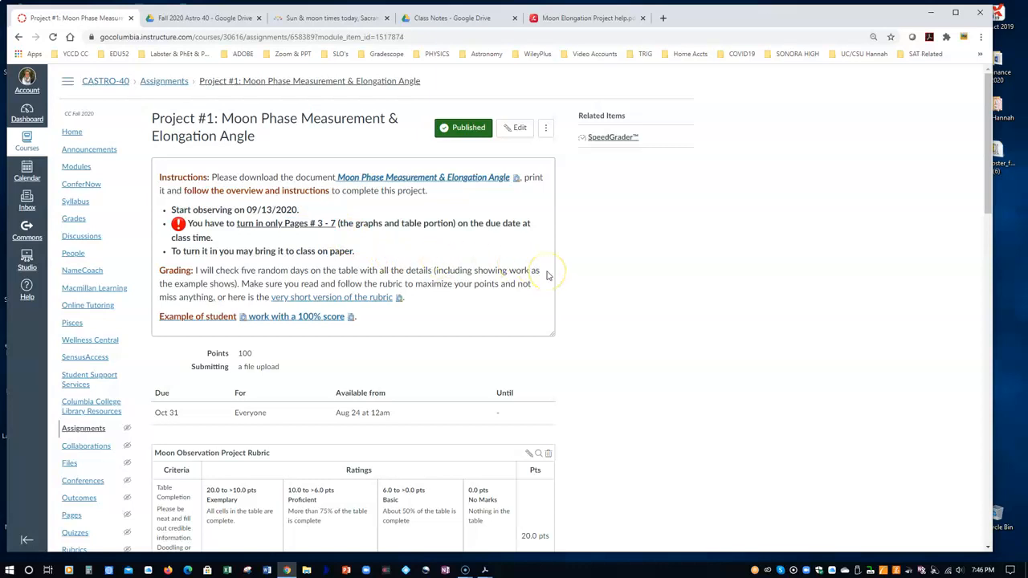
Go to the course Home page after discussing the Grading instructions.
left_click(71, 132)
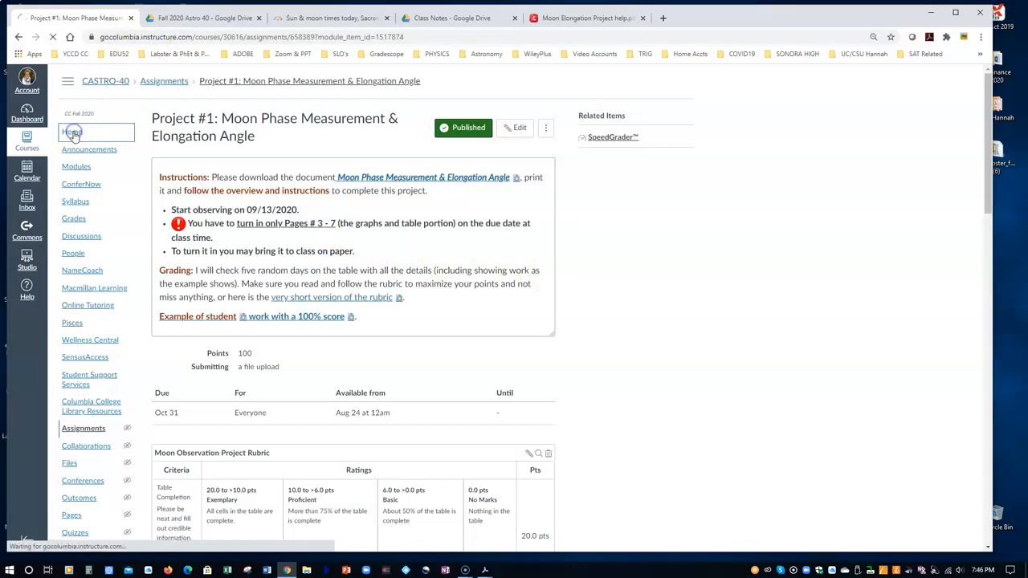
Glance at the Drive tab, then follow the home page's Class Notes link.
left_click(71, 132)
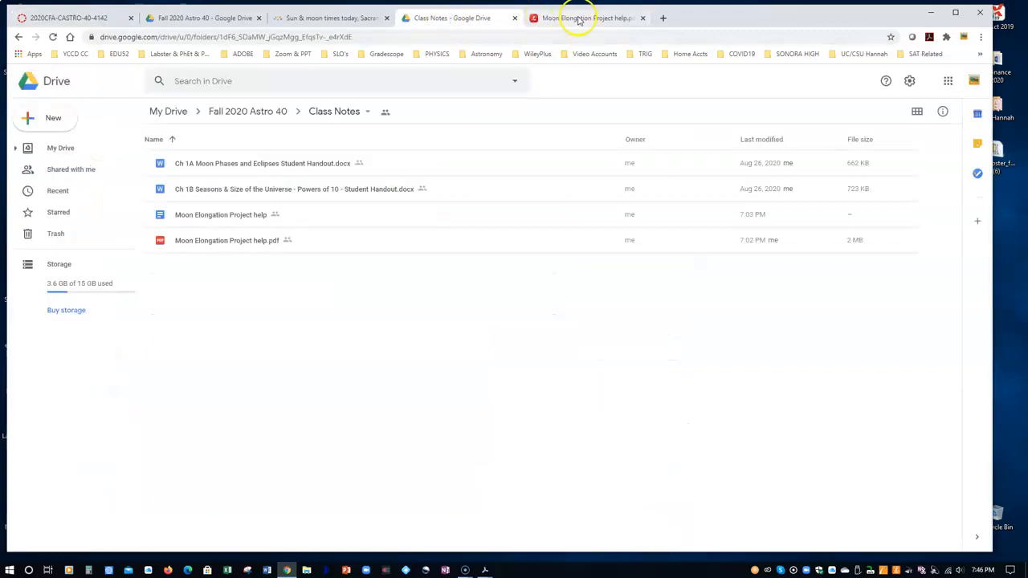
left_click(201, 18)
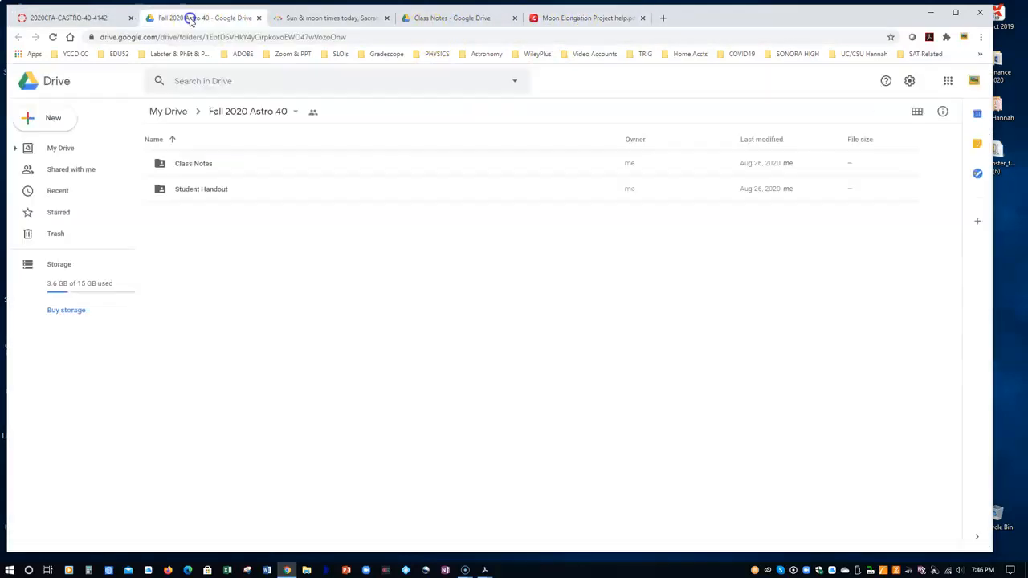
left_click(72, 18)
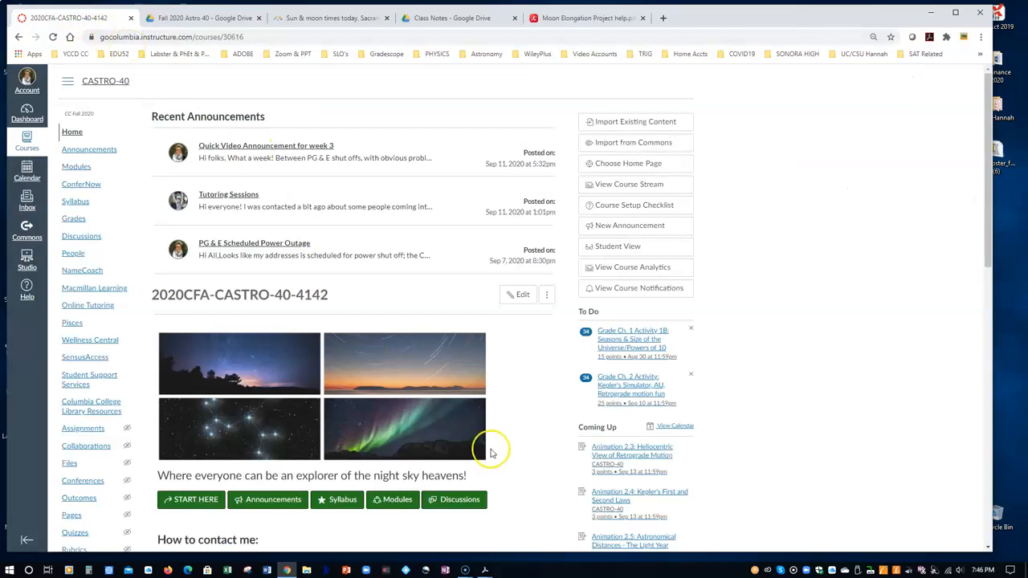
scroll("down", 3)
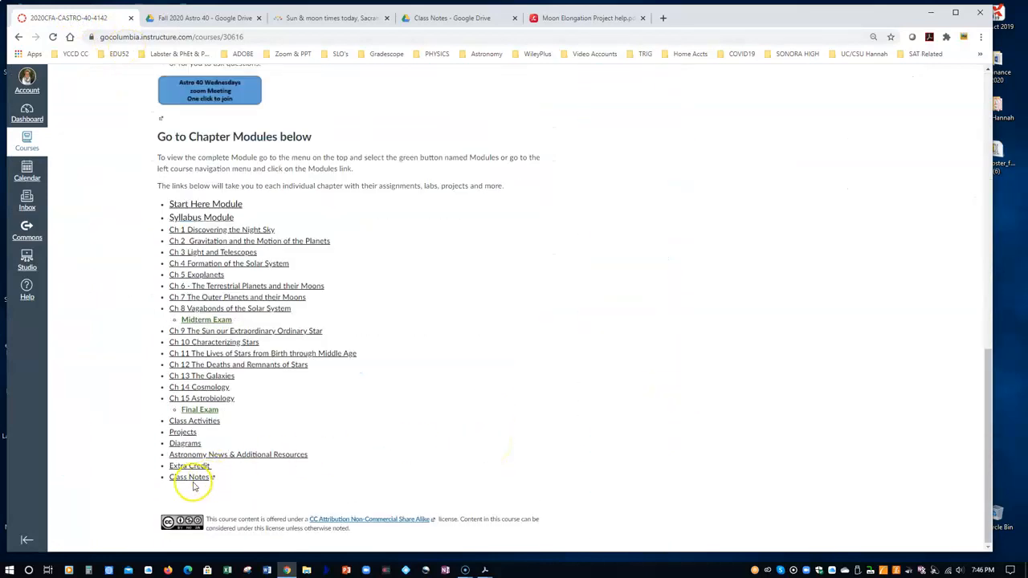
left_click(190, 477)
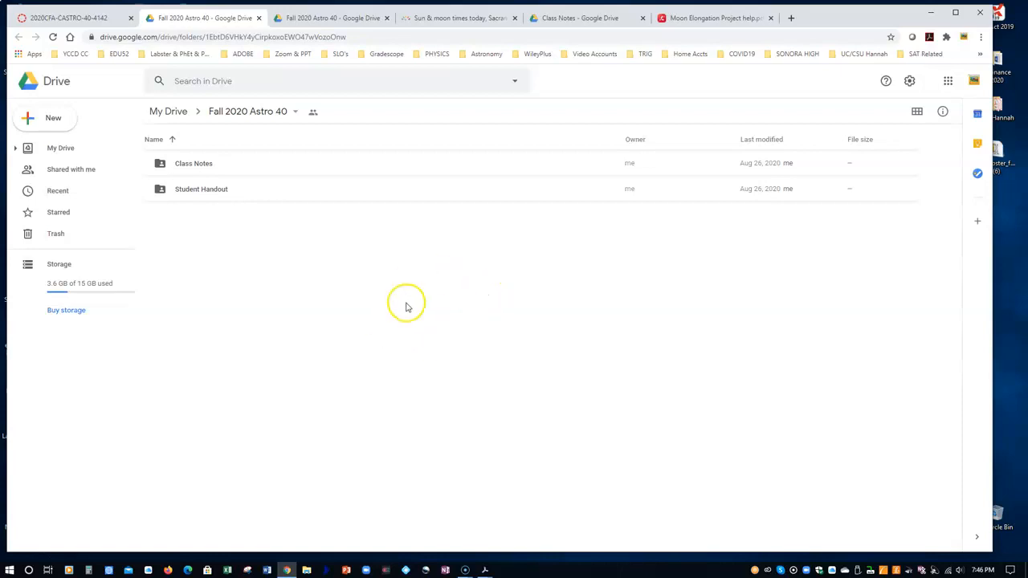
Open the Class Notes folder in Drive, then scroll back up the Canvas home page.
left_click(203, 164)
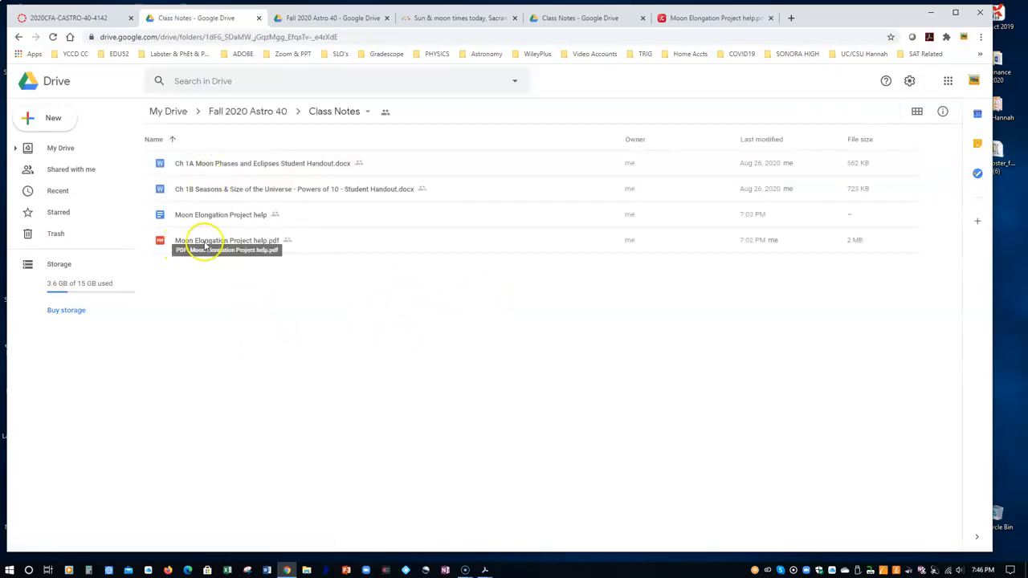
mouse_move(267, 345)
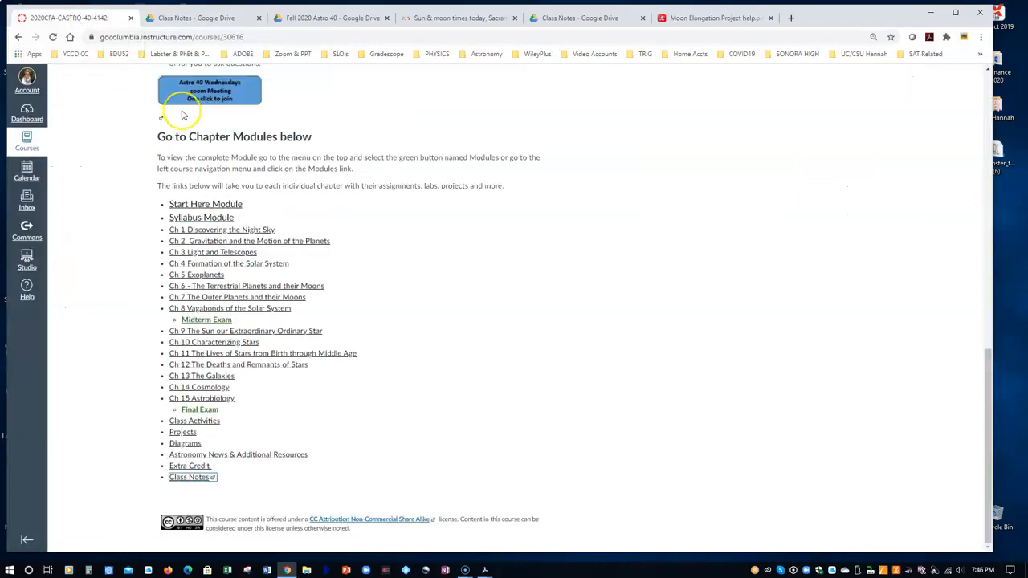
scroll("up", 3)
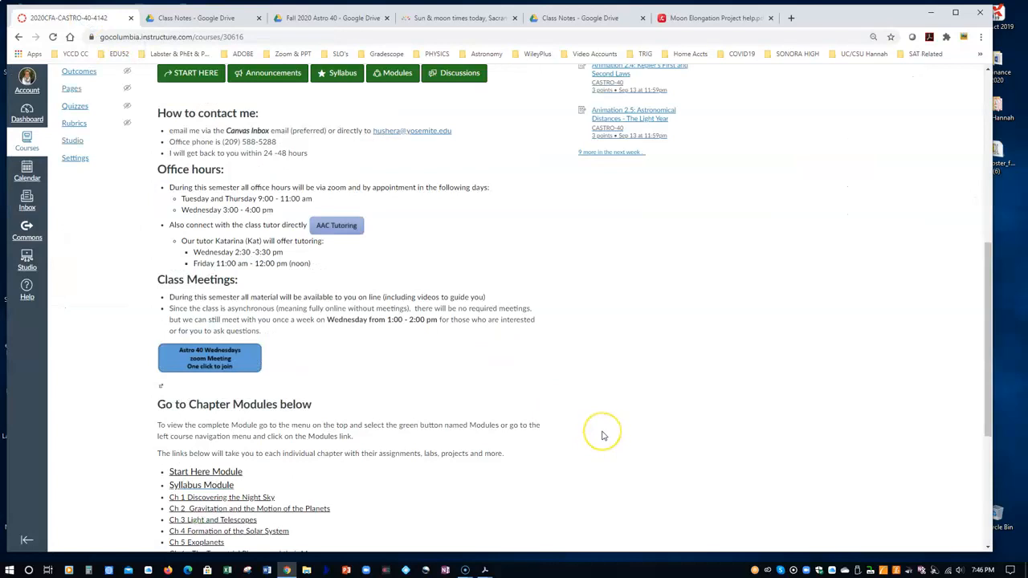